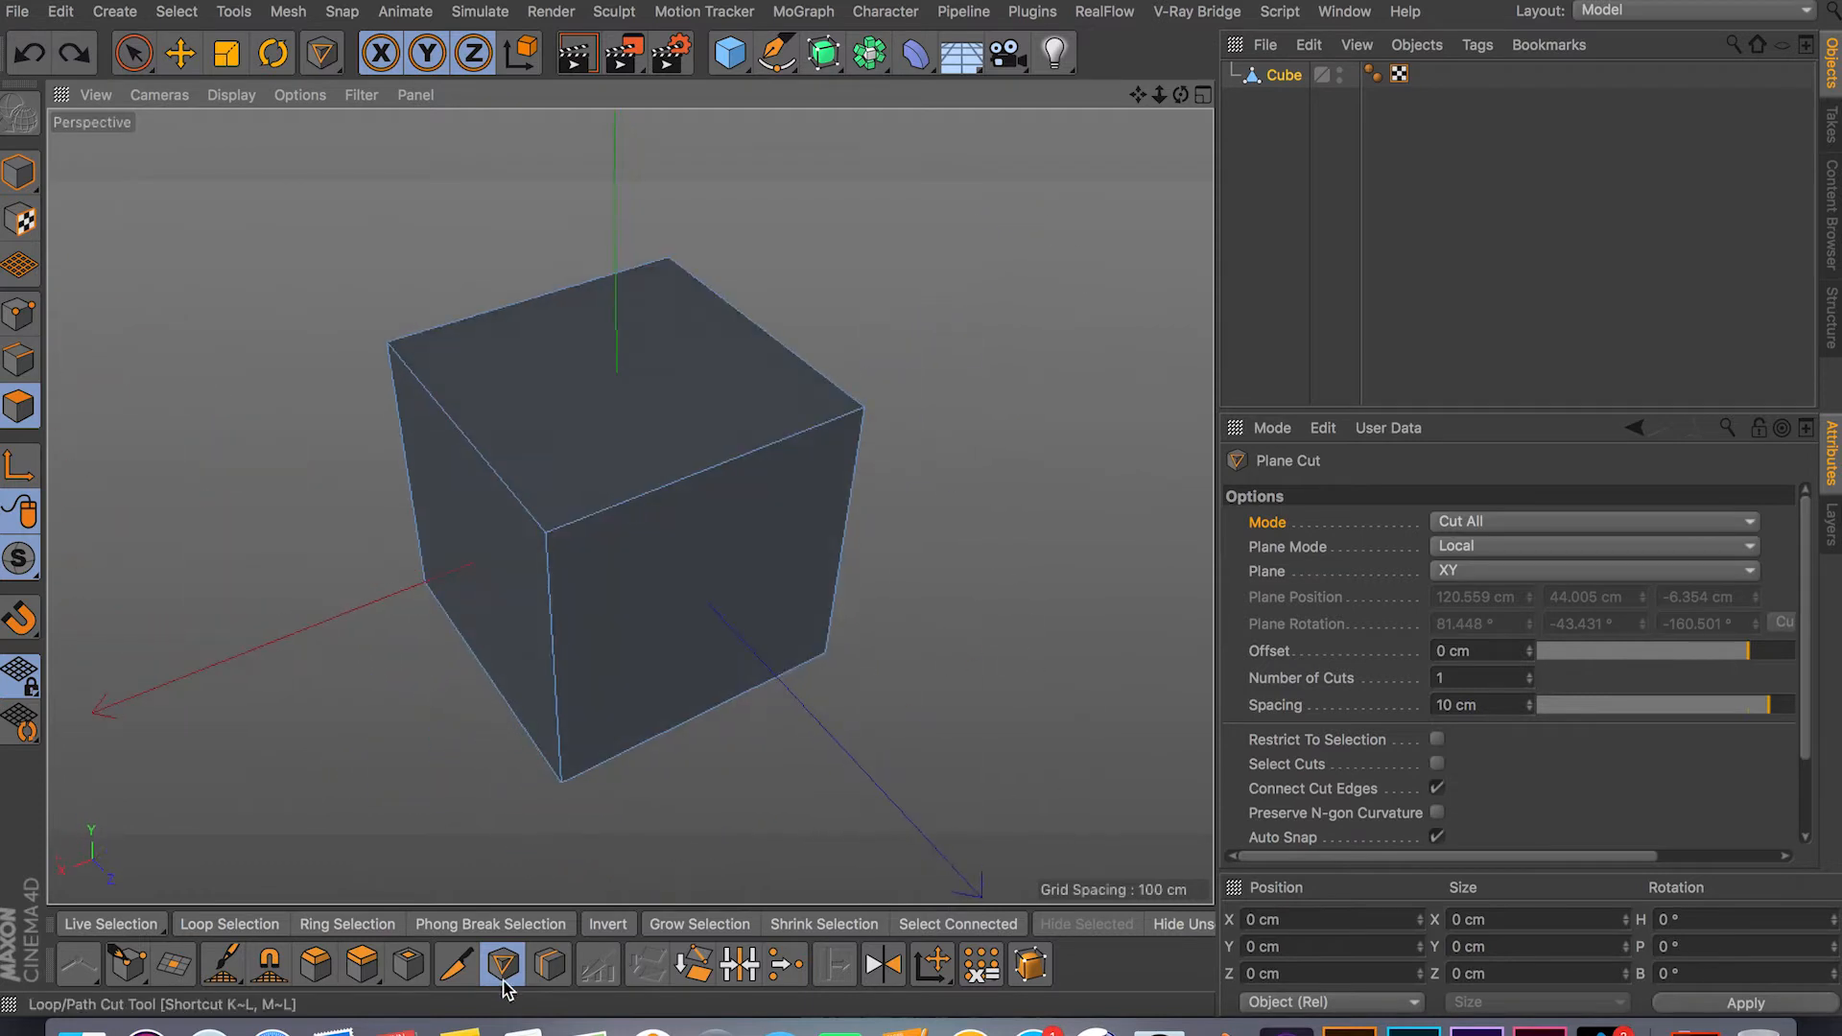
pyautogui.moveTo(489, 965)
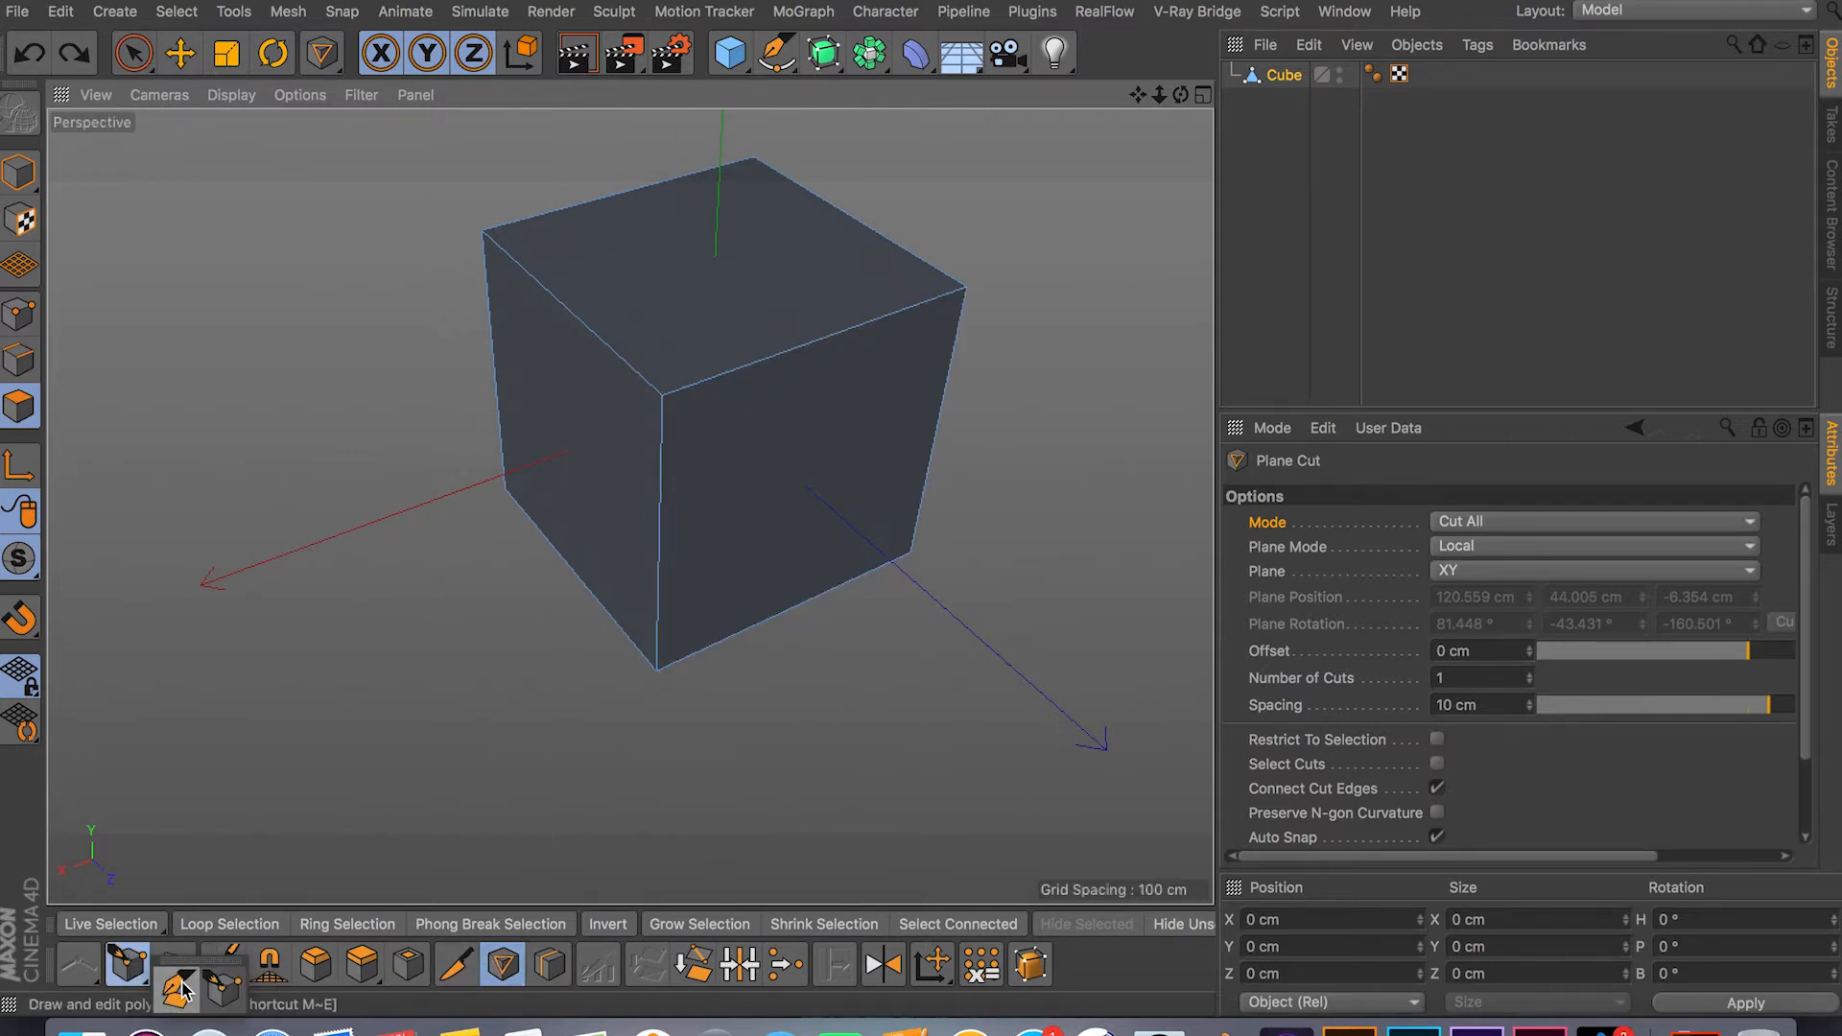
# Activate the Polygon Pen tool and orbit around the untouched cube
pyautogui.click(126, 964)
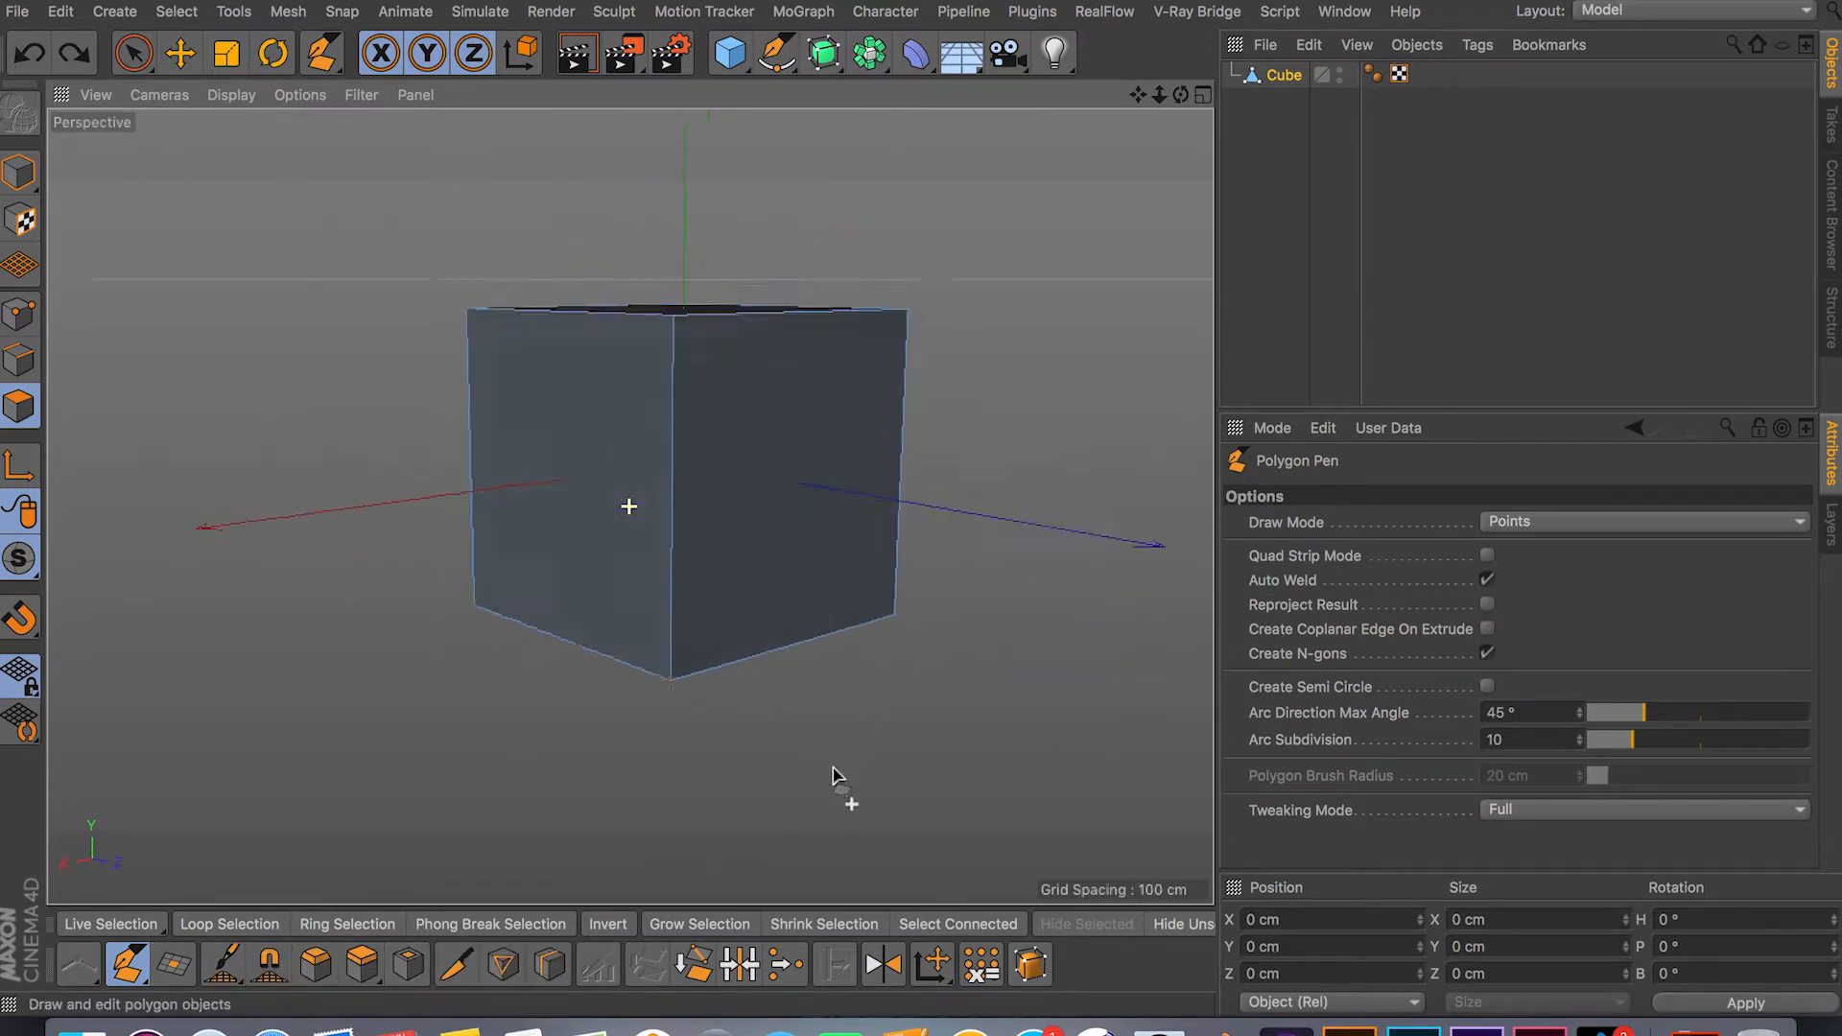
pyautogui.moveTo(835, 776); pyautogui.dragTo(664, 723)
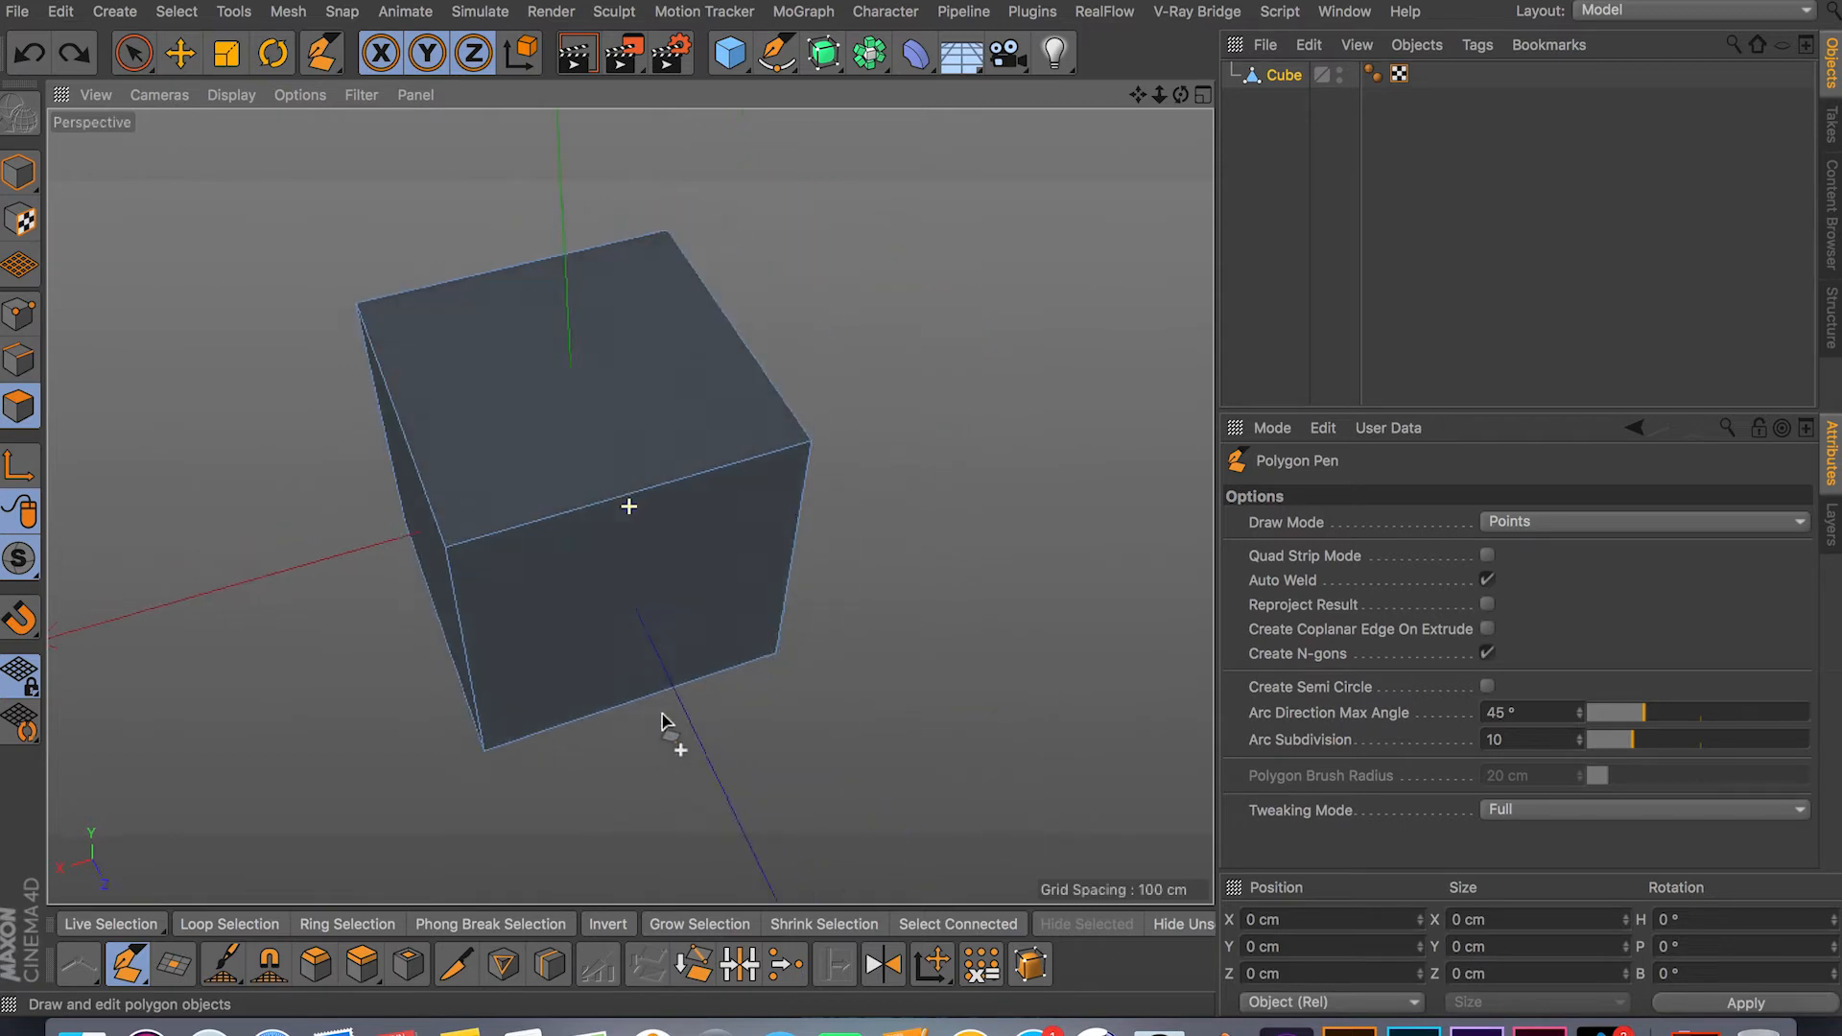
pyautogui.moveTo(499, 965)
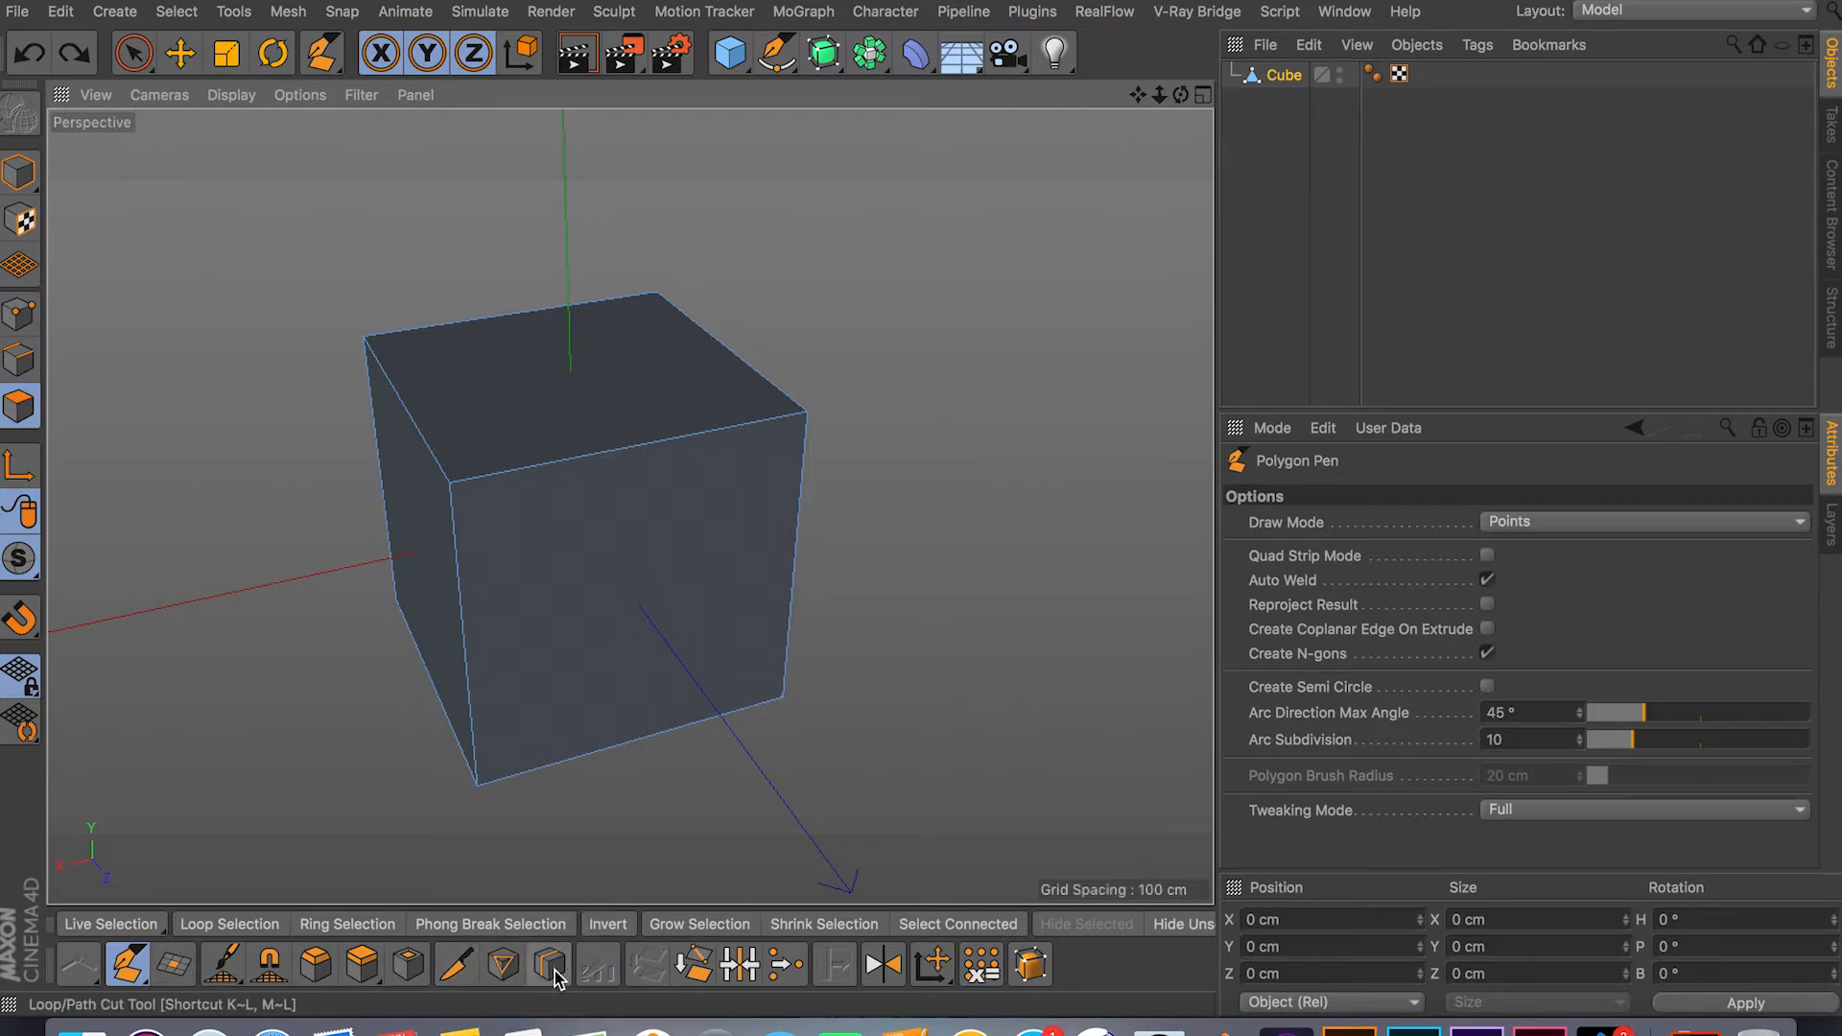
pyautogui.moveTo(551, 978)
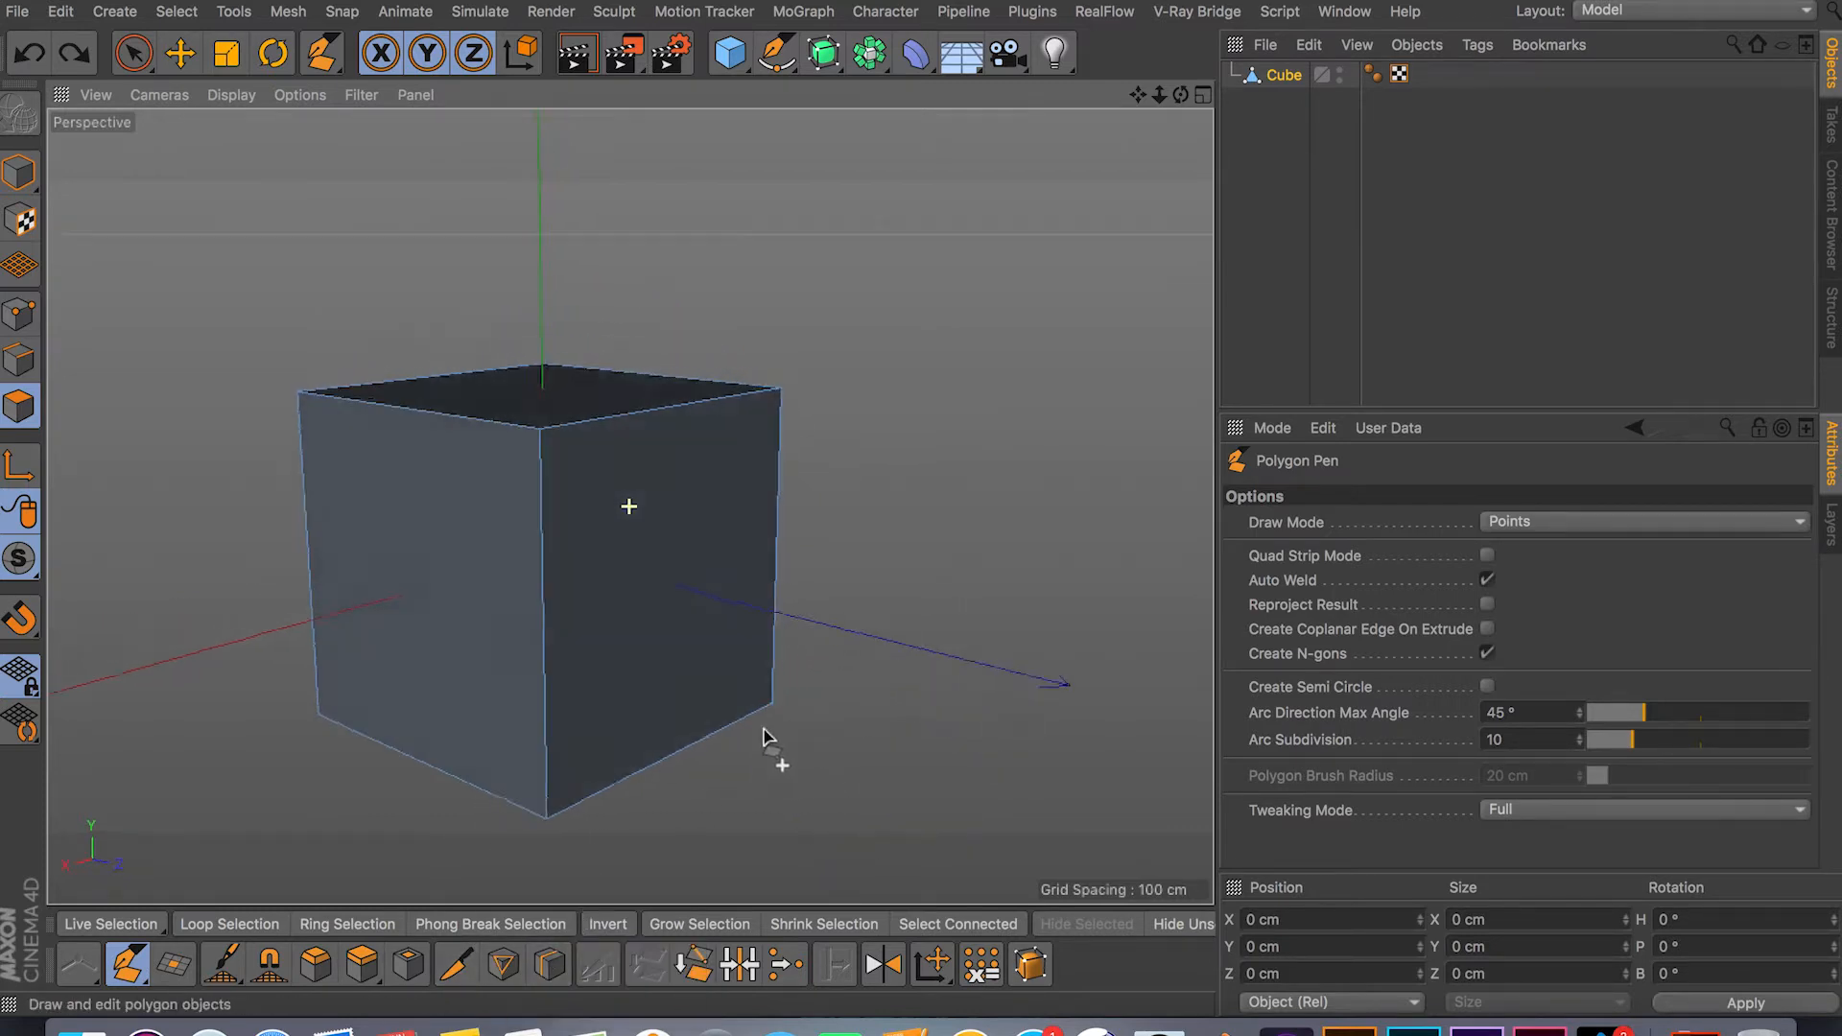
# Preview a loop cut on the cube, then switch to the Line Cut tool
pyautogui.click(549, 964)
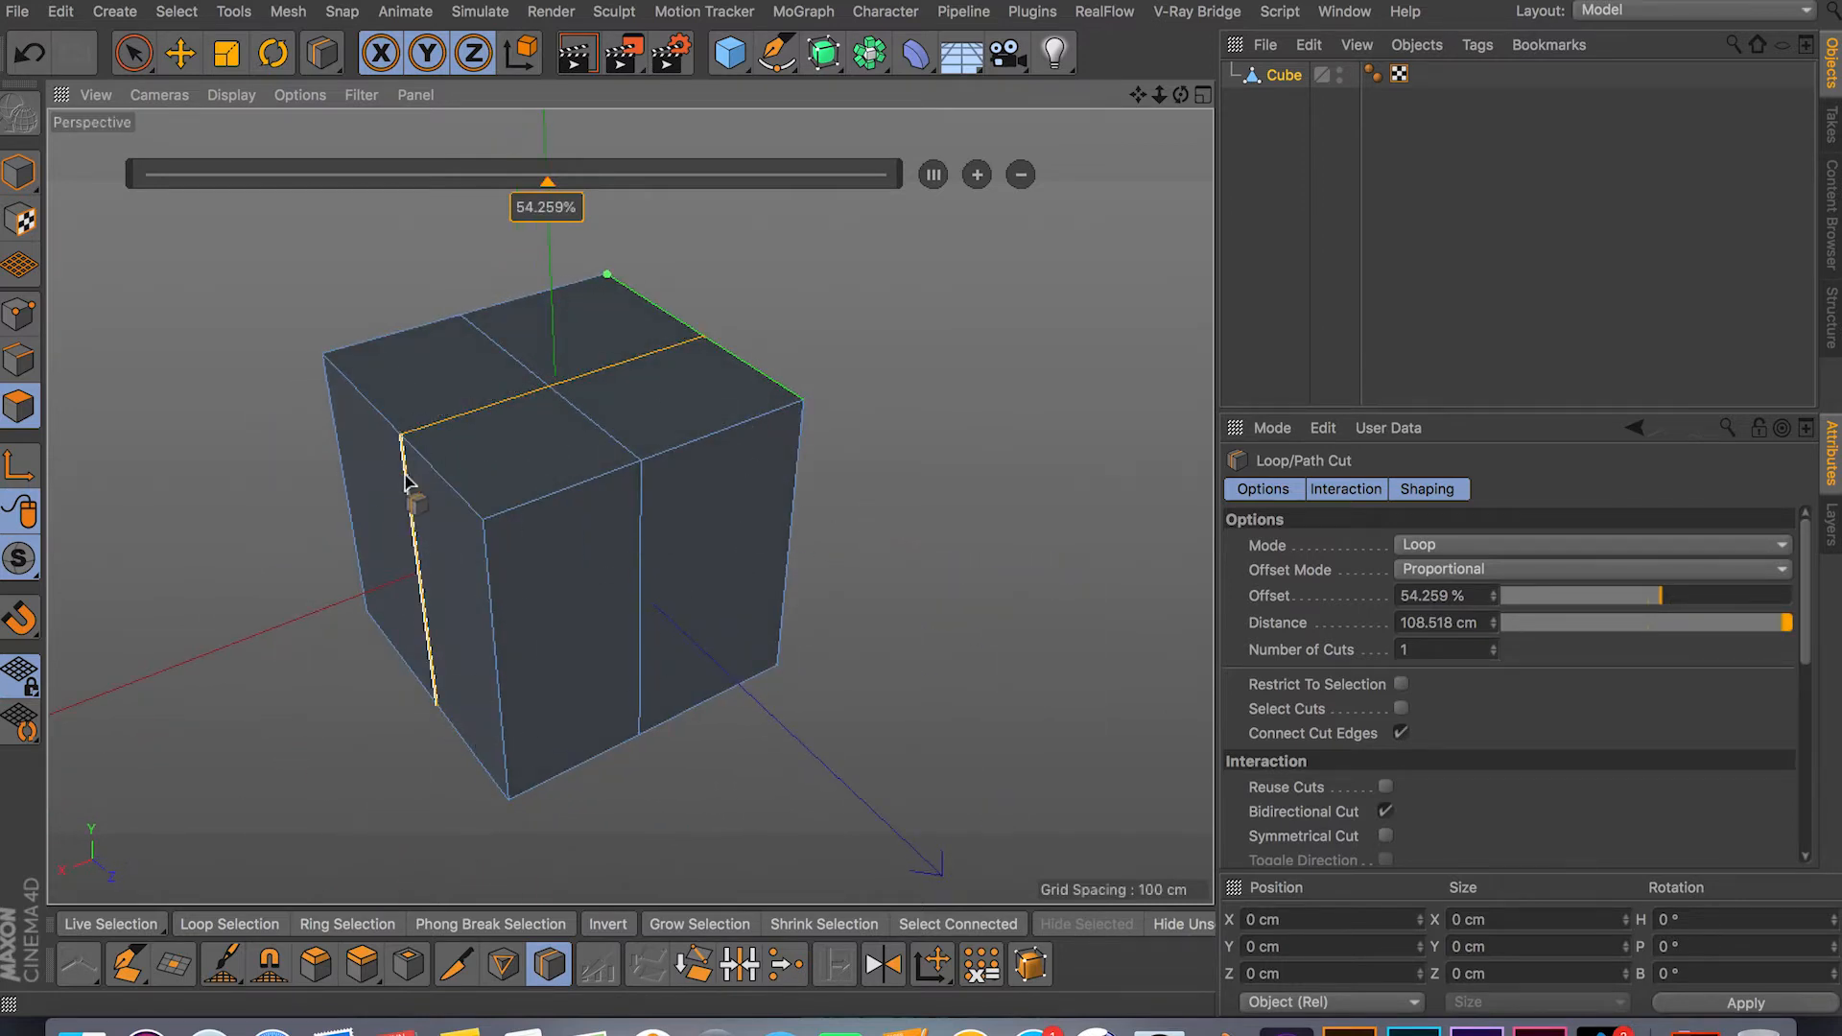
pyautogui.moveTo(405, 481); pyautogui.dragTo(629, 506)
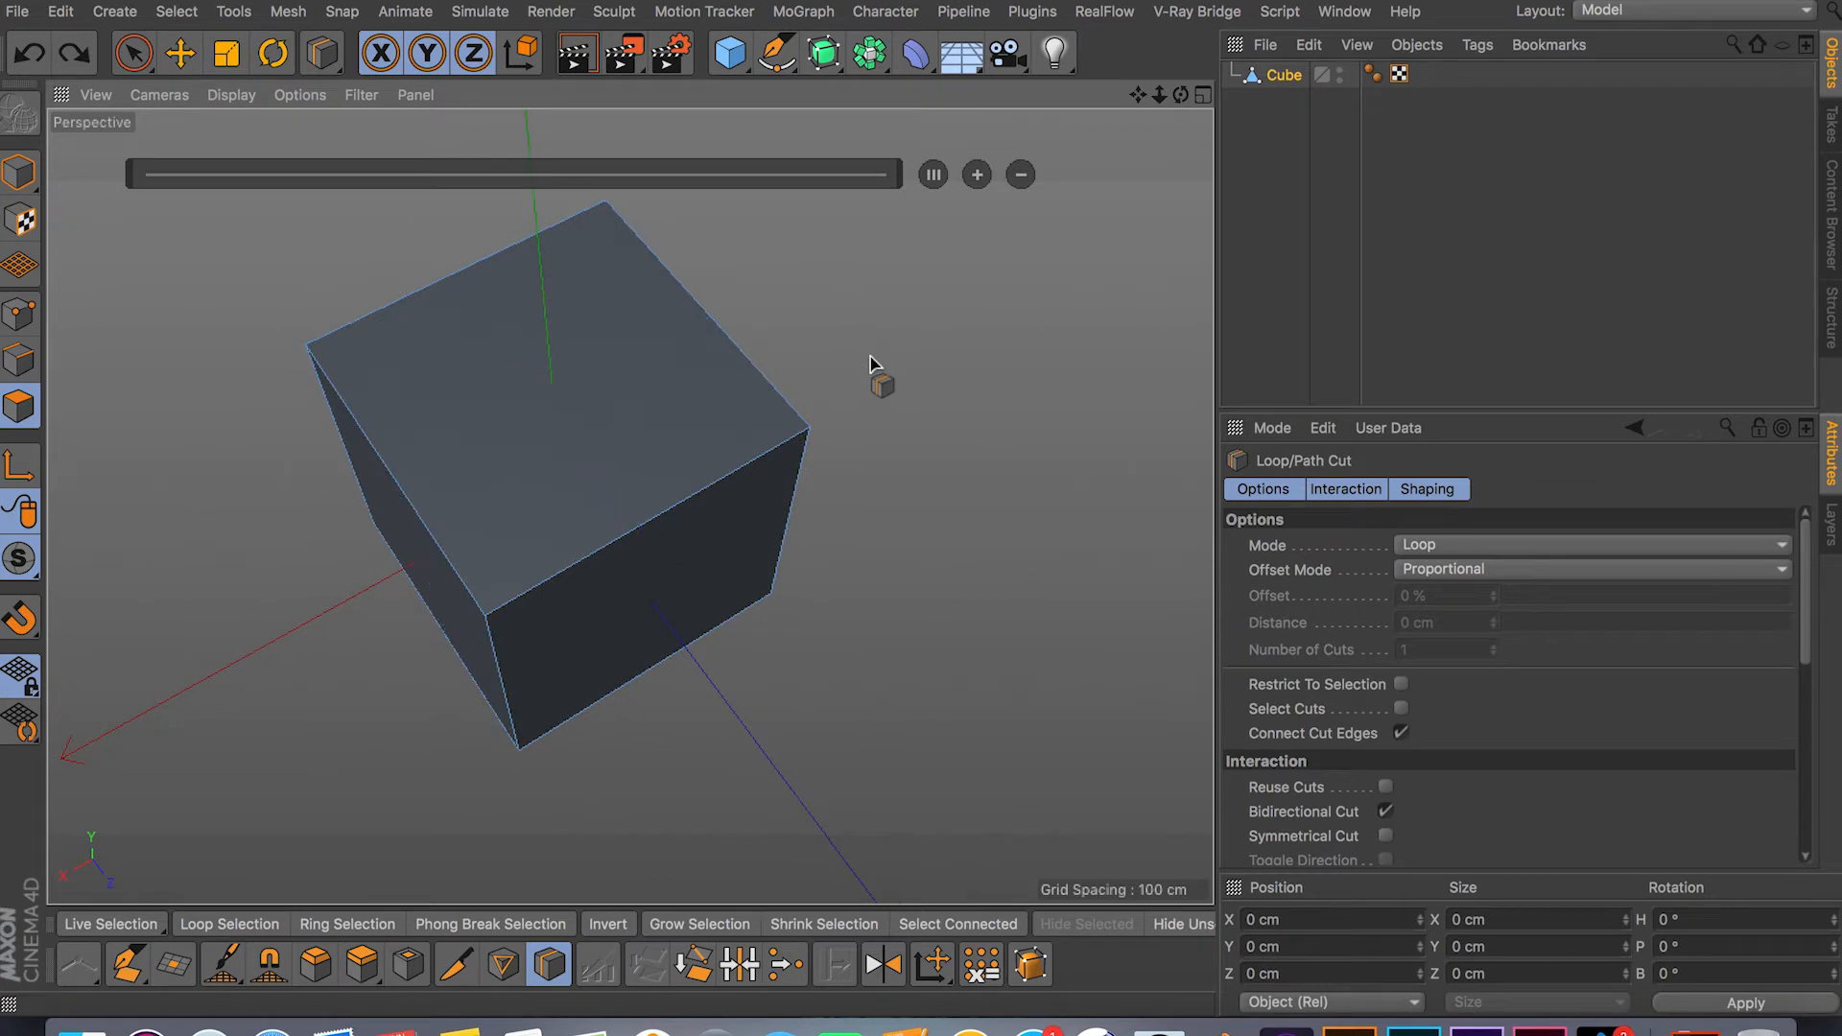
pyautogui.click(456, 963)
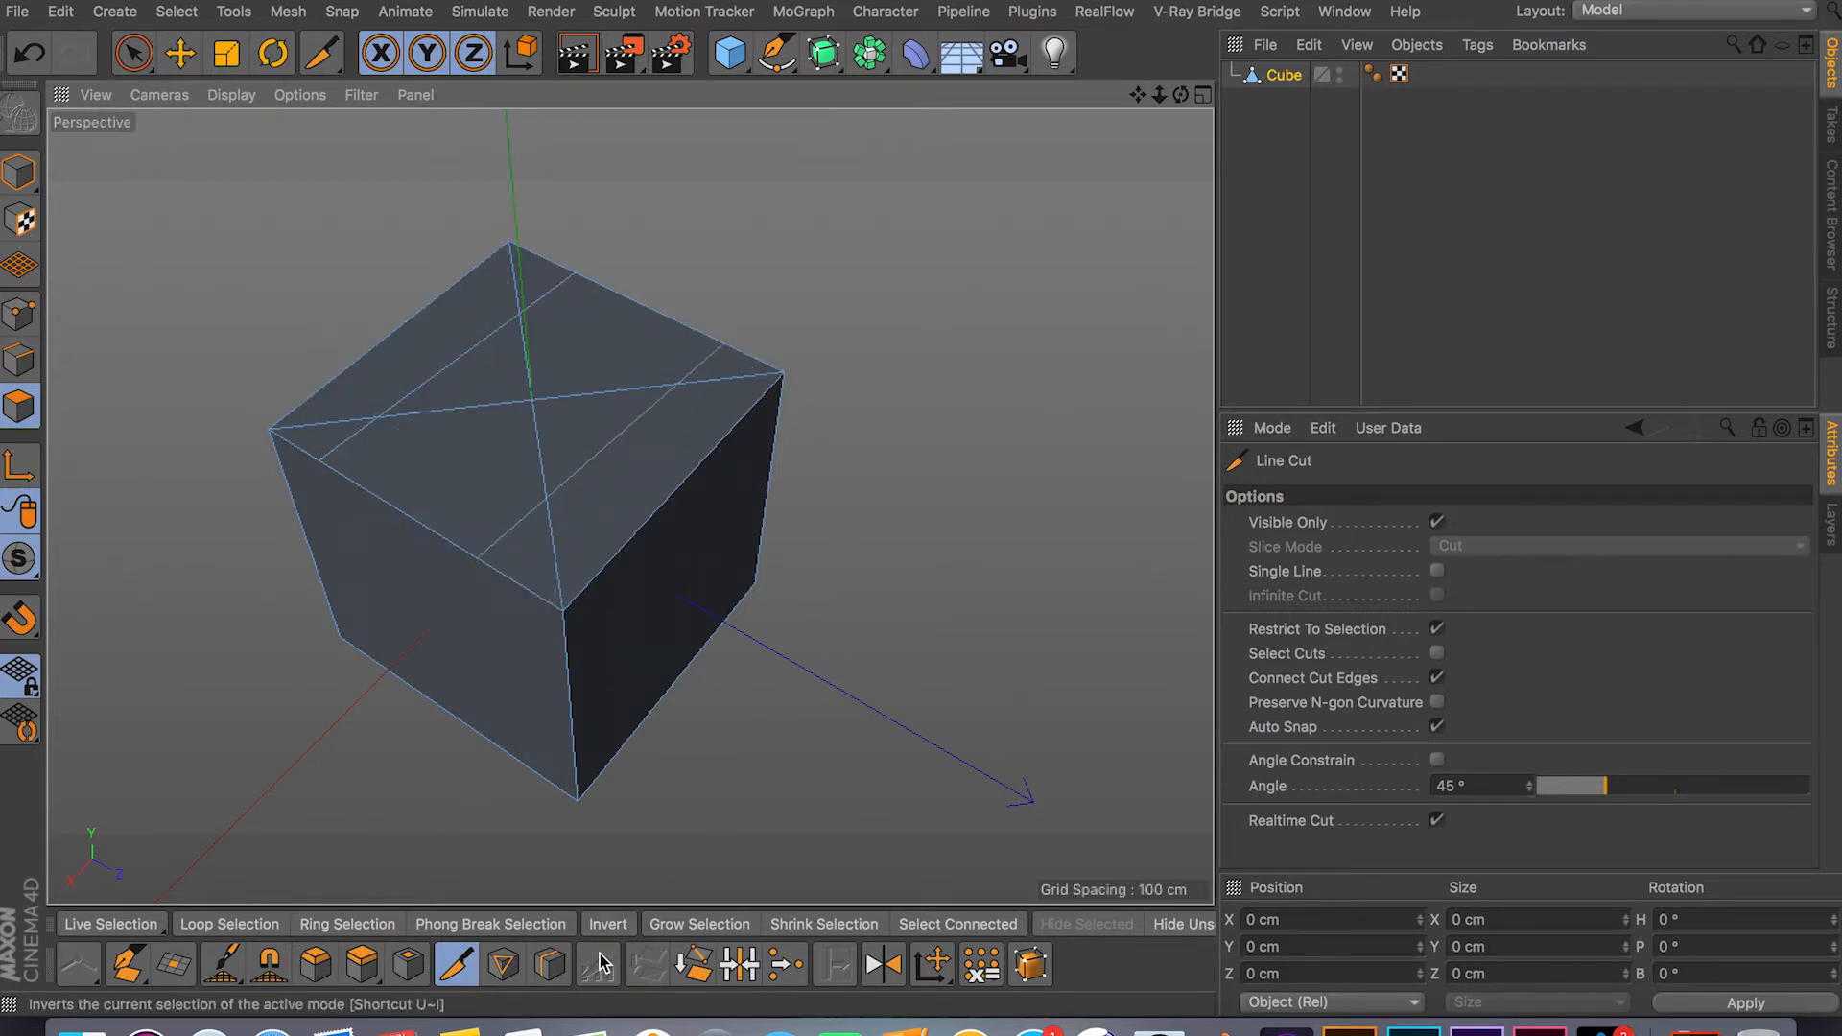
# Inspect the cut top face with Loop/Path Cut, then move to Plane Cut
pyautogui.click(551, 965)
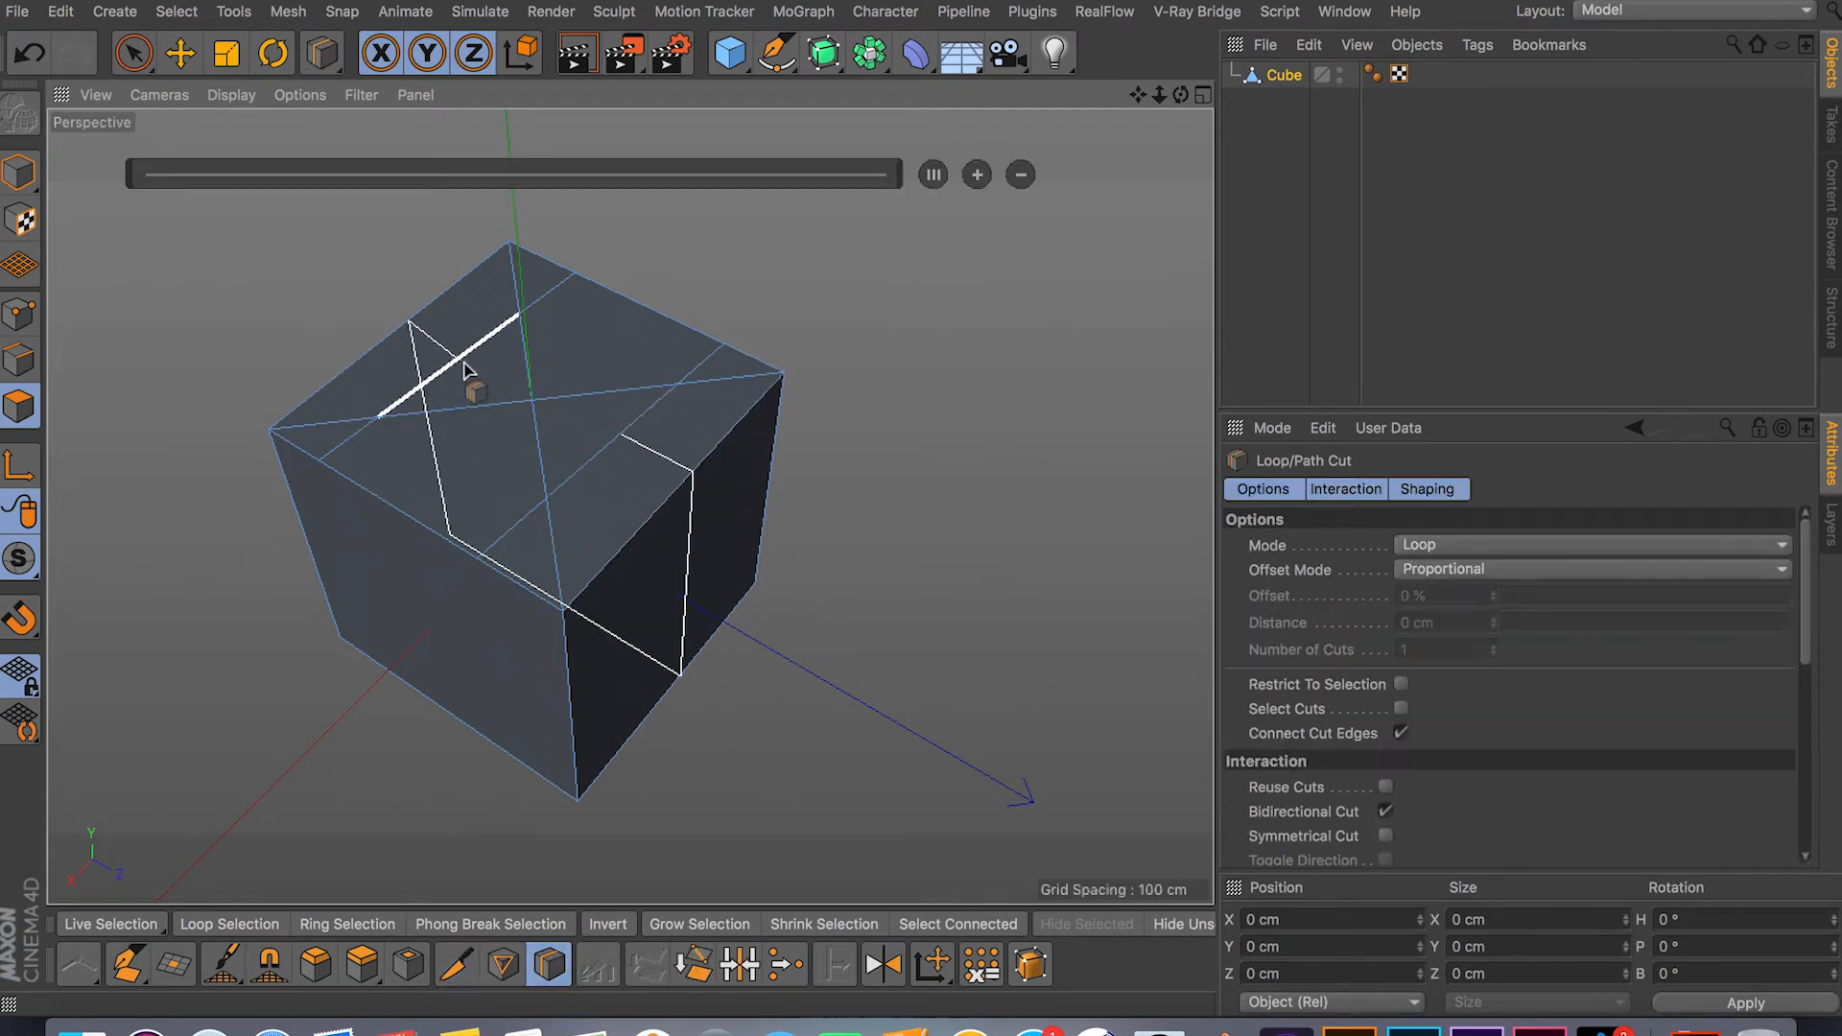
pyautogui.moveTo(395, 491)
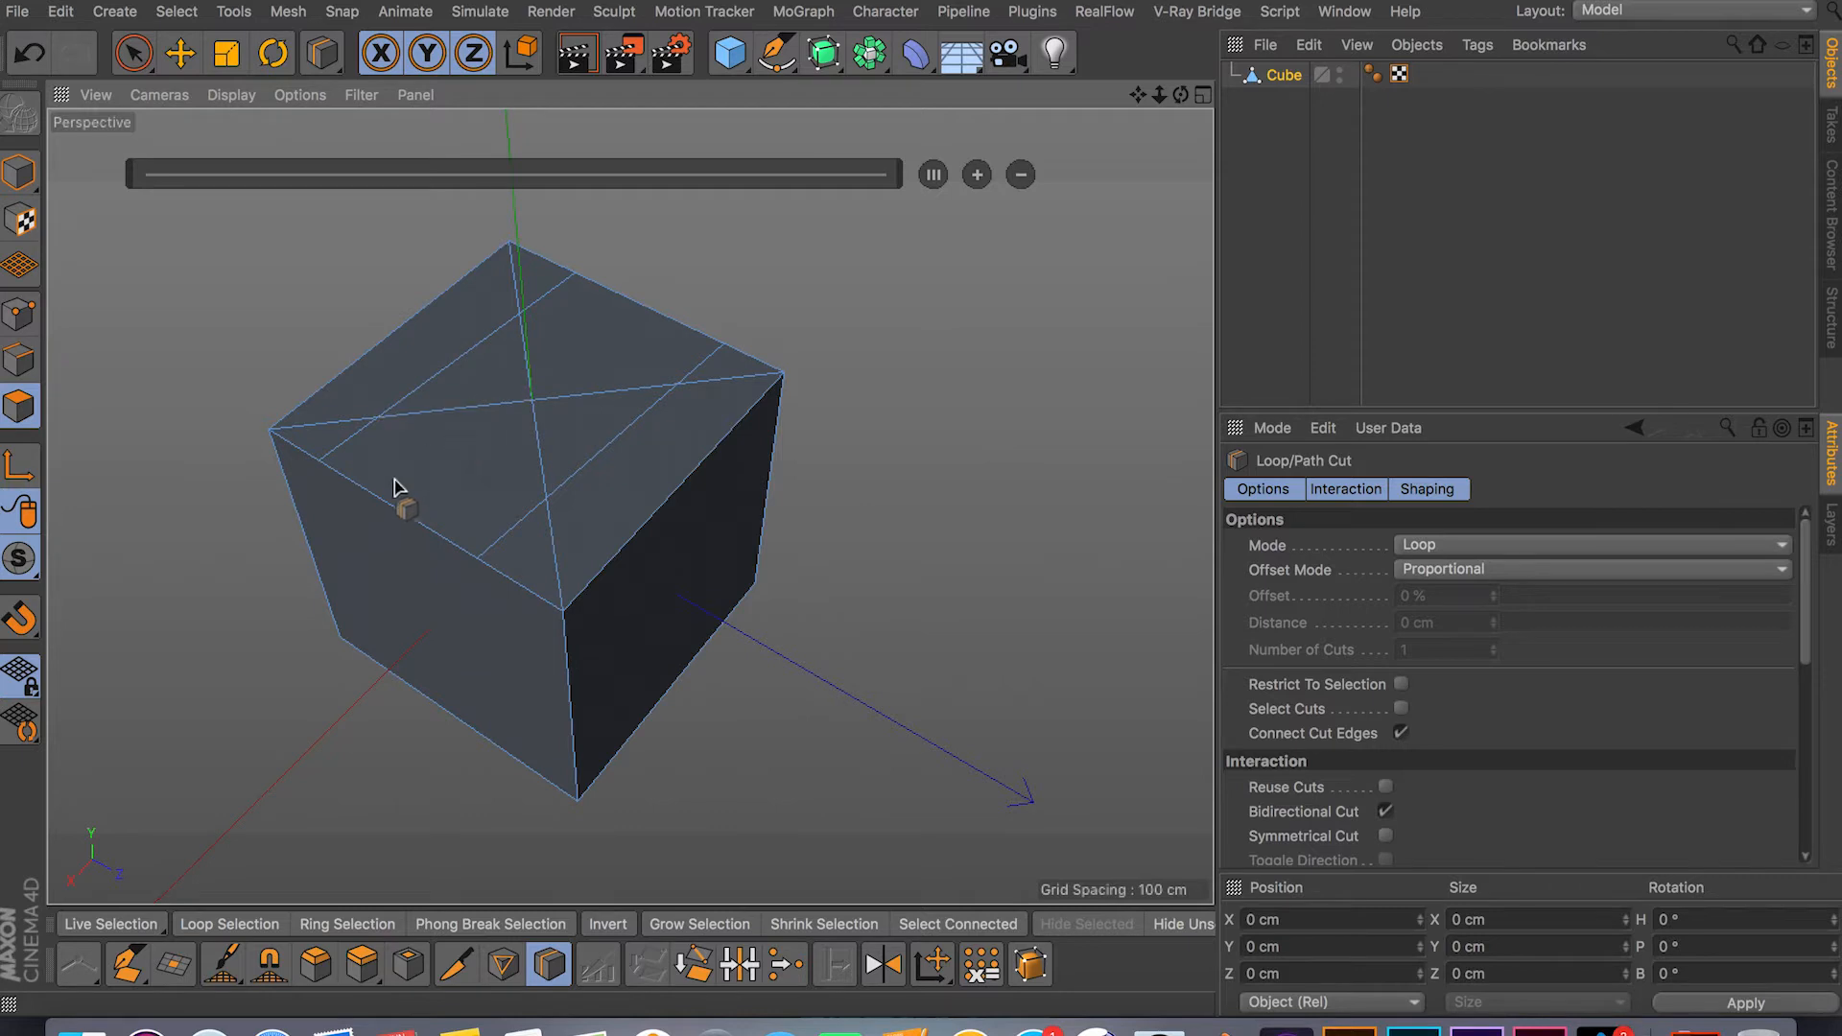
pyautogui.moveTo(591, 679)
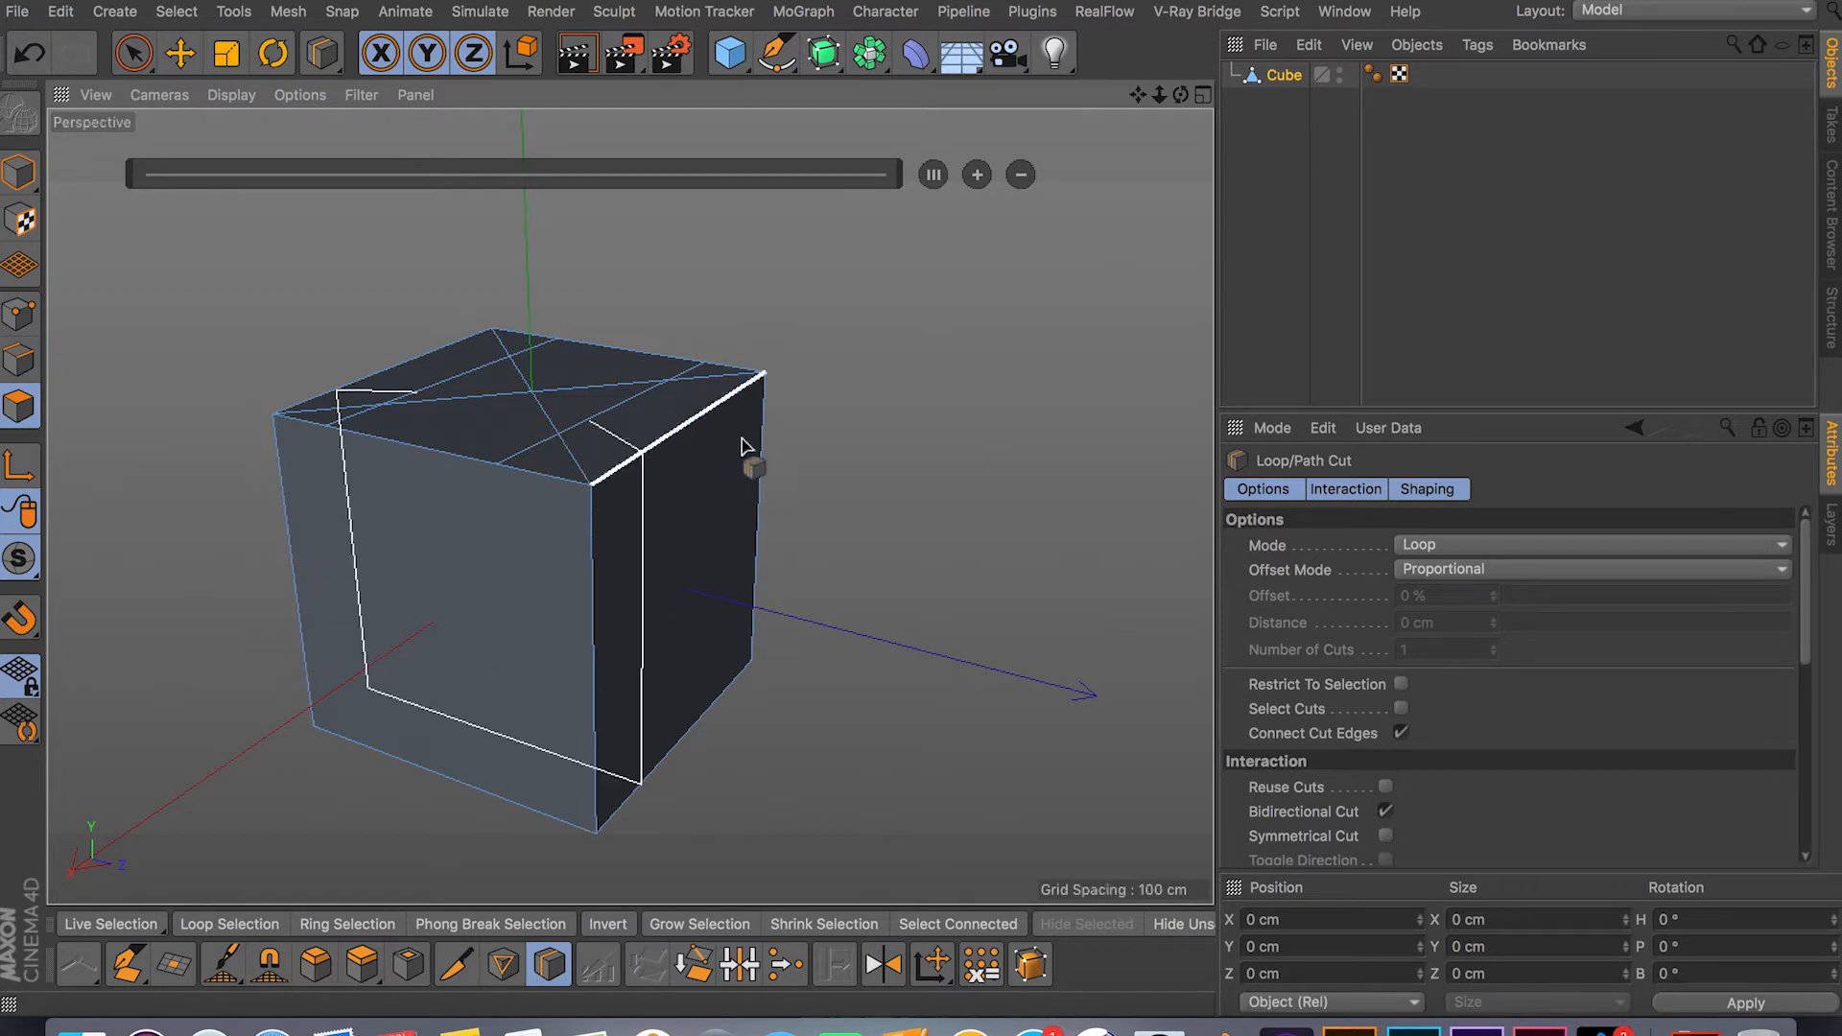
pyautogui.moveTo(746, 447); pyautogui.dragTo(599, 317)
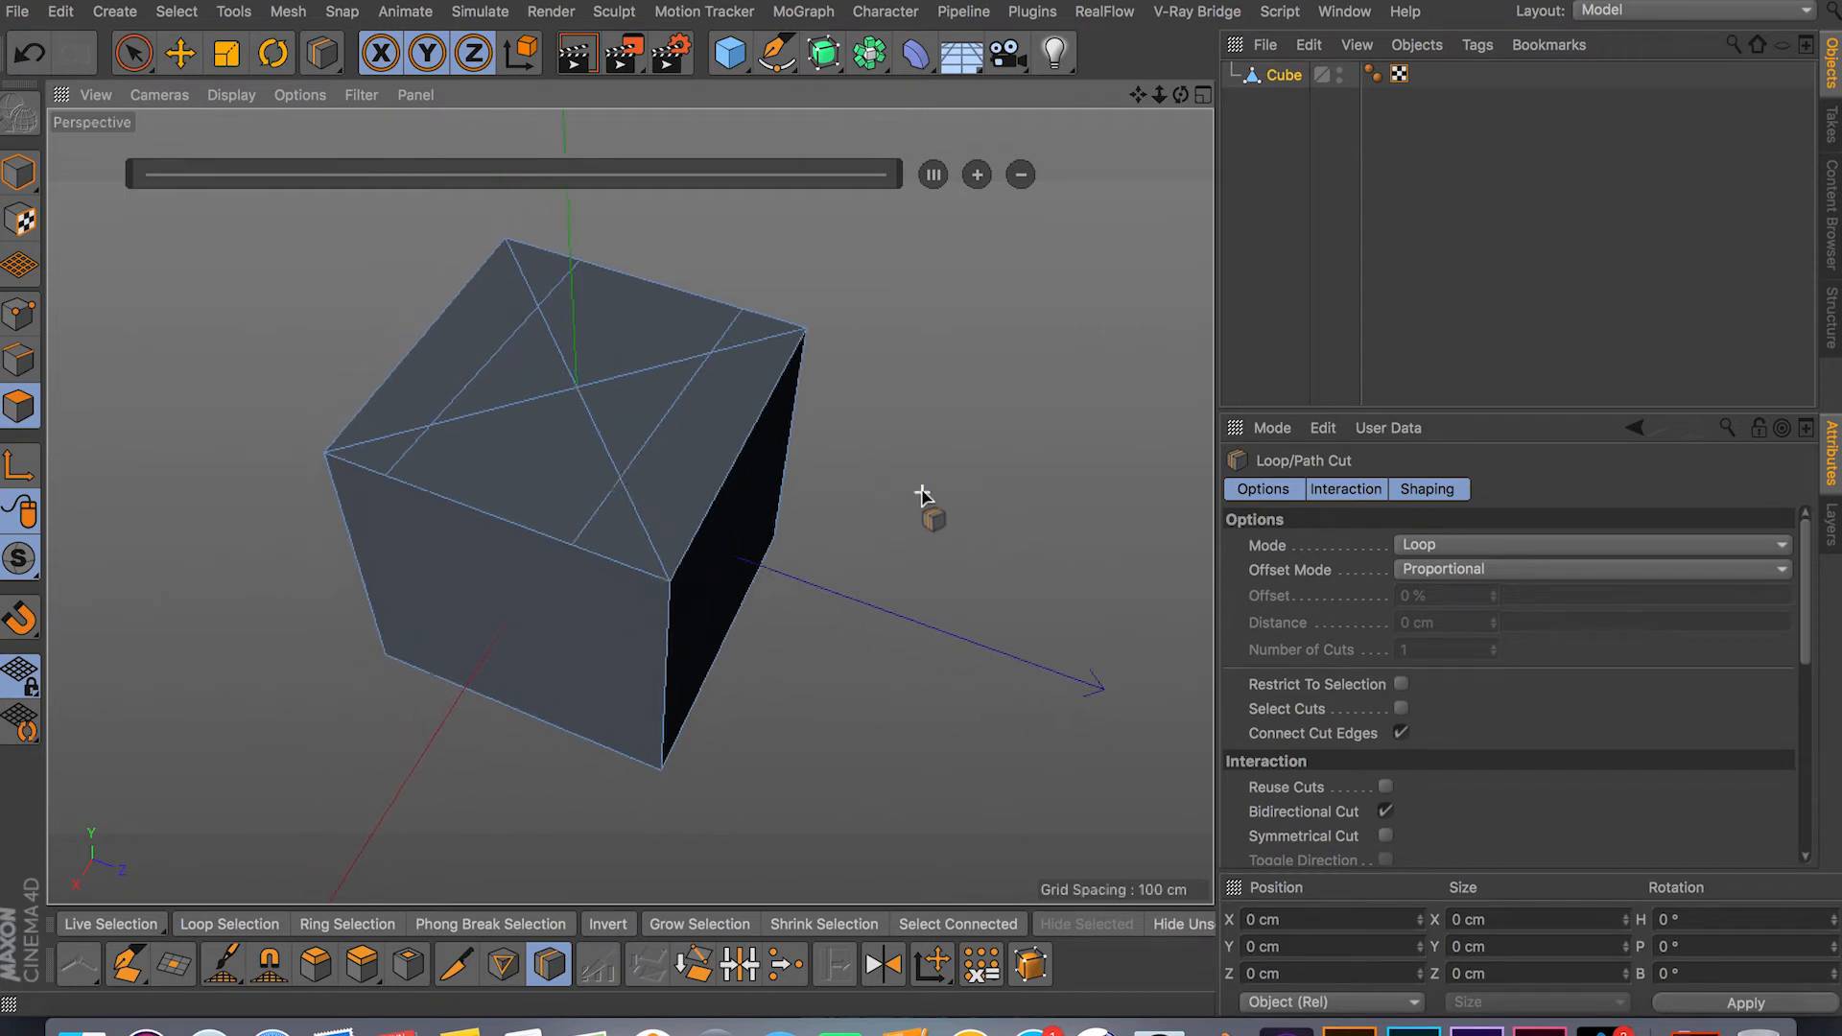
pyautogui.click(503, 971)
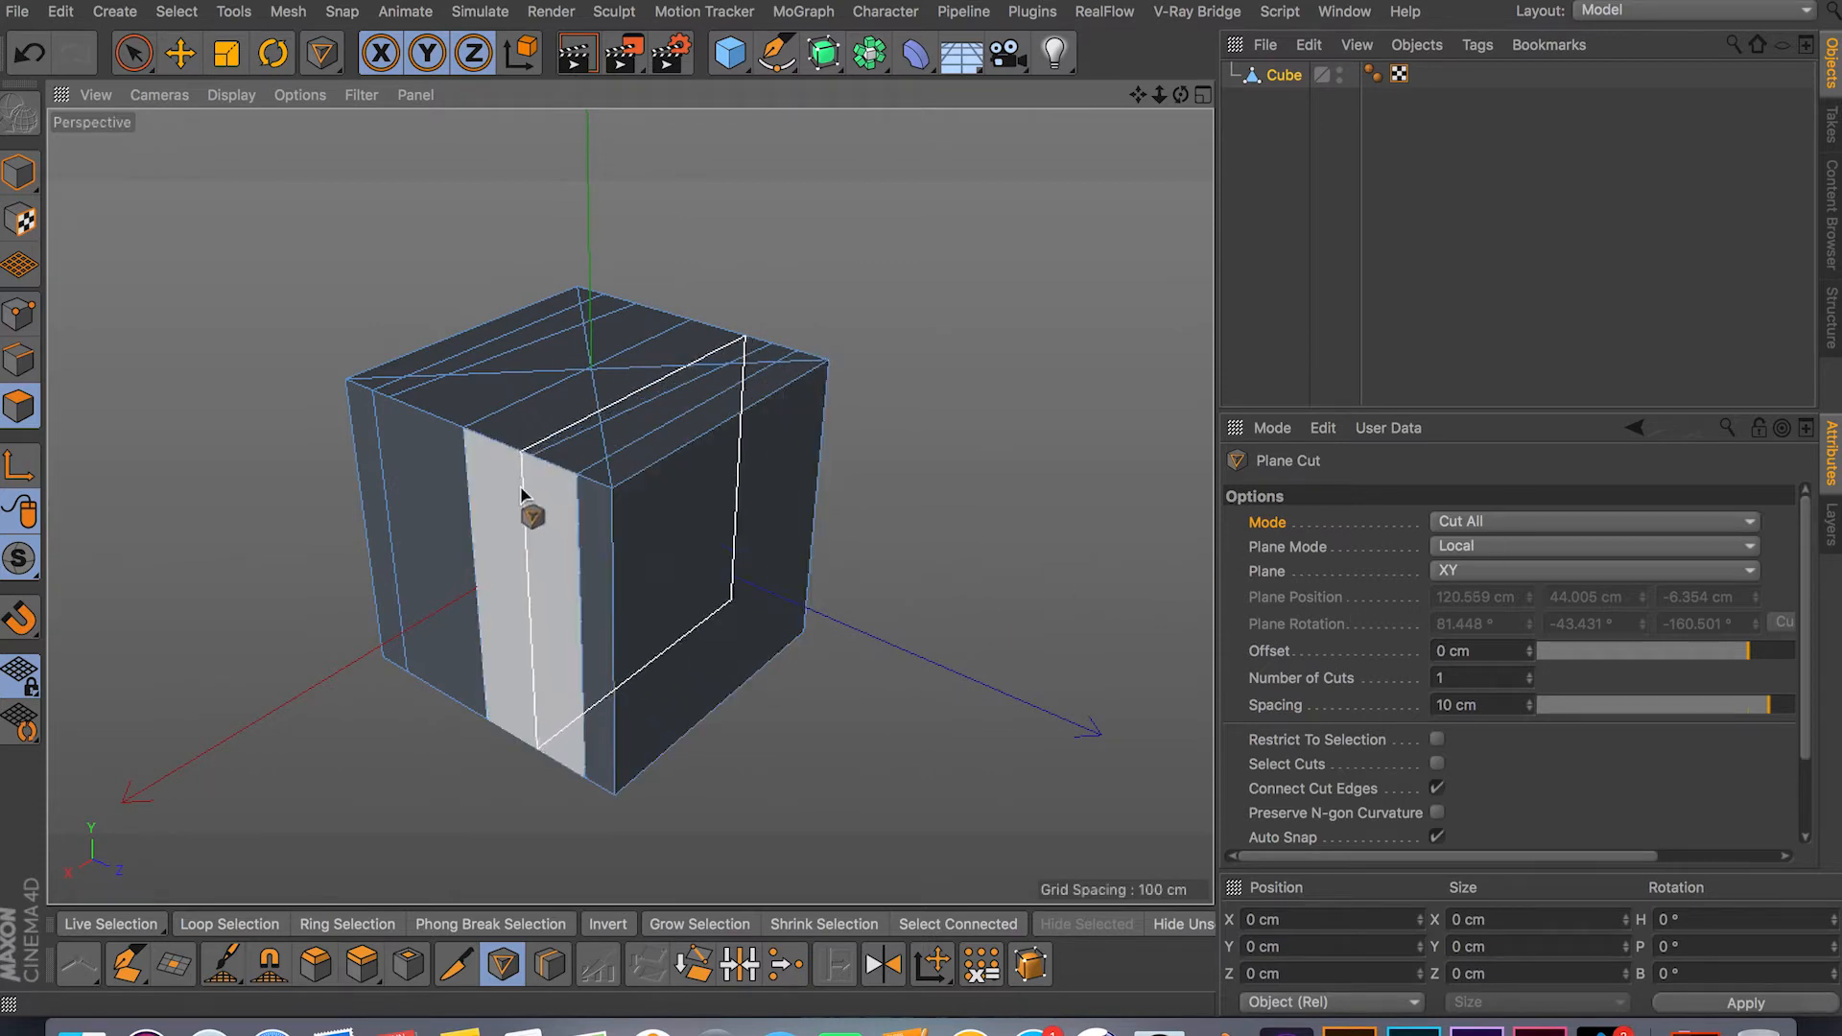
# Add a vertical XY plane cut on the front face and choose the next plane orientation
pyautogui.click(1593, 572)
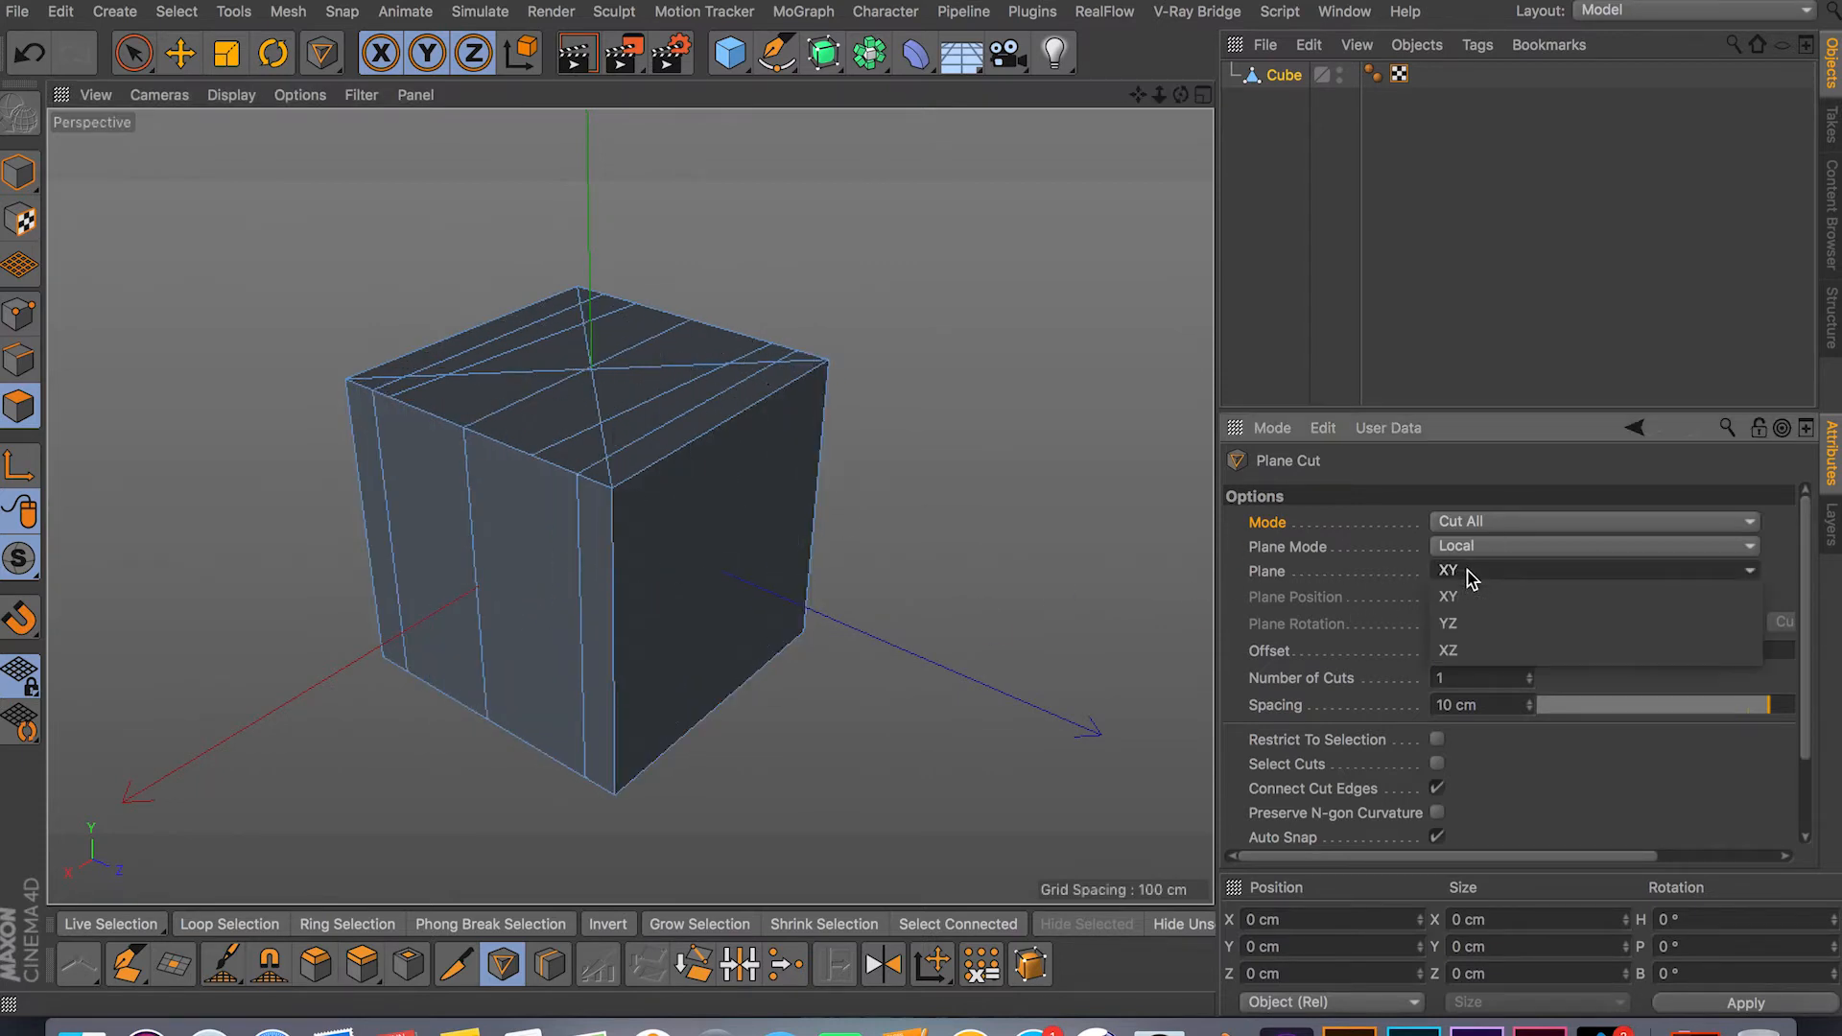
pyautogui.click(1447, 622)
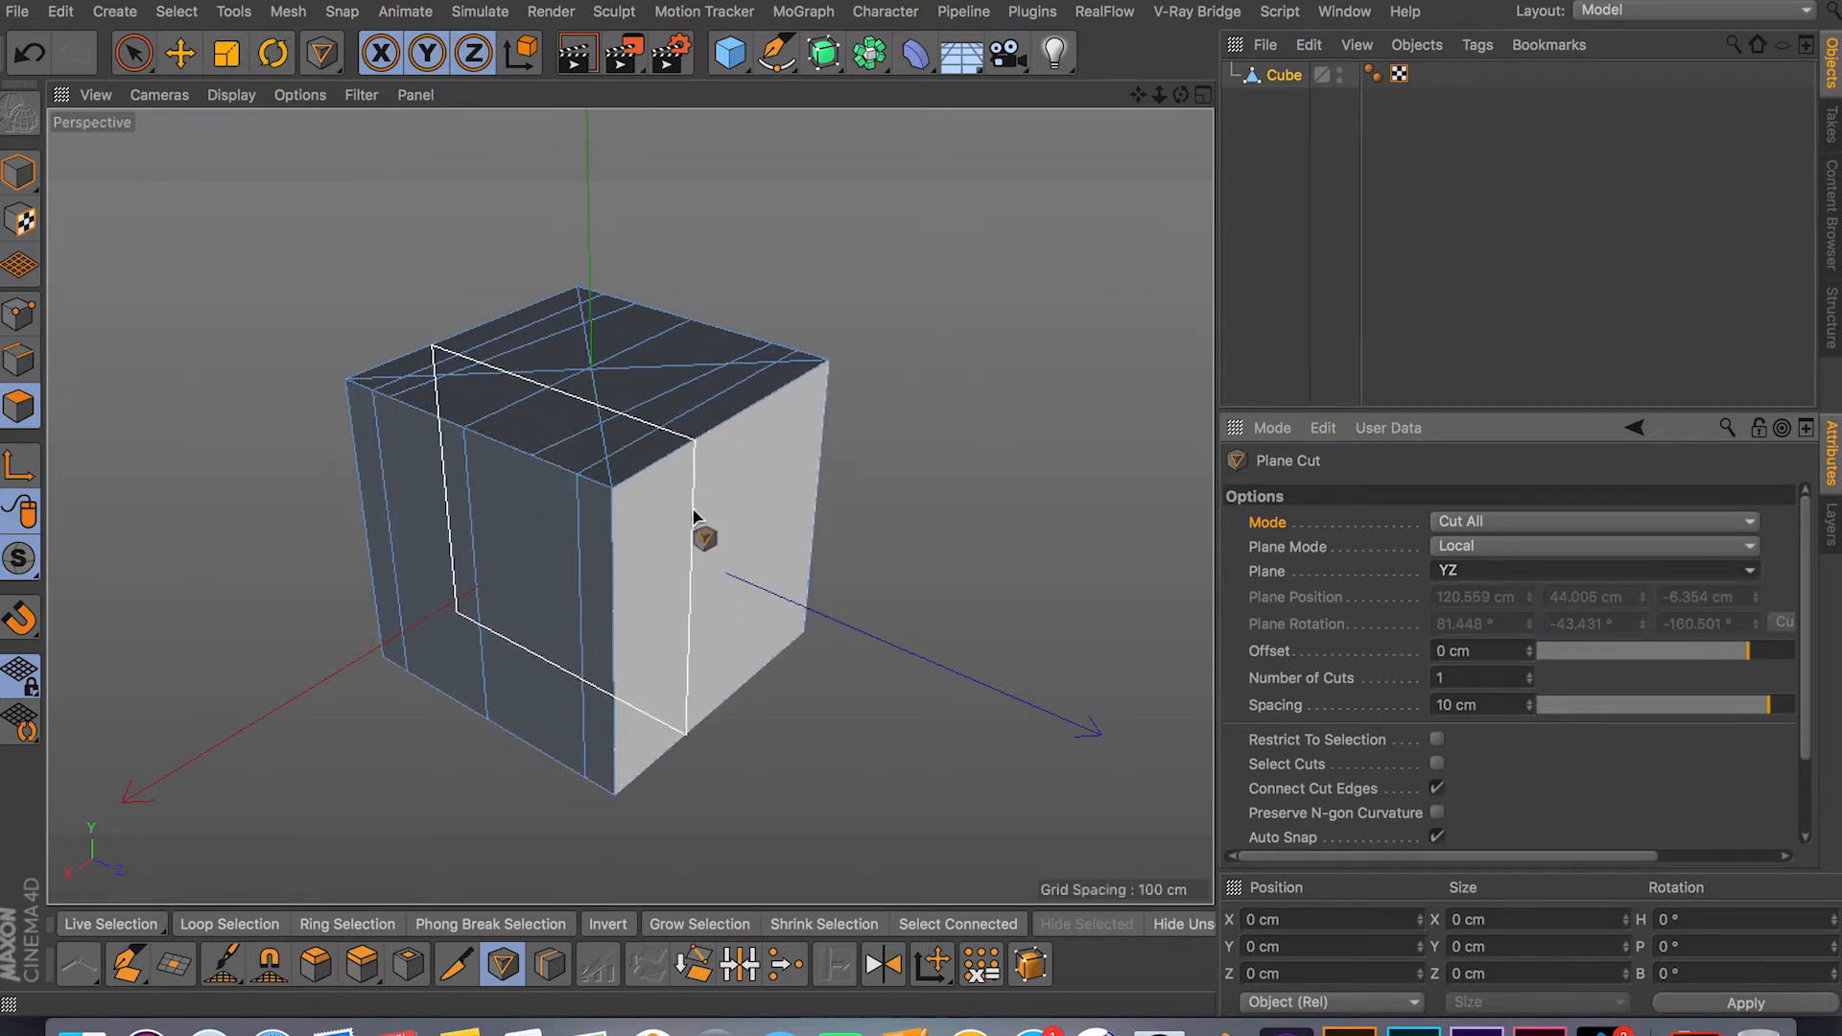
# Cut the cube along YZ, then along XZ horizontally all the way around
pyautogui.click(1592, 572)
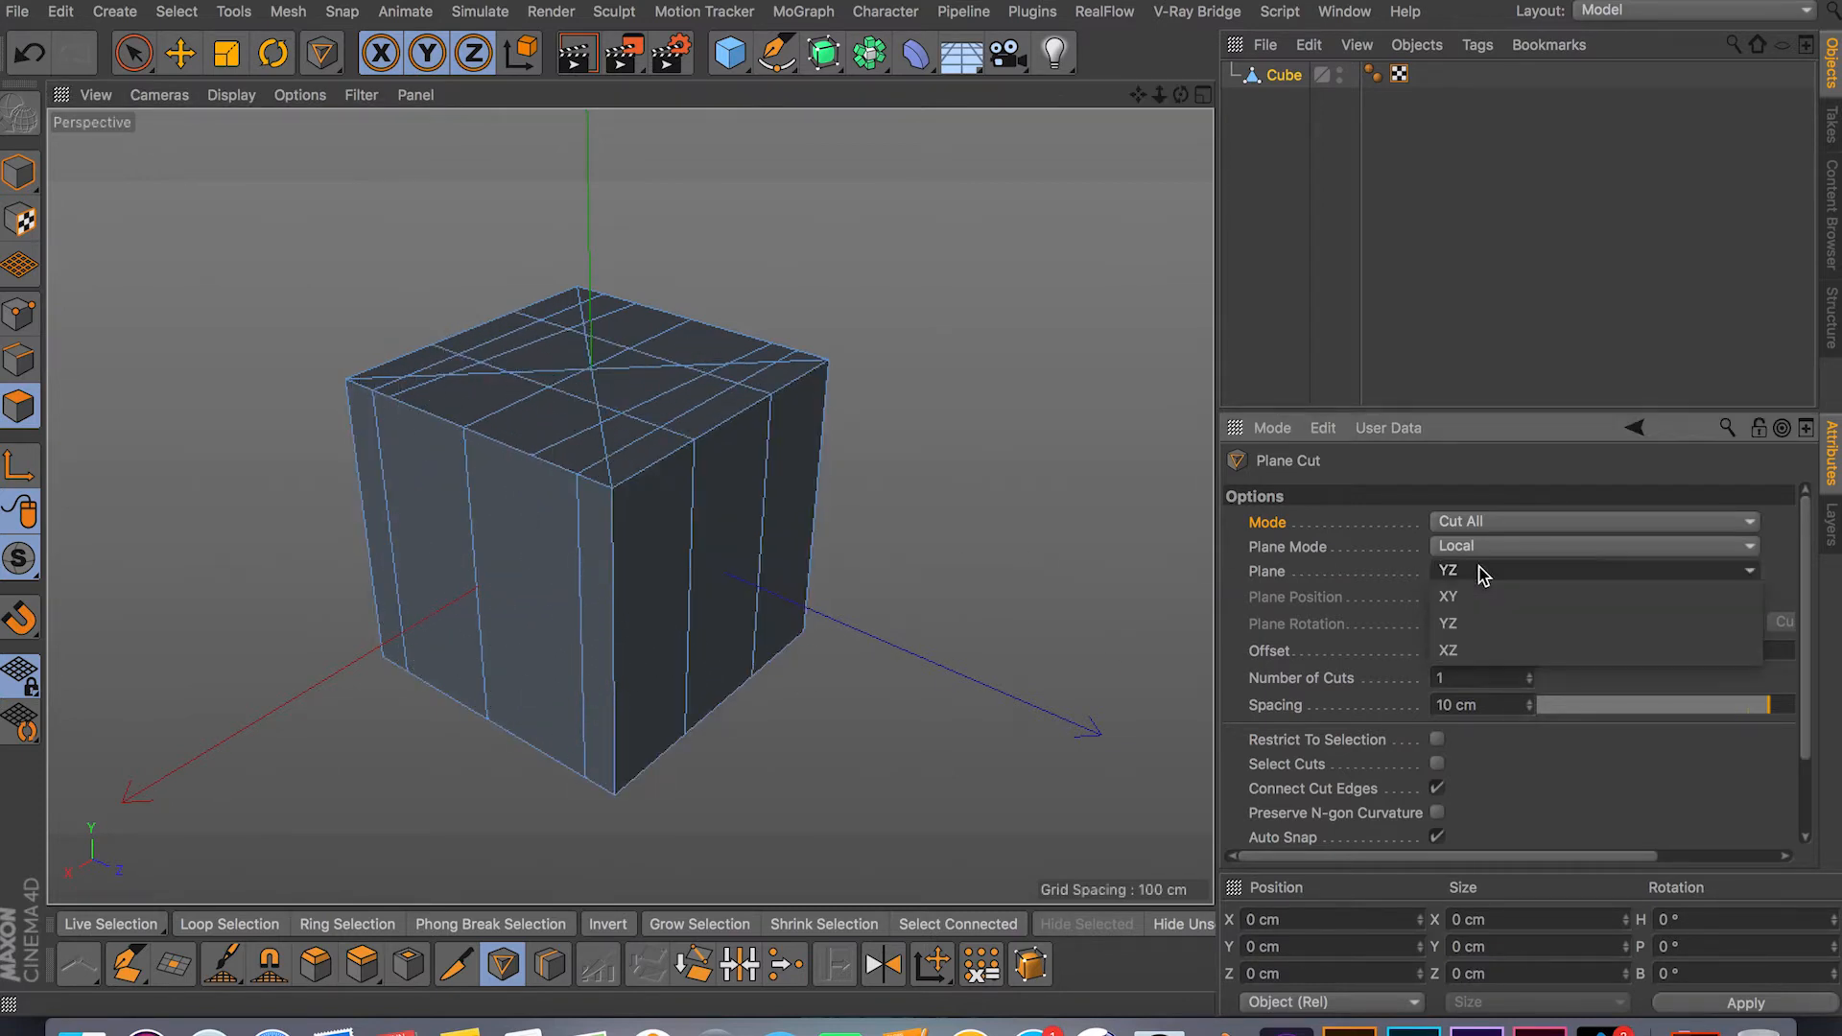
pyautogui.click(1447, 650)
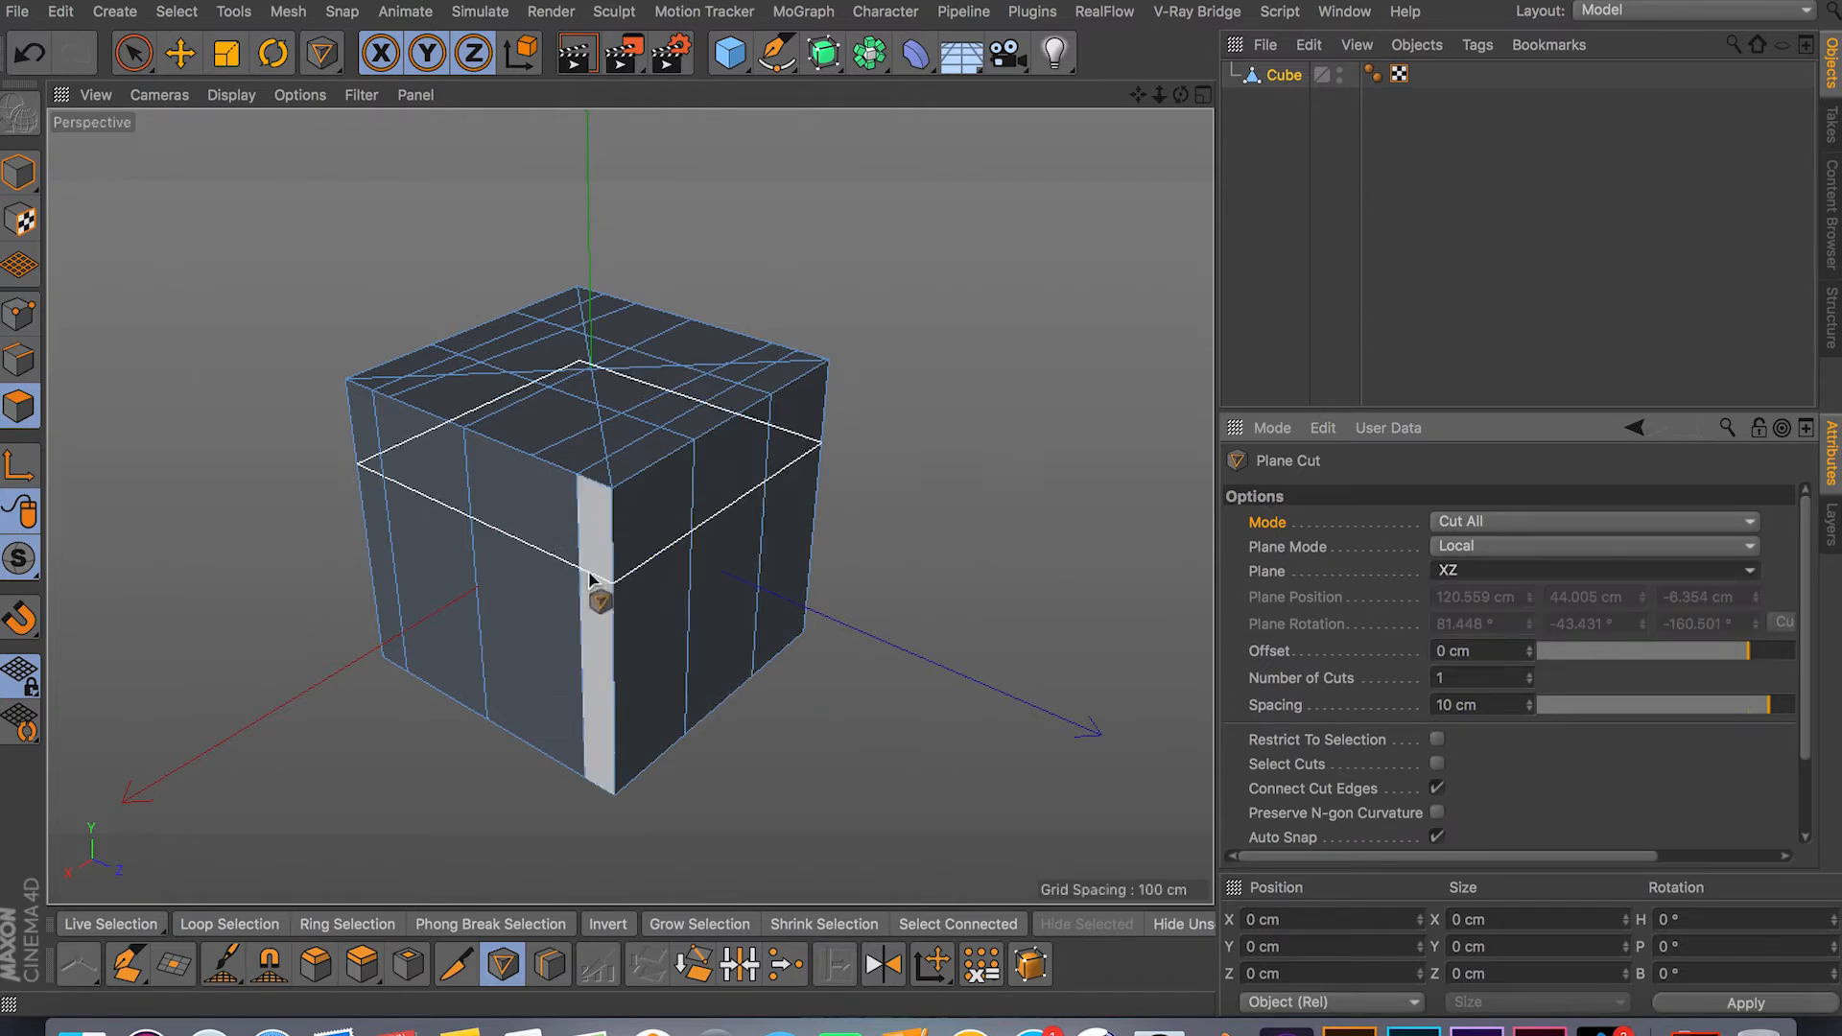
pyautogui.moveTo(598, 601); pyautogui.dragTo(616, 741)
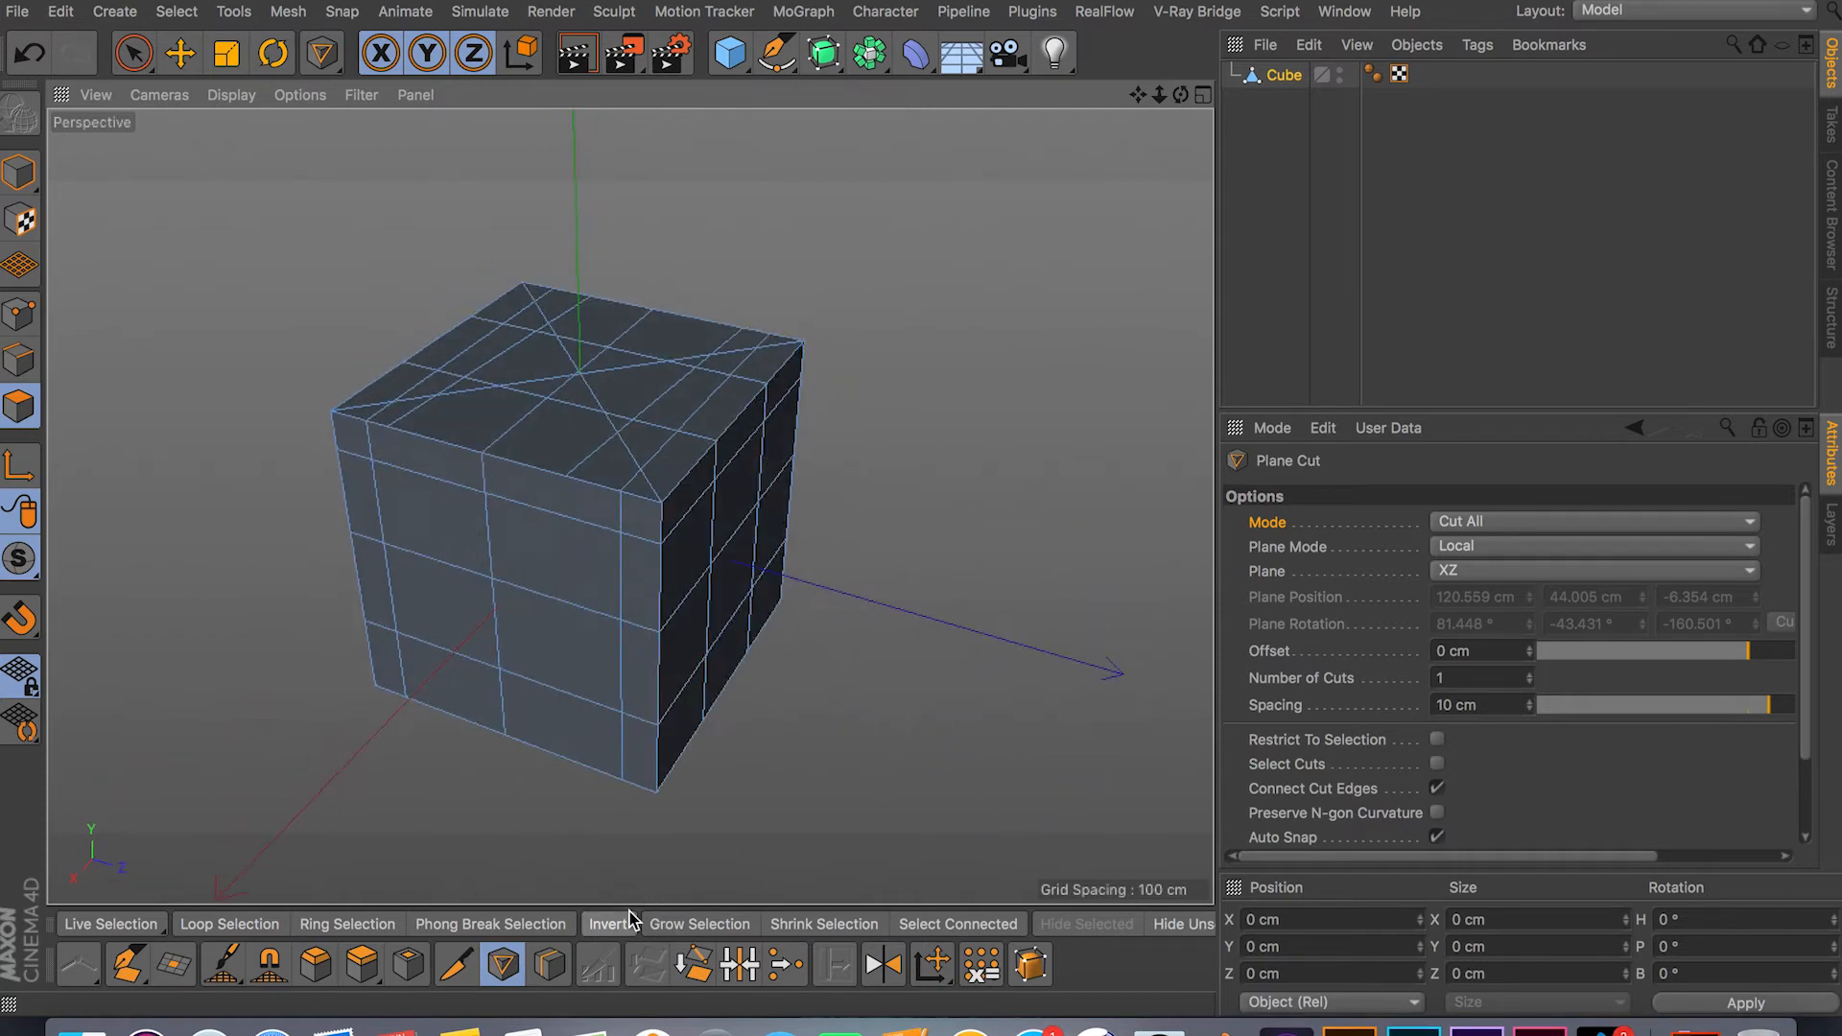
pyautogui.moveTo(629, 918)
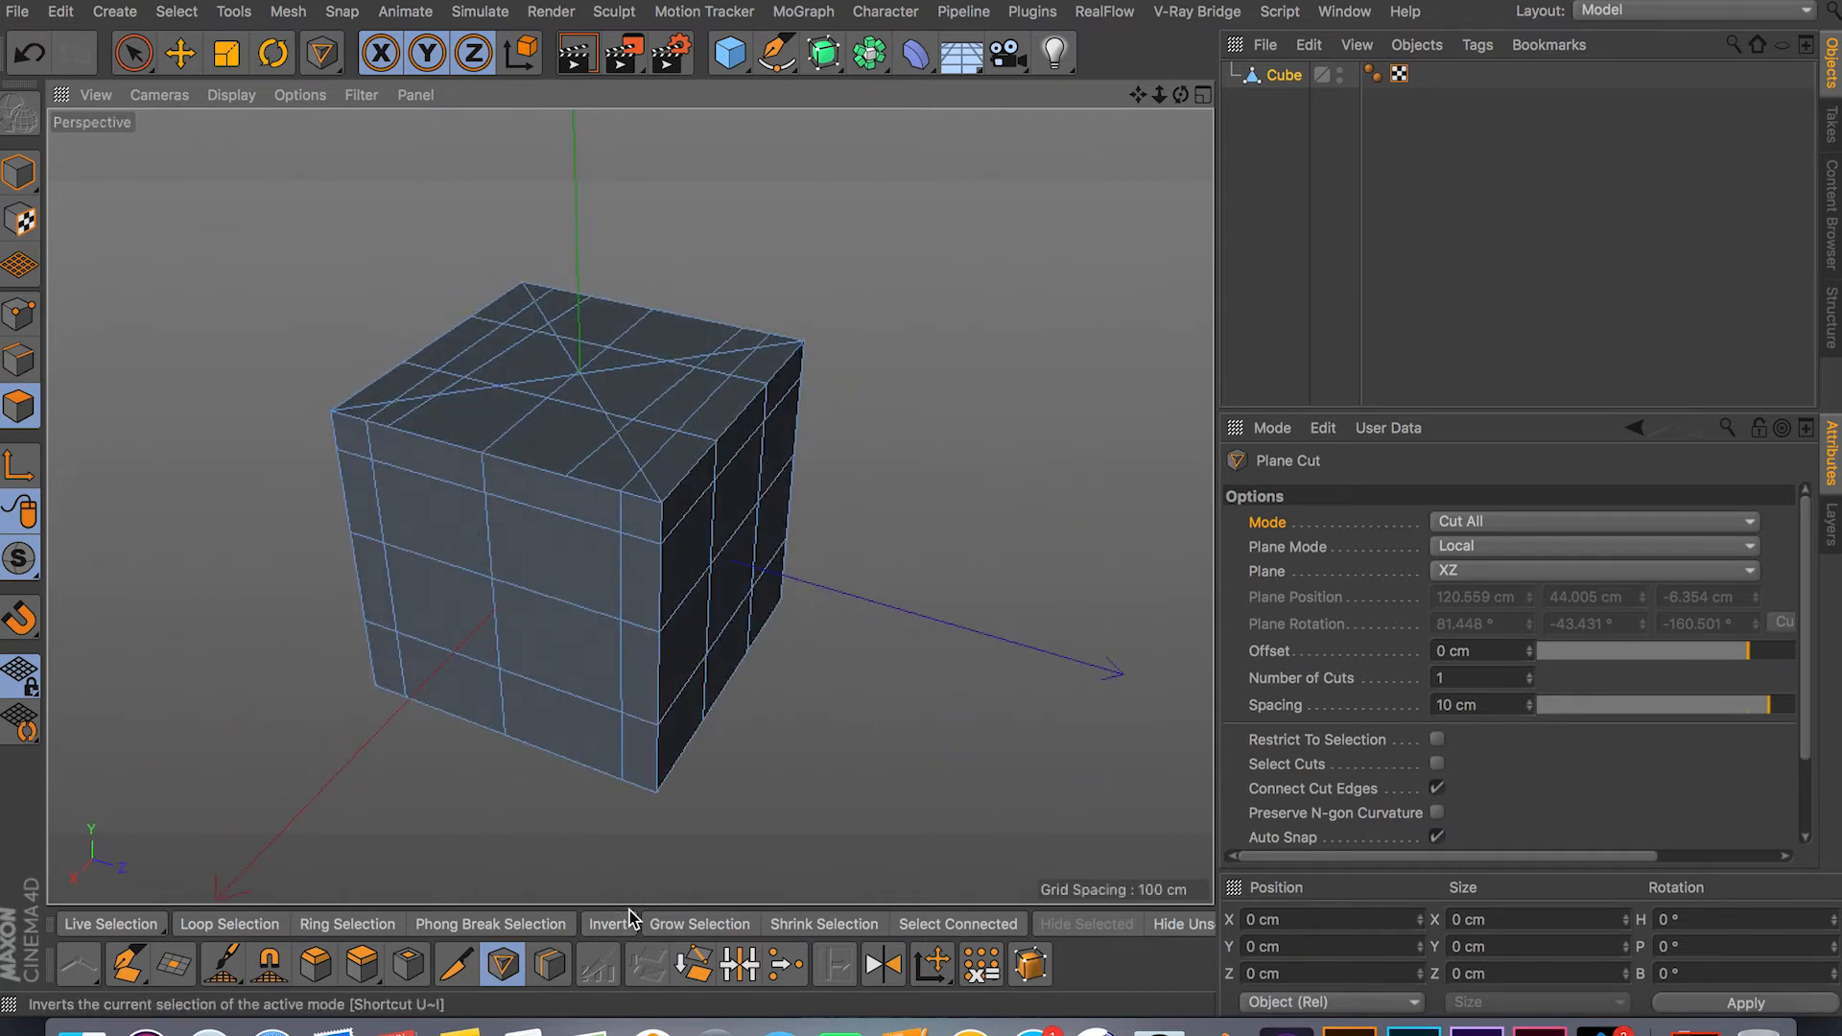
pyautogui.moveTo(440, 964)
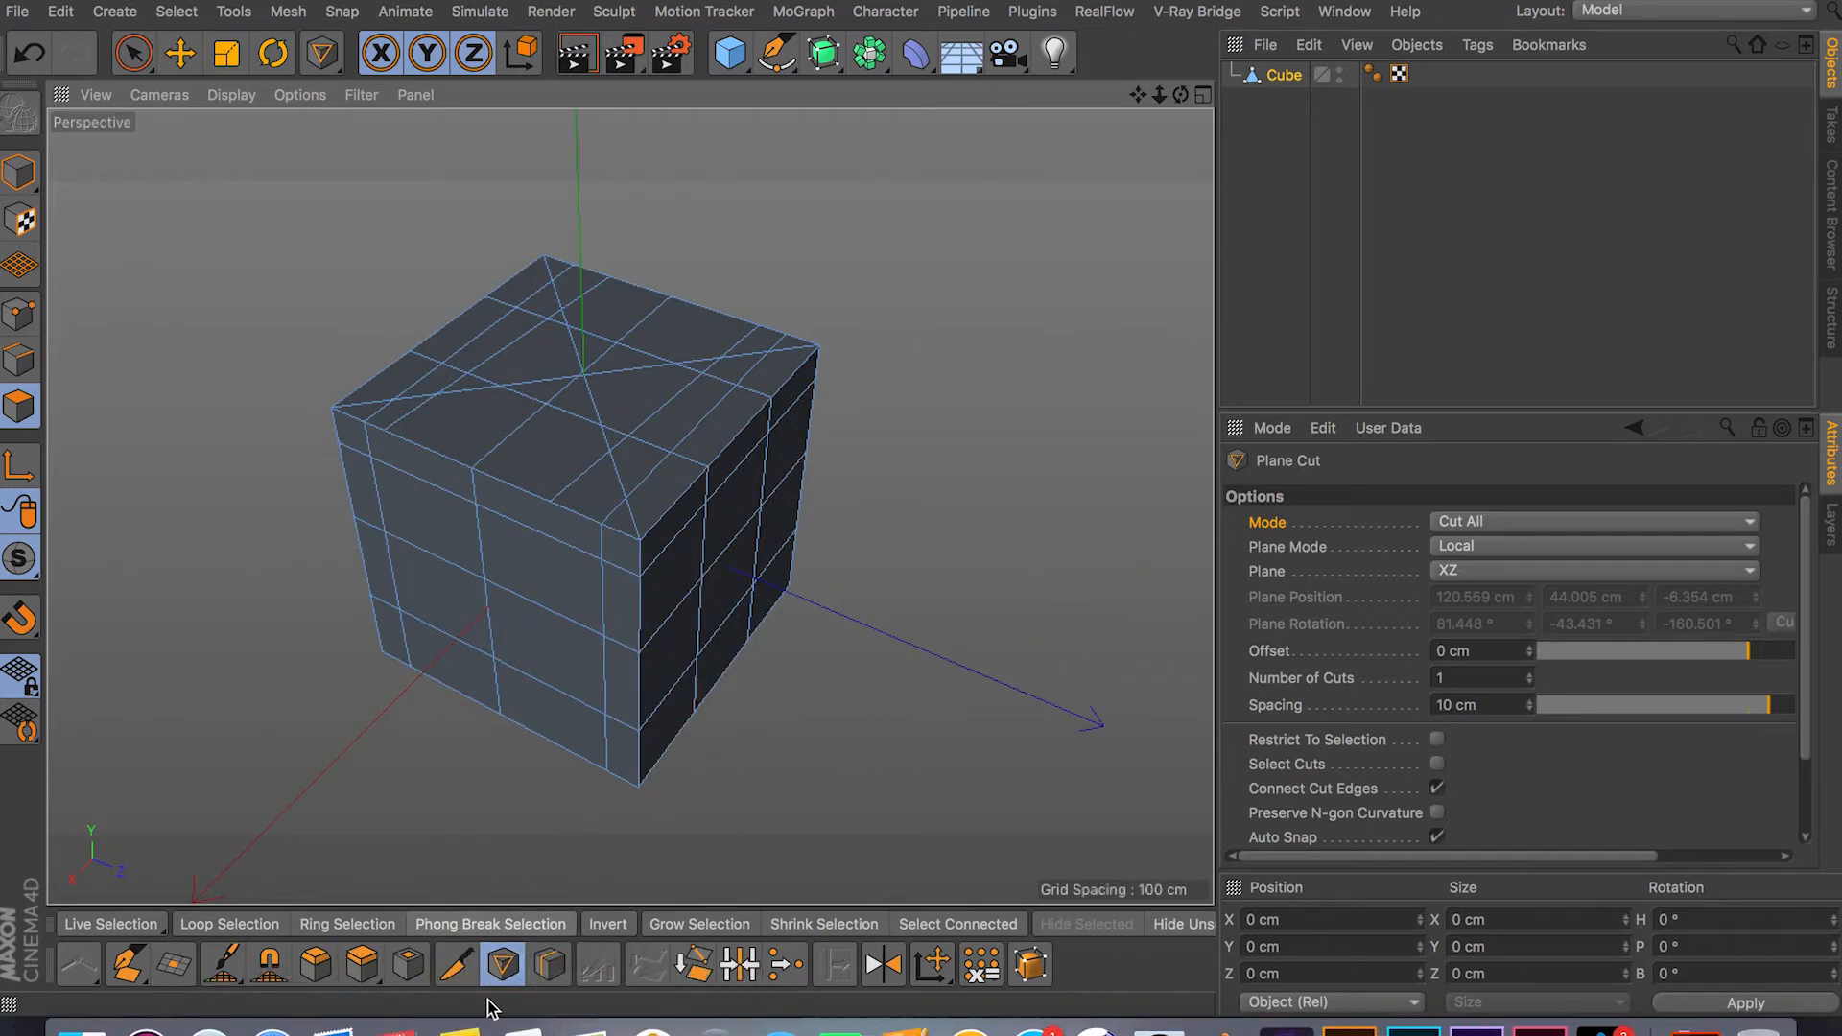
pyautogui.moveTo(491, 963)
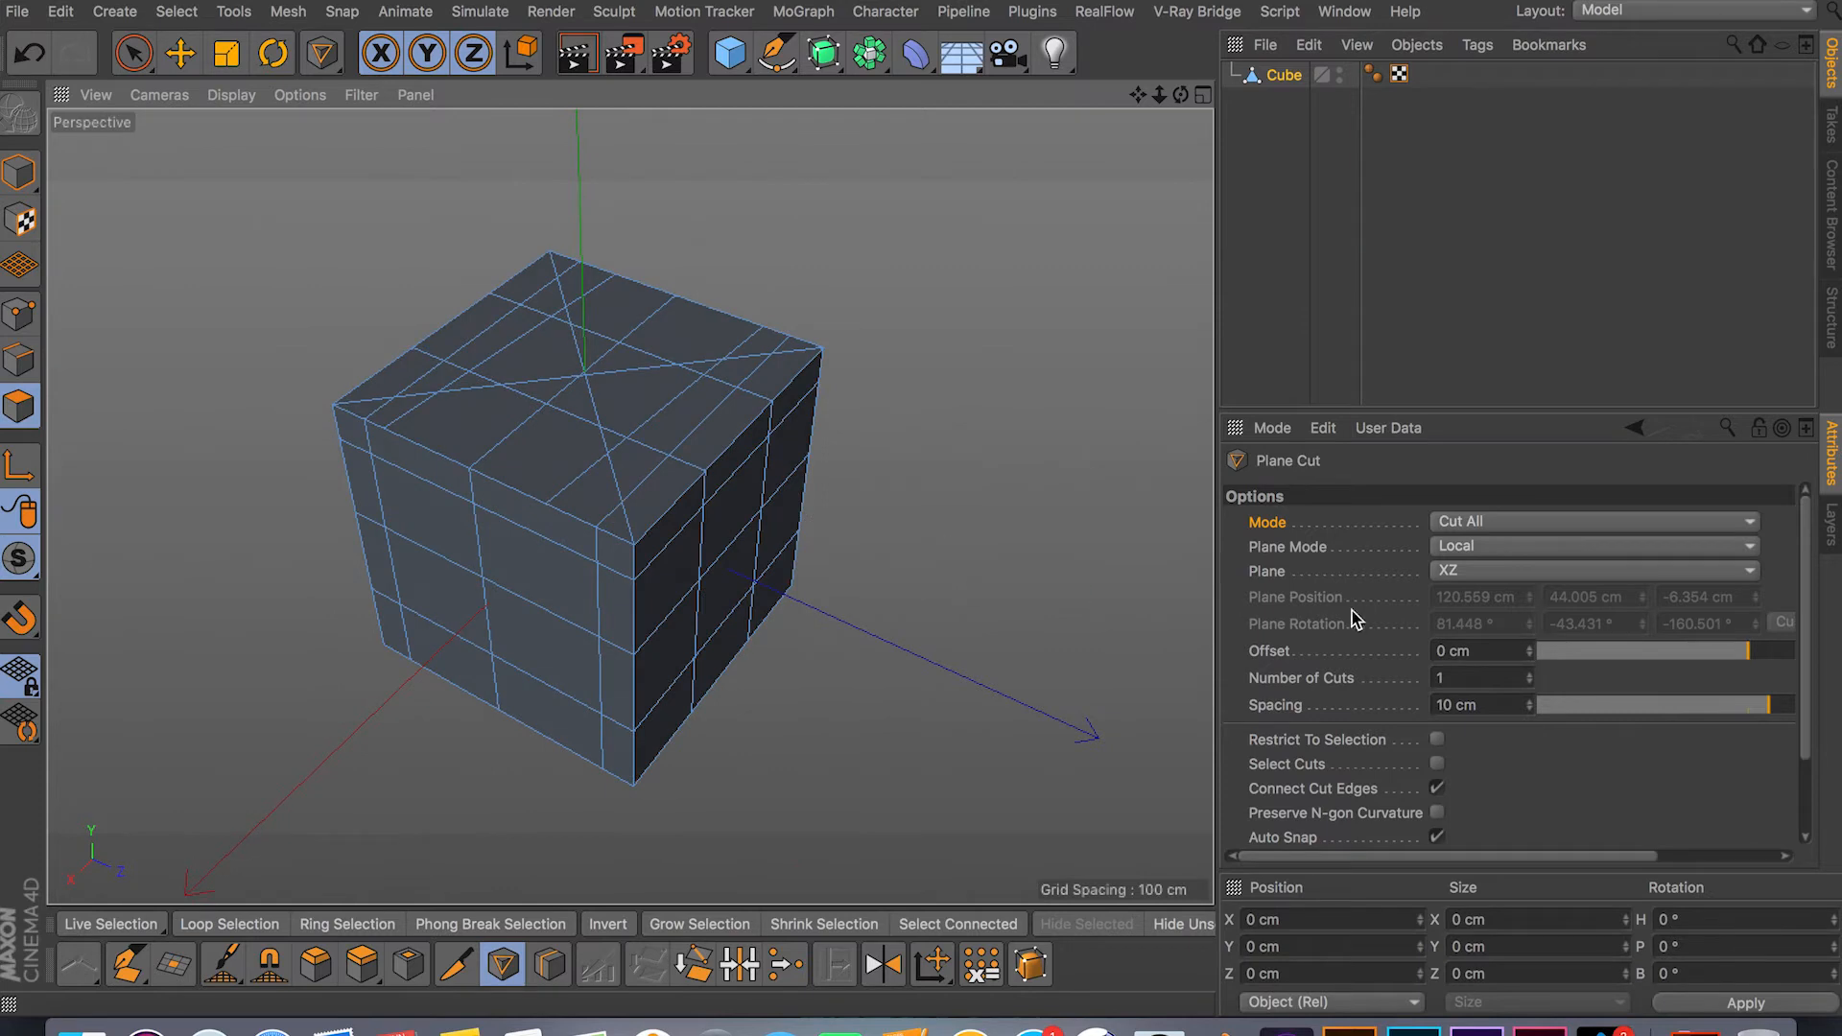
# Set the Plane Cut mode to Split so cuts separate the mesh into parts
pyautogui.click(1592, 522)
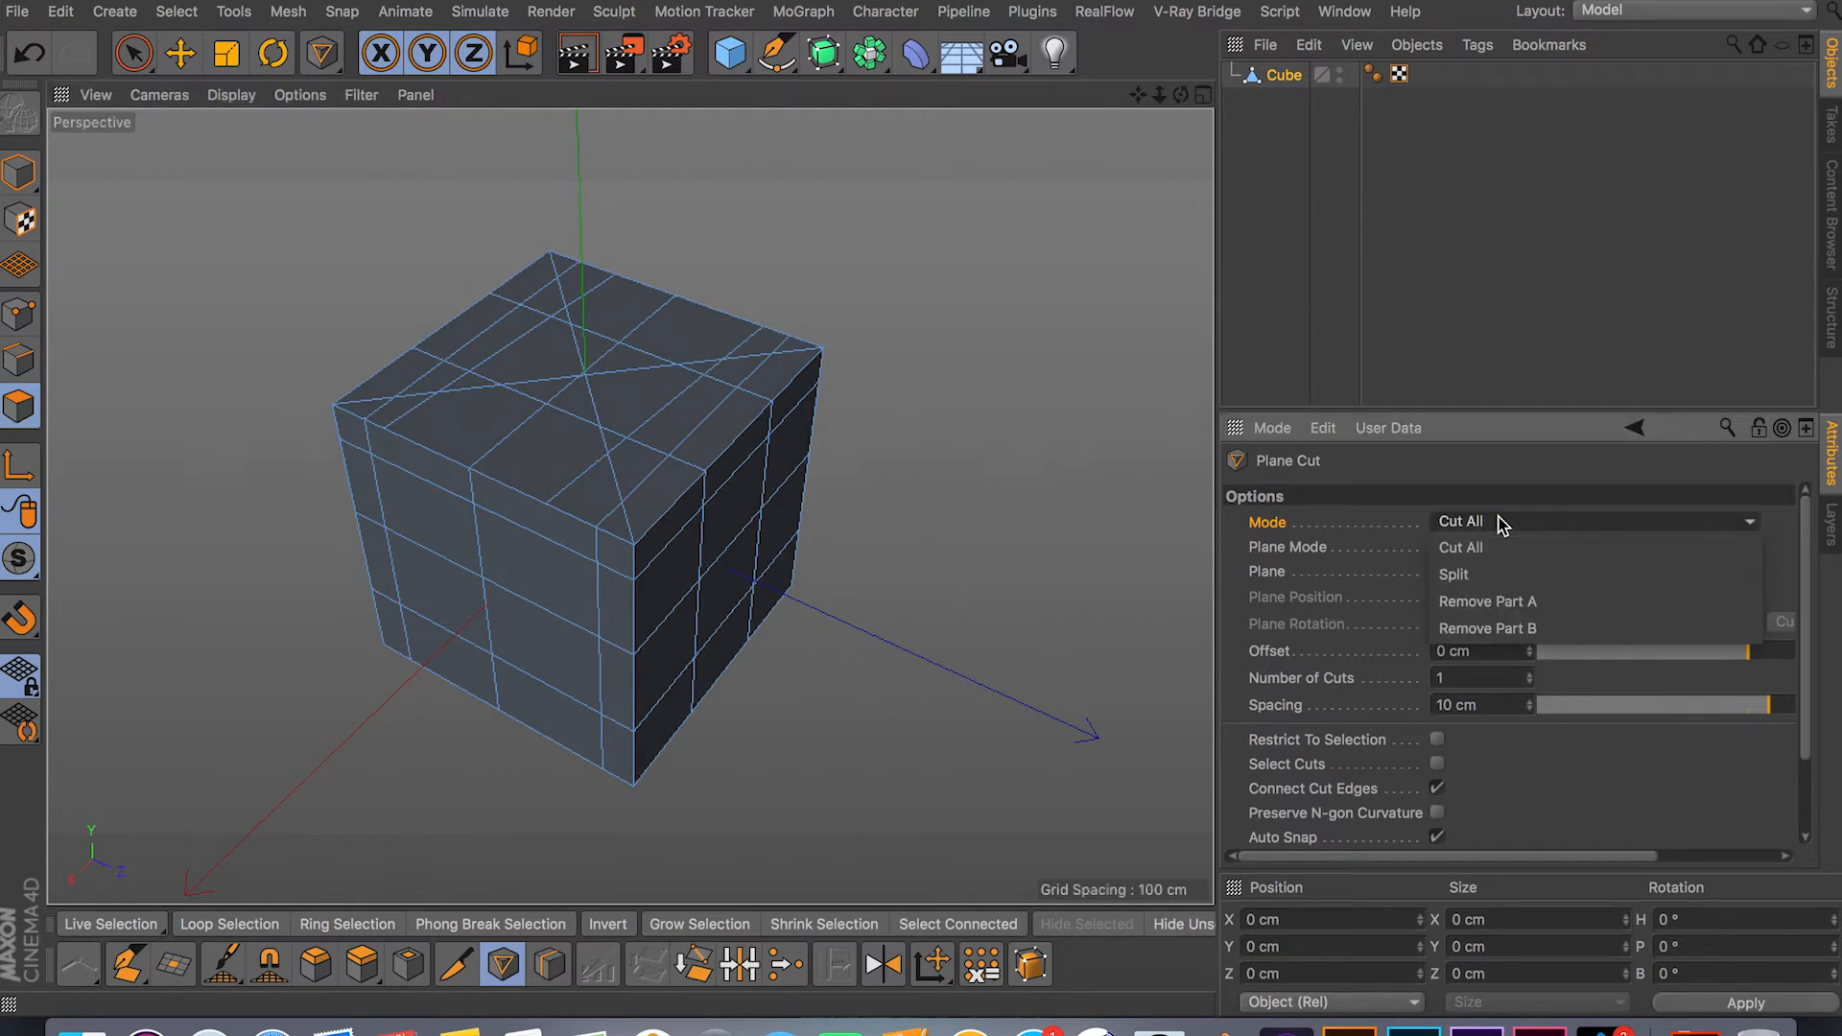
pyautogui.moveTo(1512, 576)
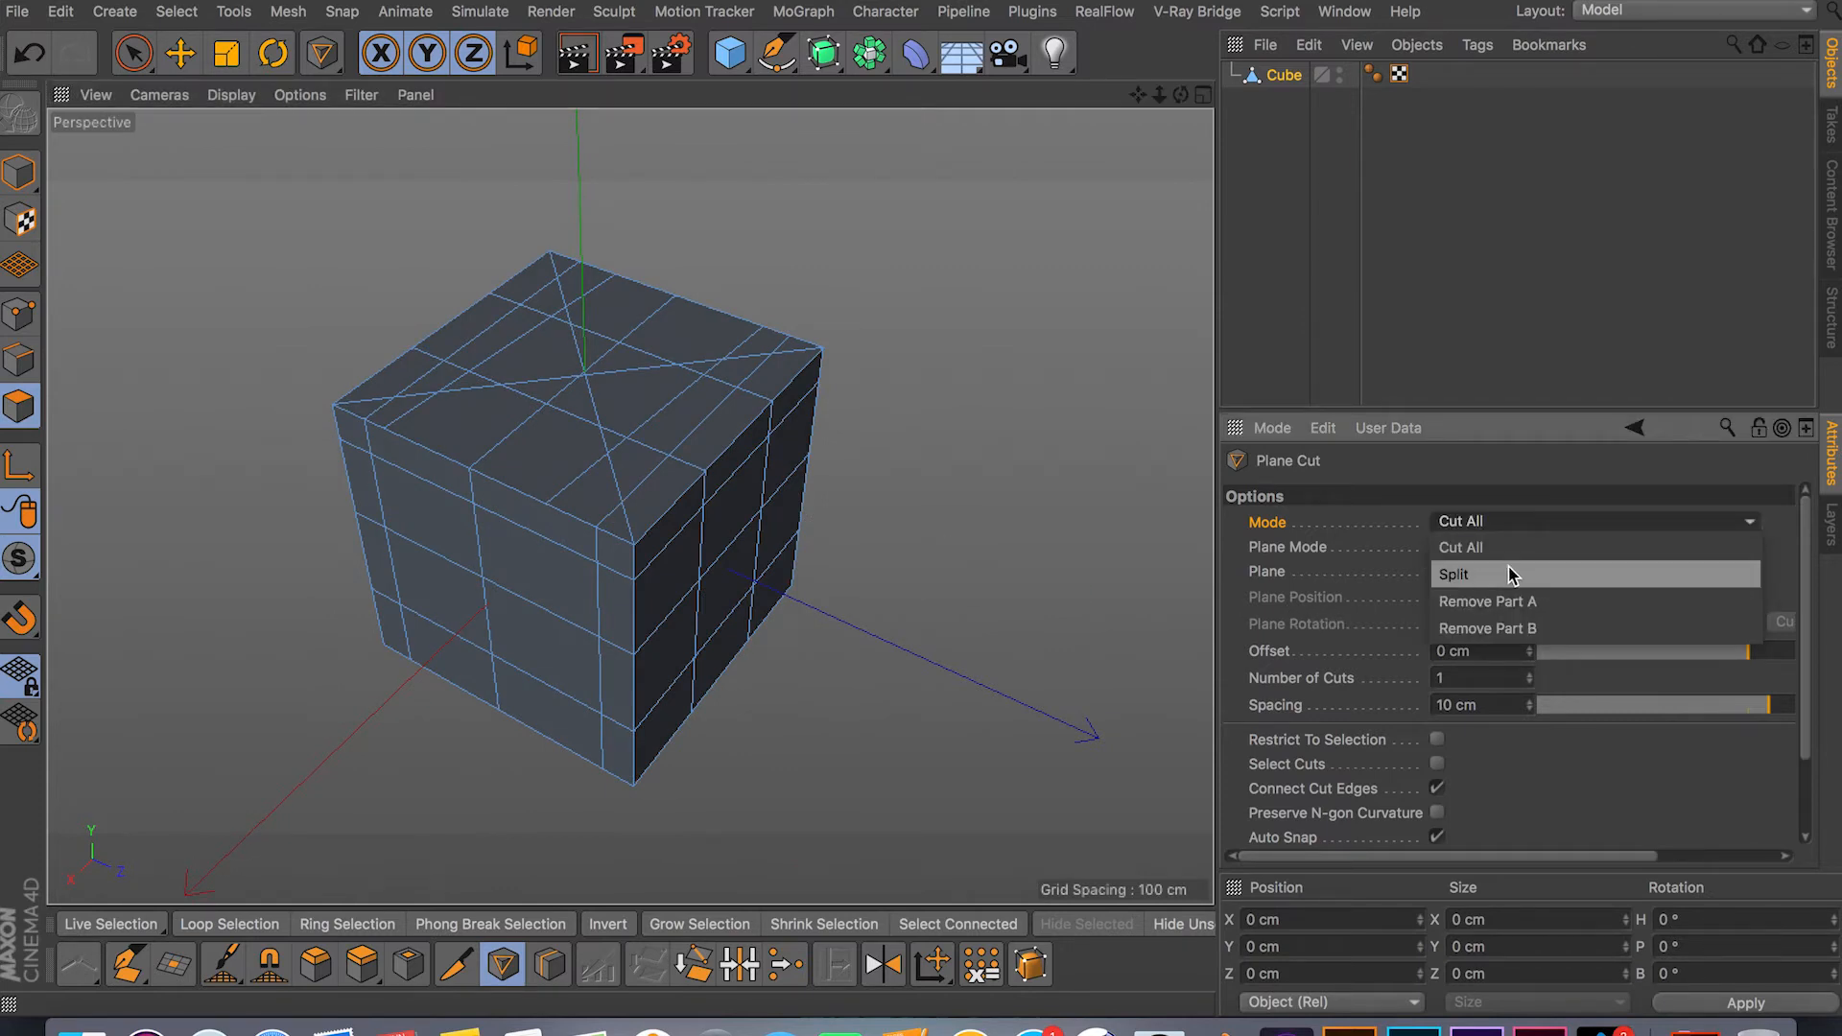
pyautogui.click(1454, 574)
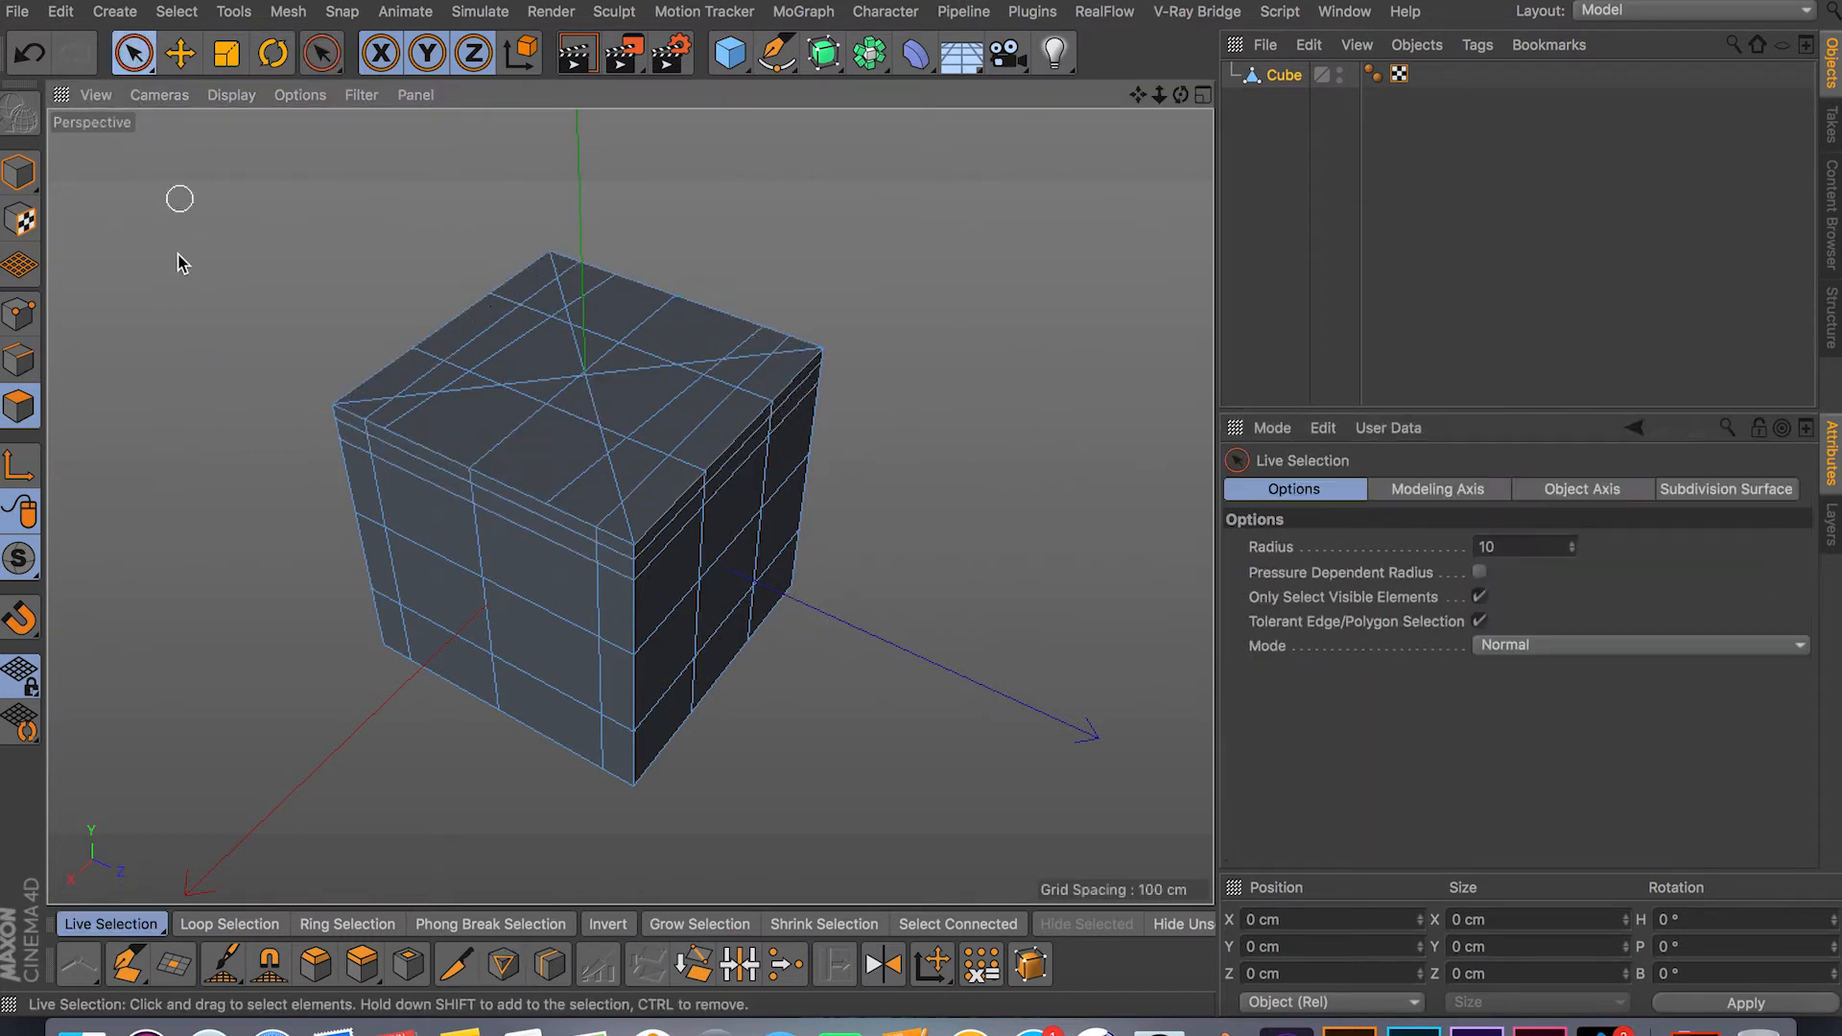
# Loop-select the edge loop below the top plus the top rim, then return to Plane Cut
pyautogui.click(230, 923)
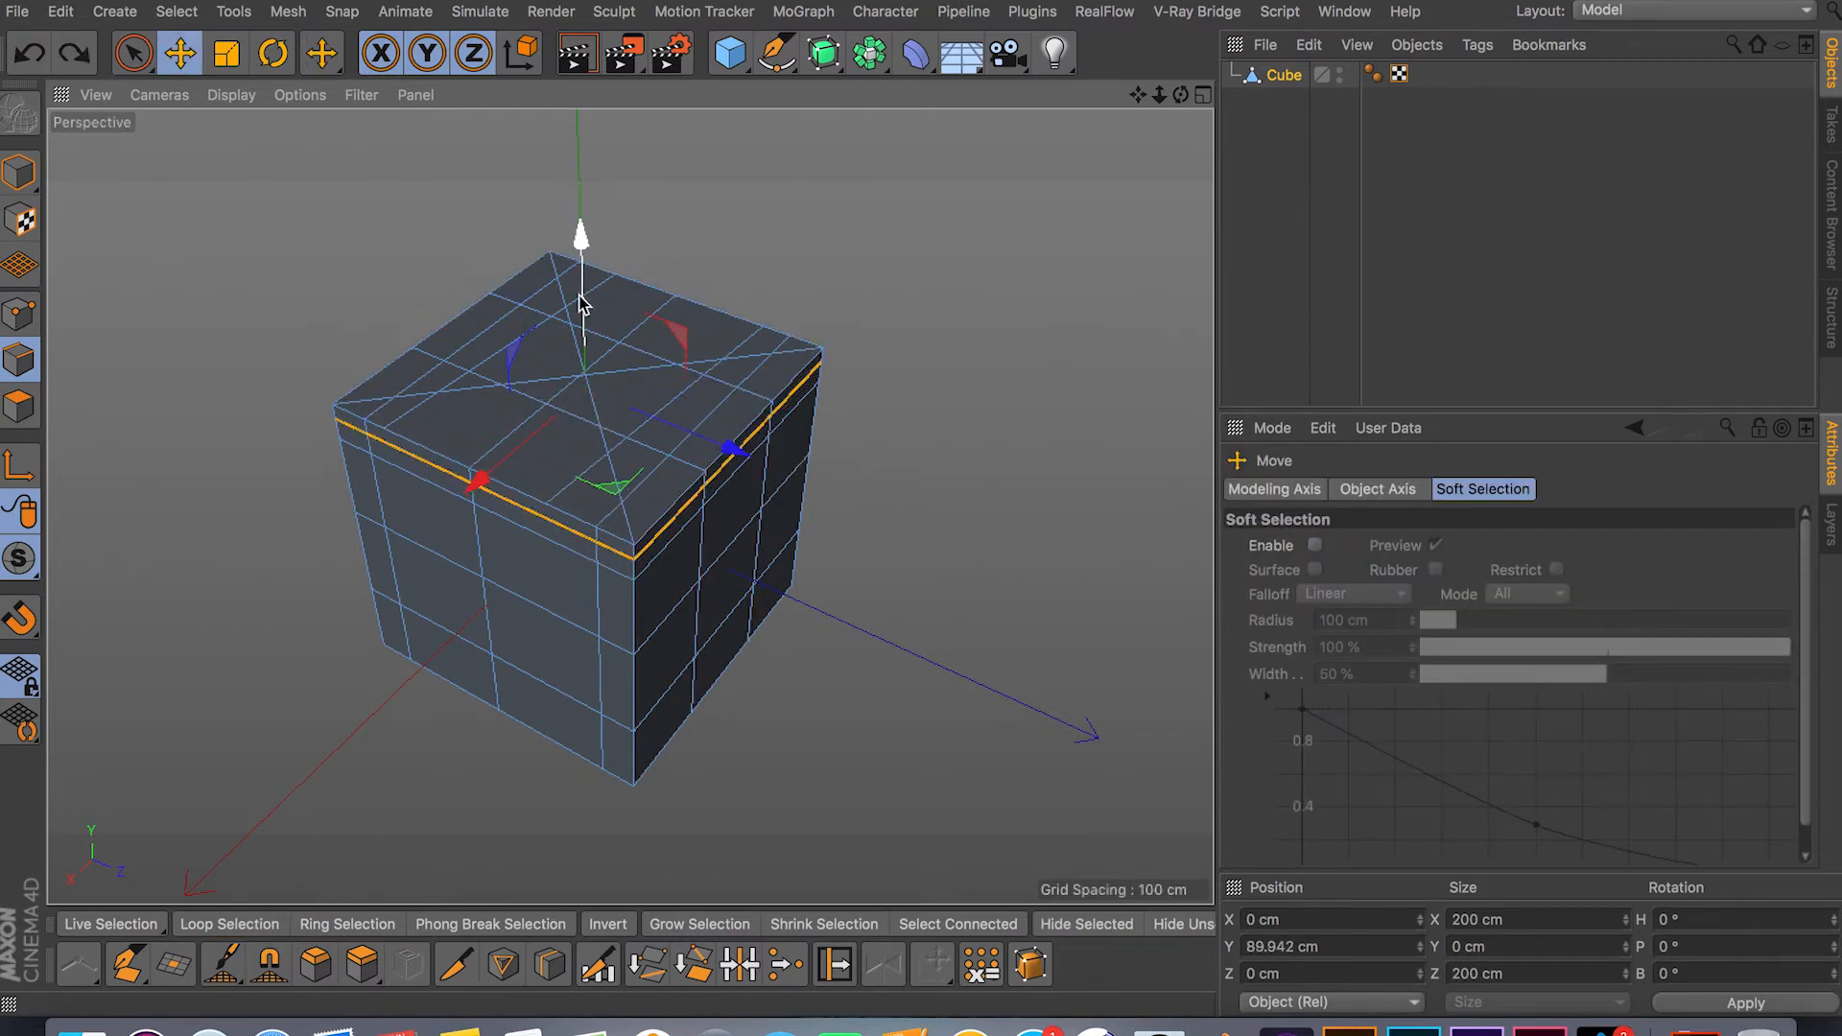
pyautogui.click(231, 923)
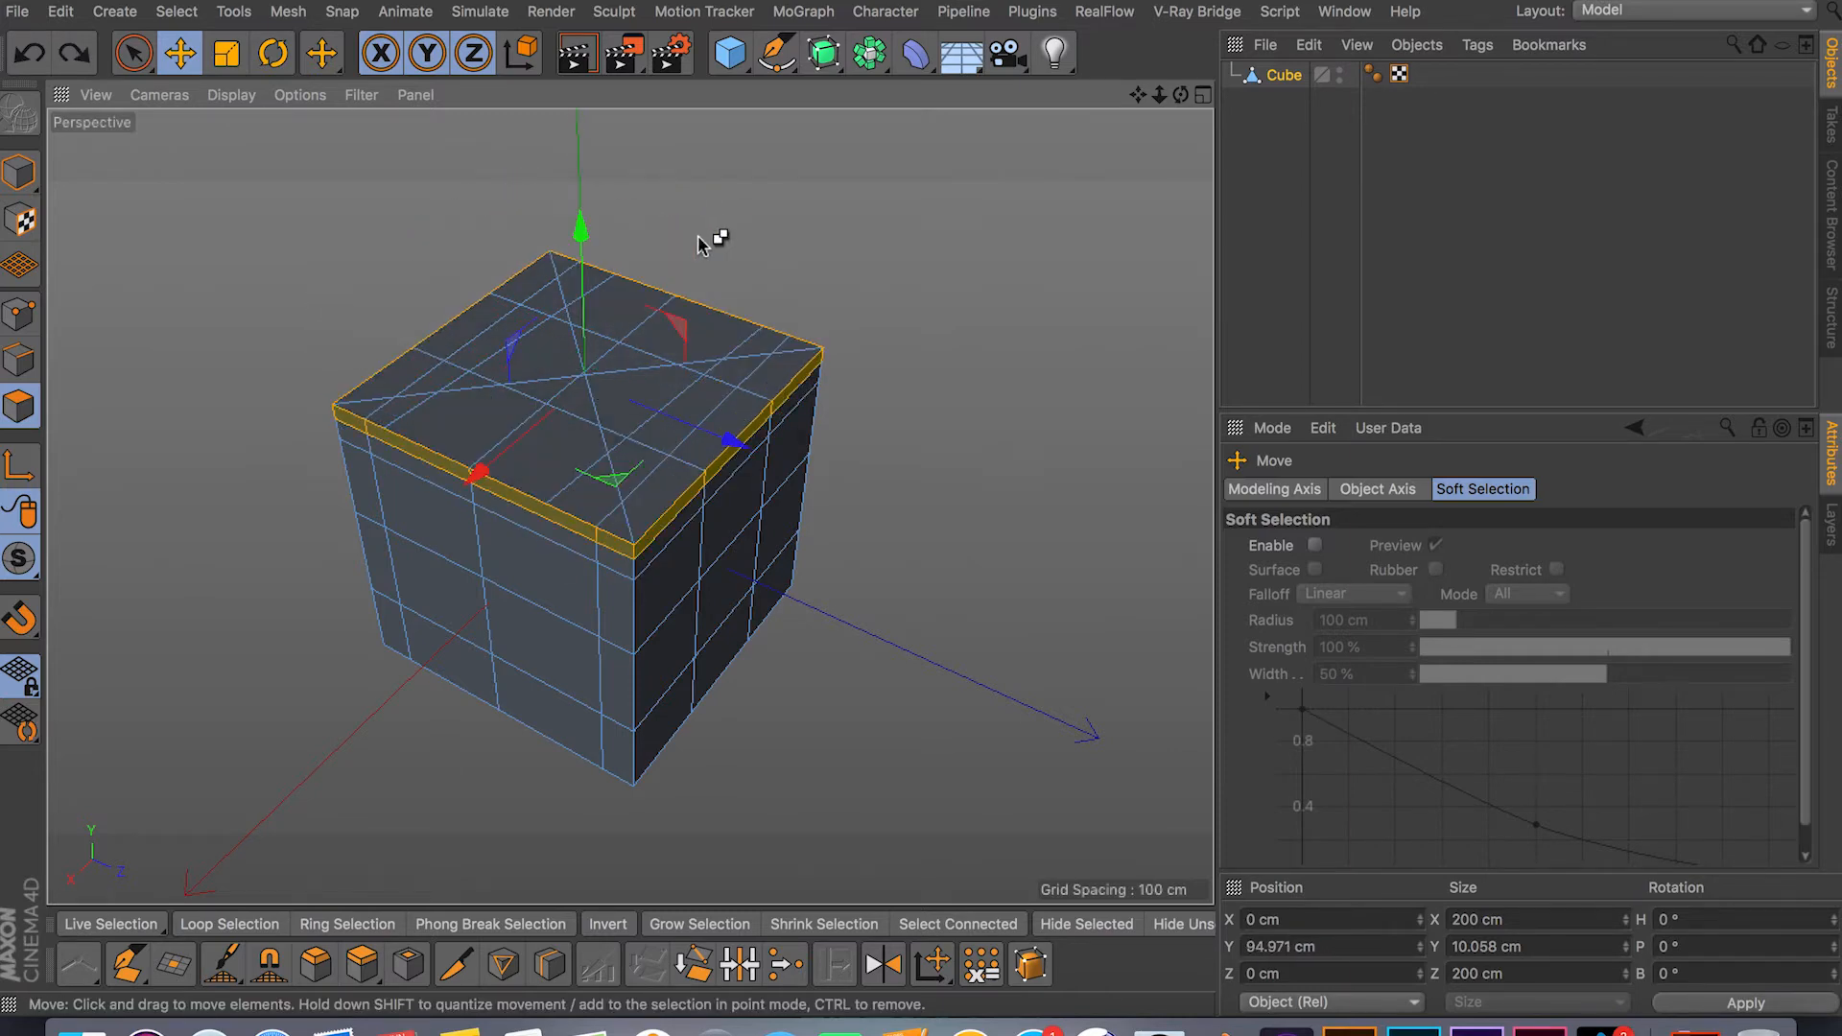
pyautogui.click(489, 965)
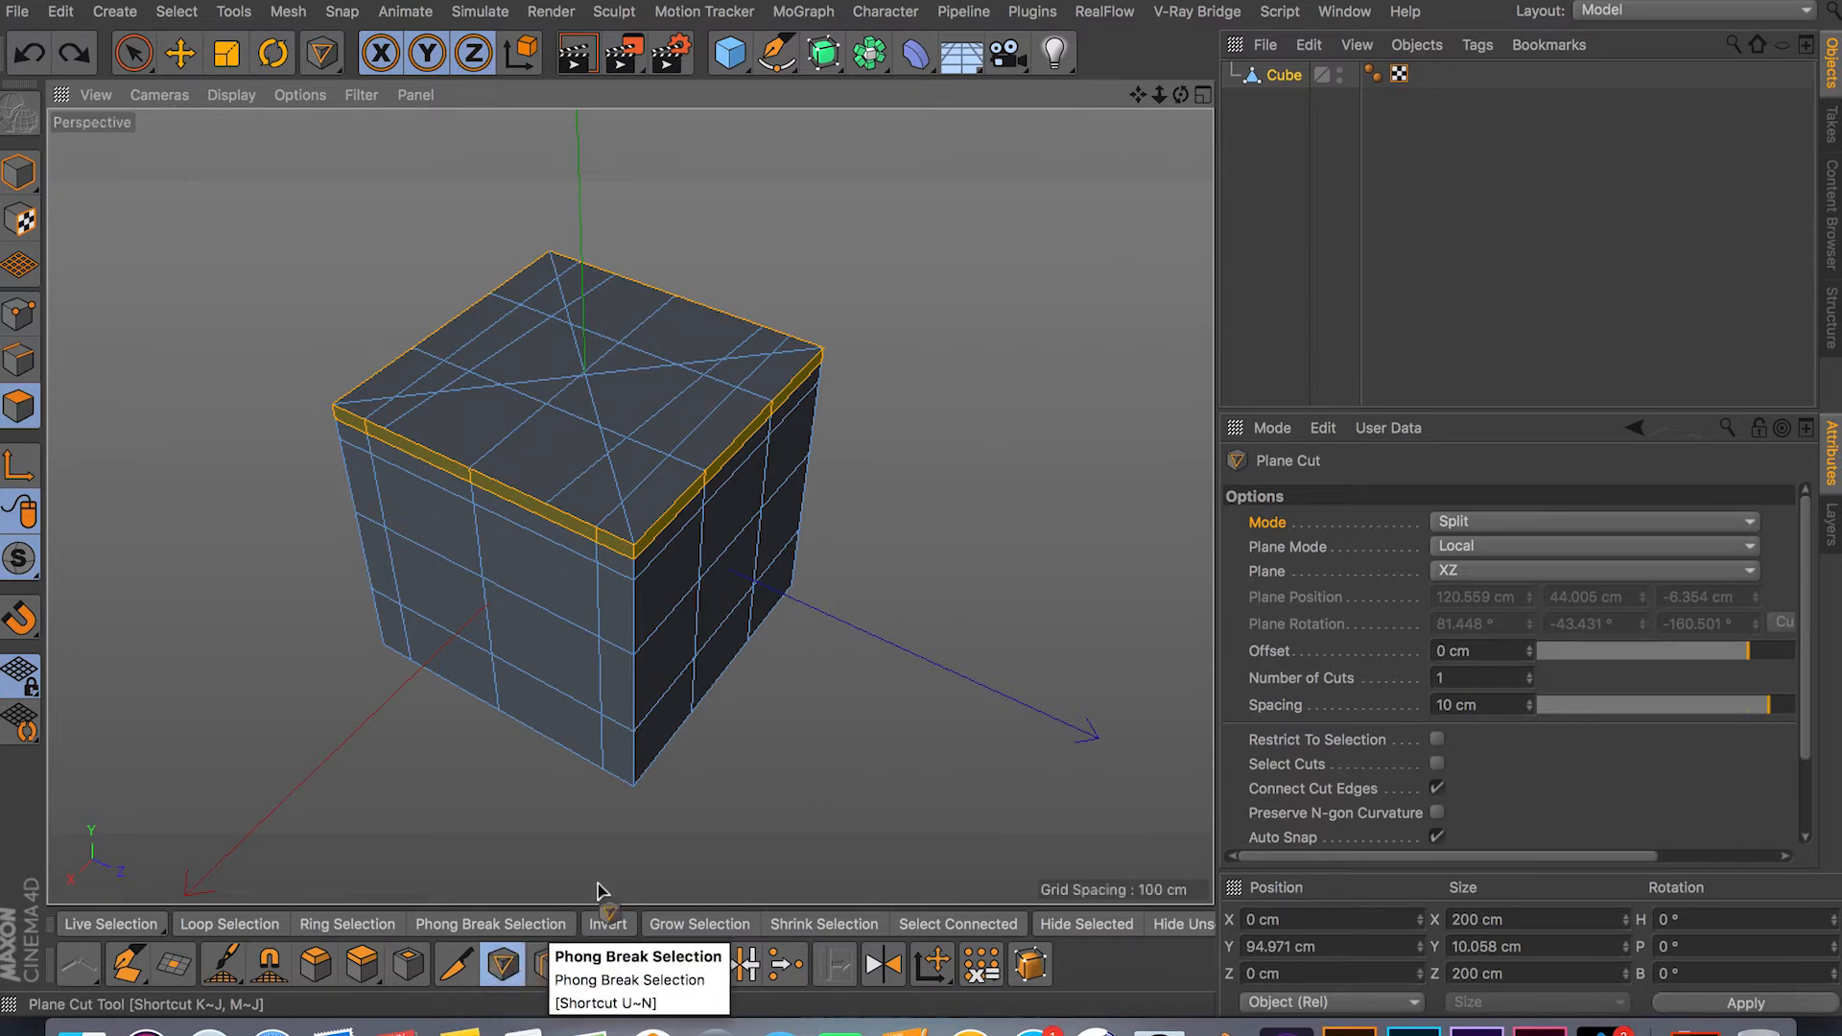
# Set the Plane Cut mode to Remove Part A instead of splitting
pyautogui.click(1595, 522)
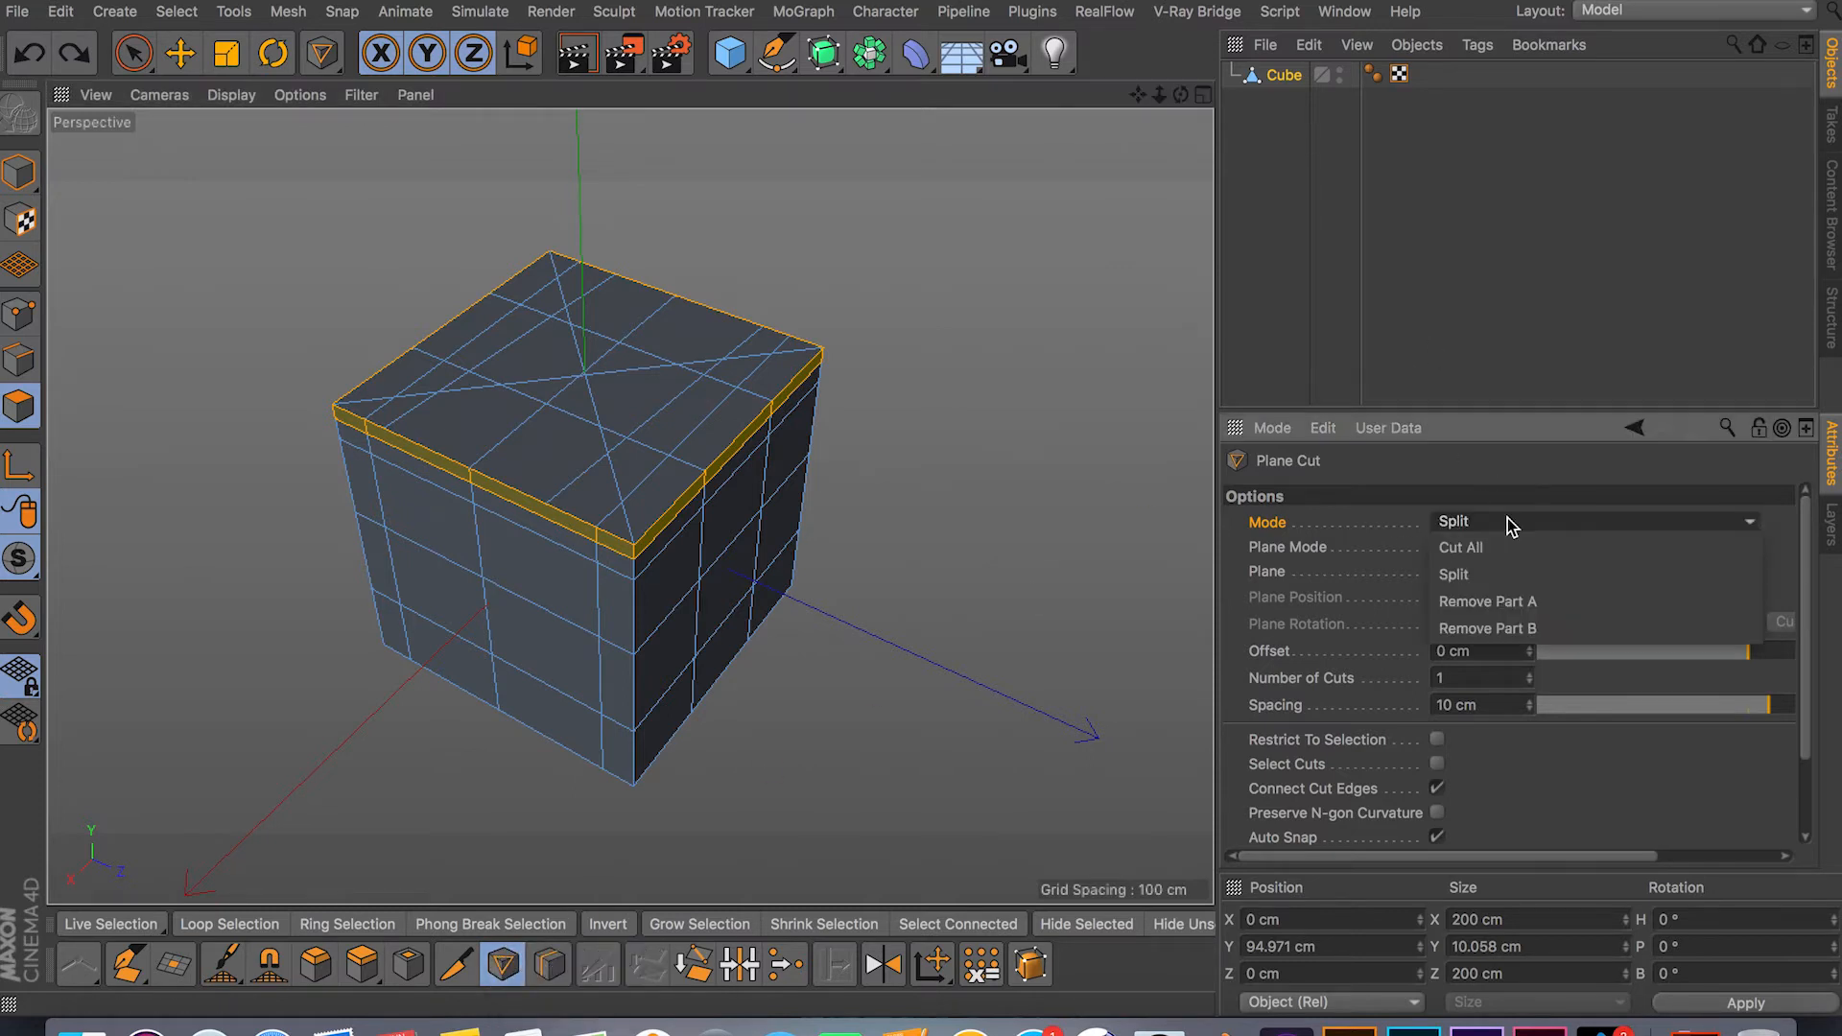
pyautogui.moveTo(1493, 546)
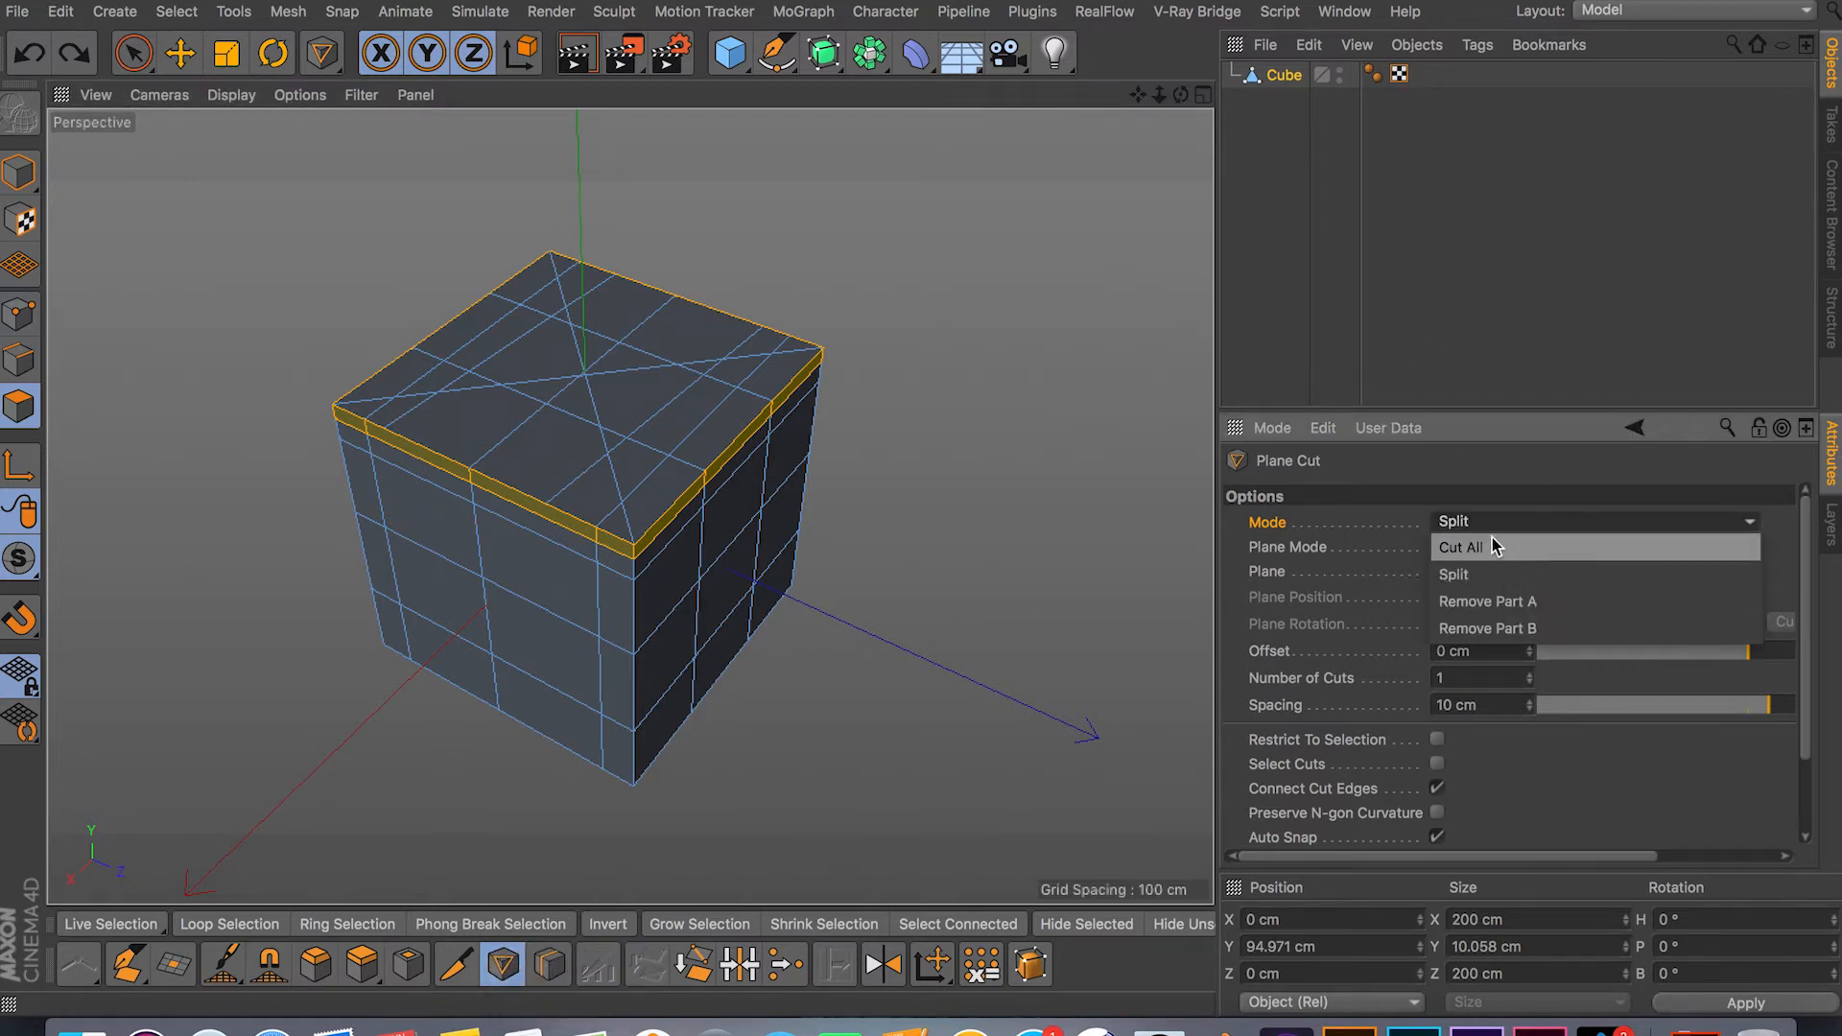
pyautogui.moveTo(1499, 614)
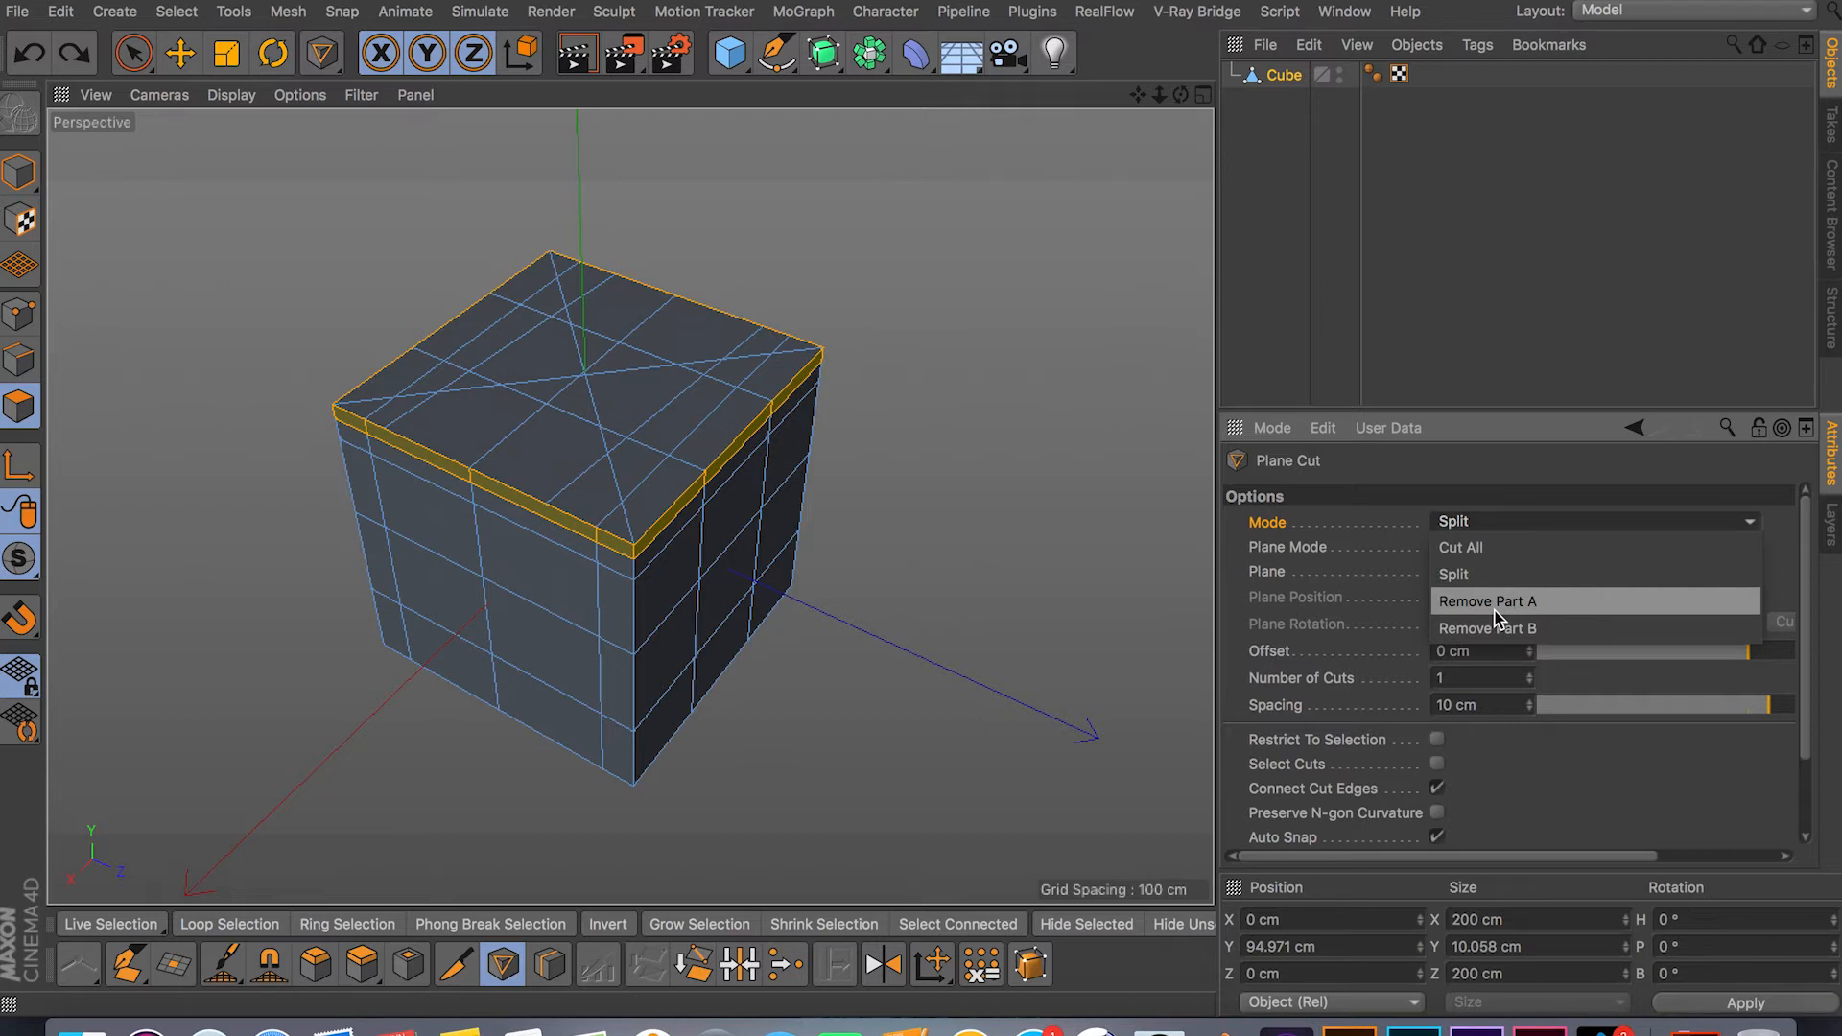
pyautogui.click(1487, 600)
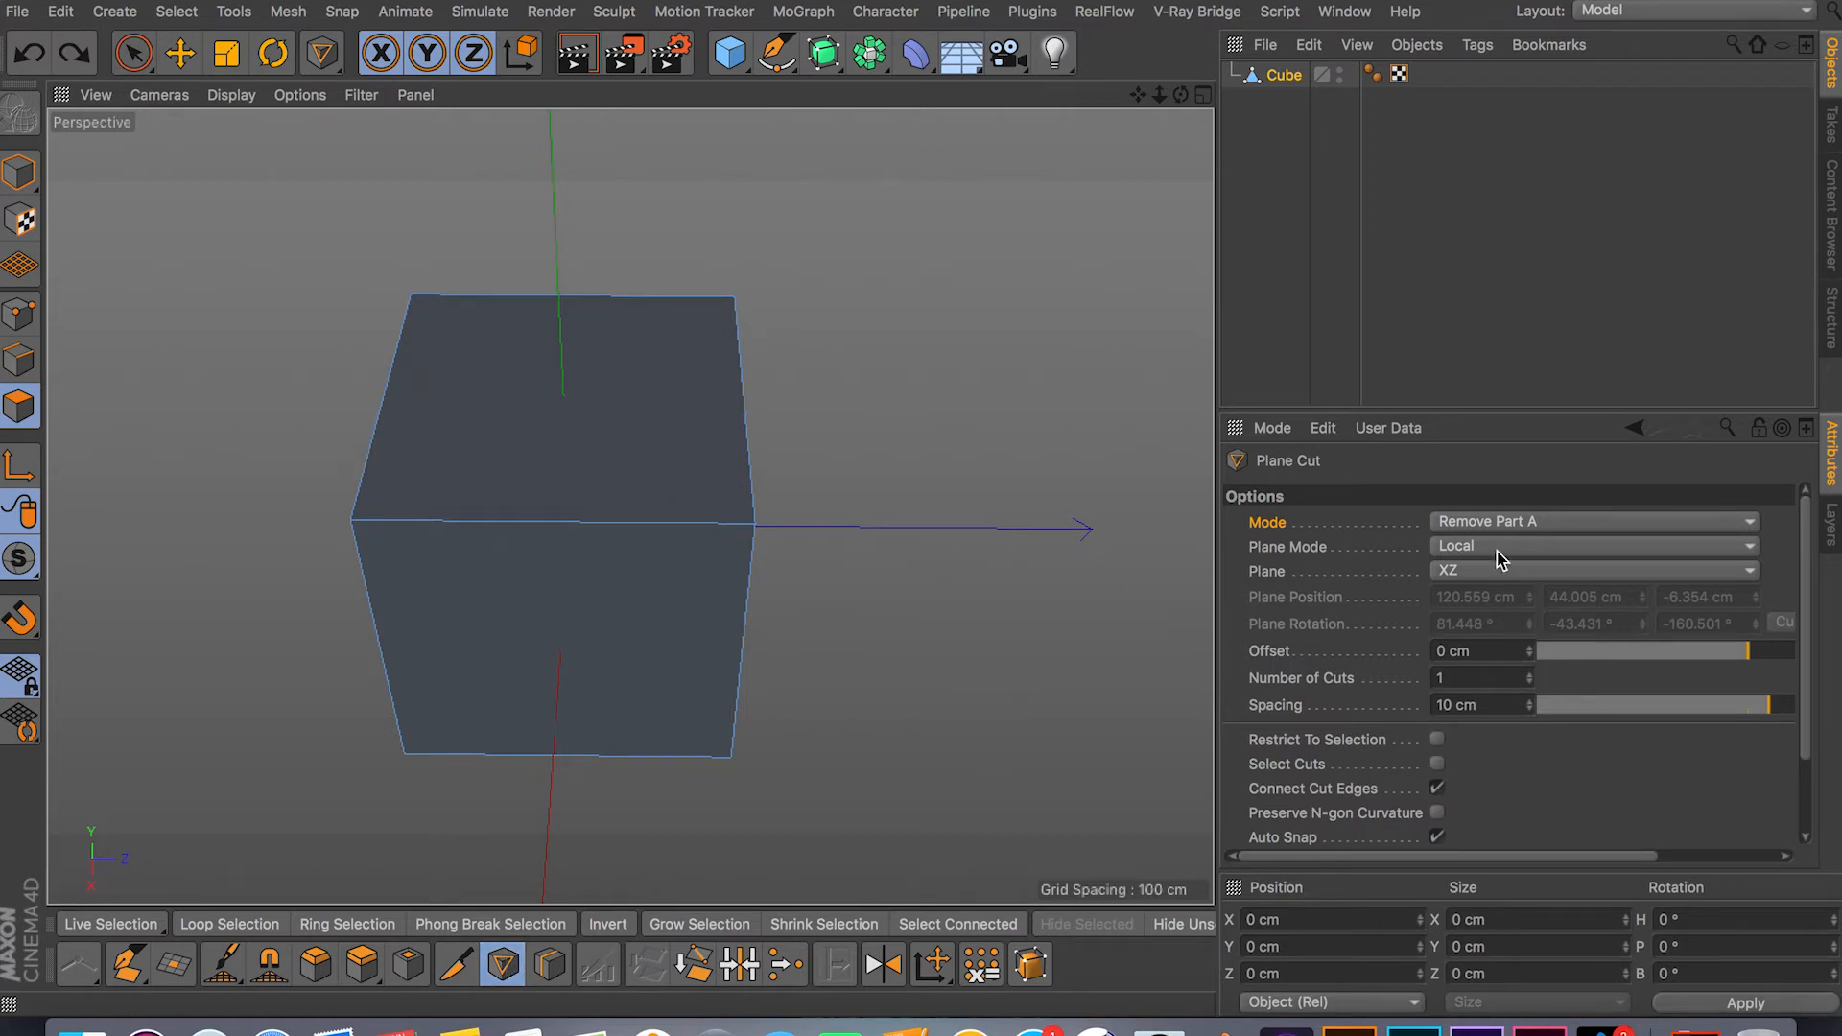
pyautogui.moveTo(1464, 599)
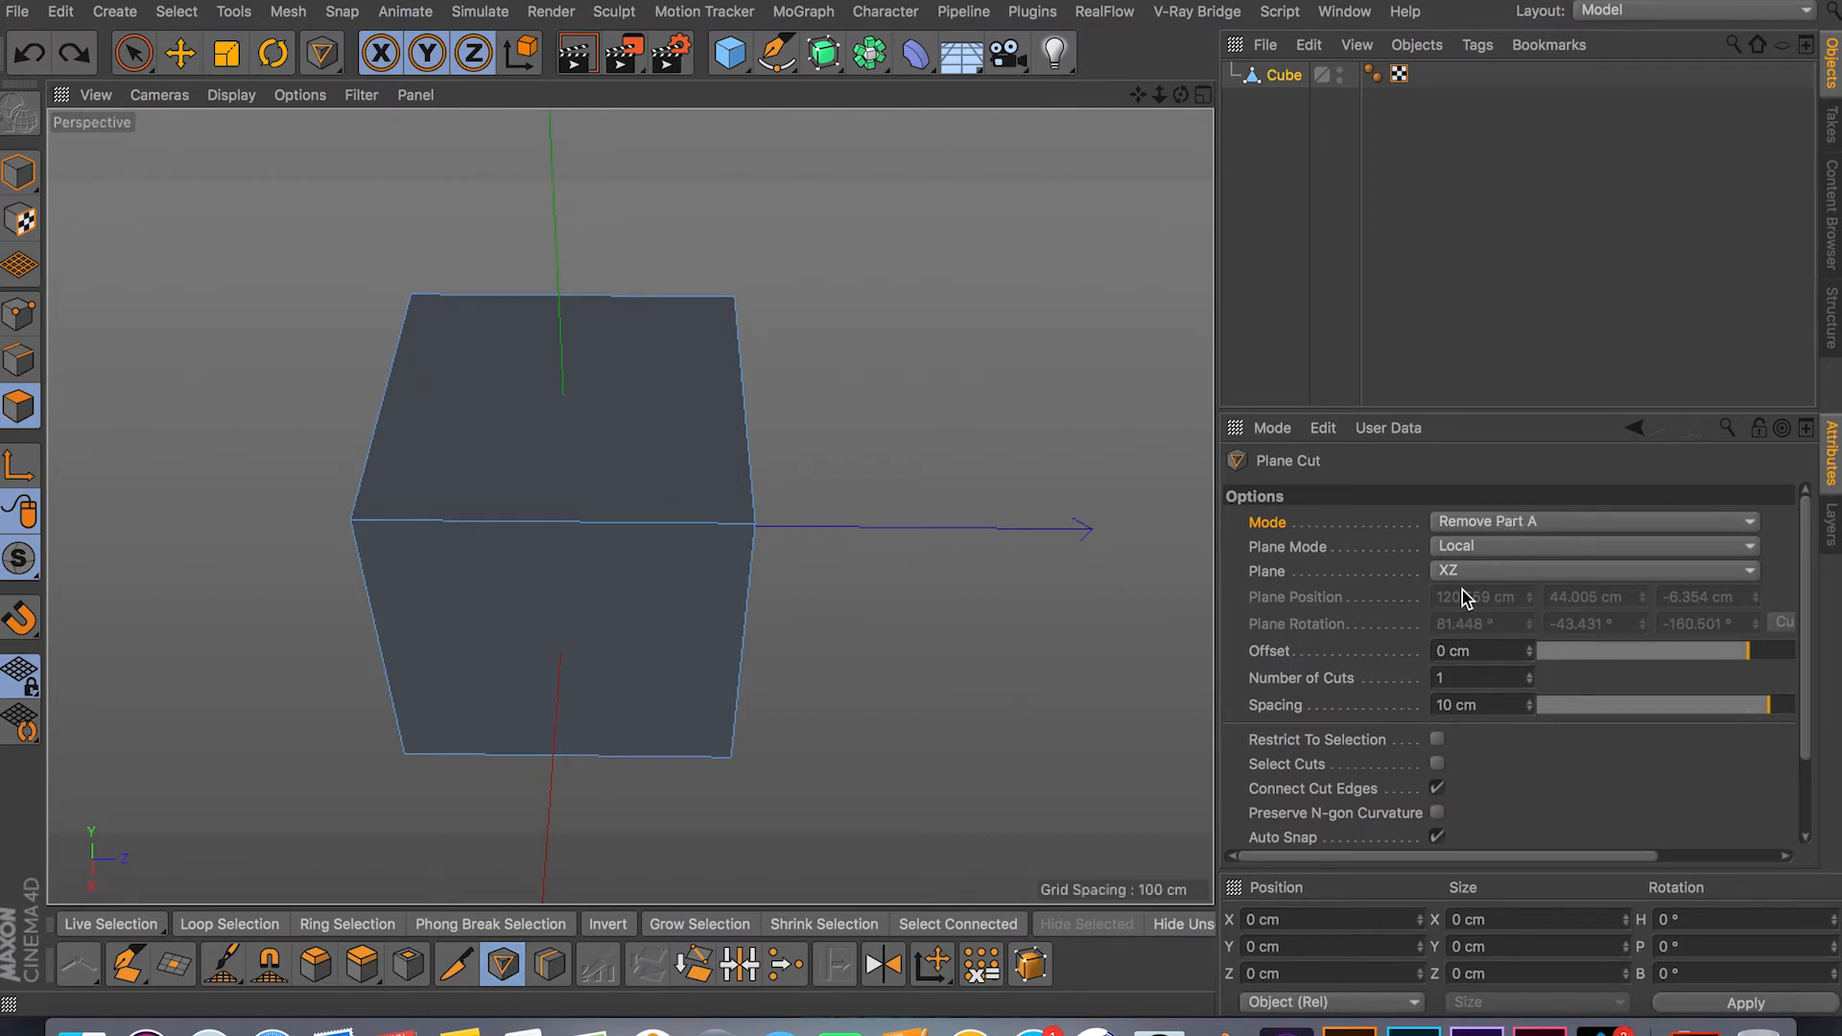
# Switch the cutting plane to XY so half the cube is removed
pyautogui.click(1593, 572)
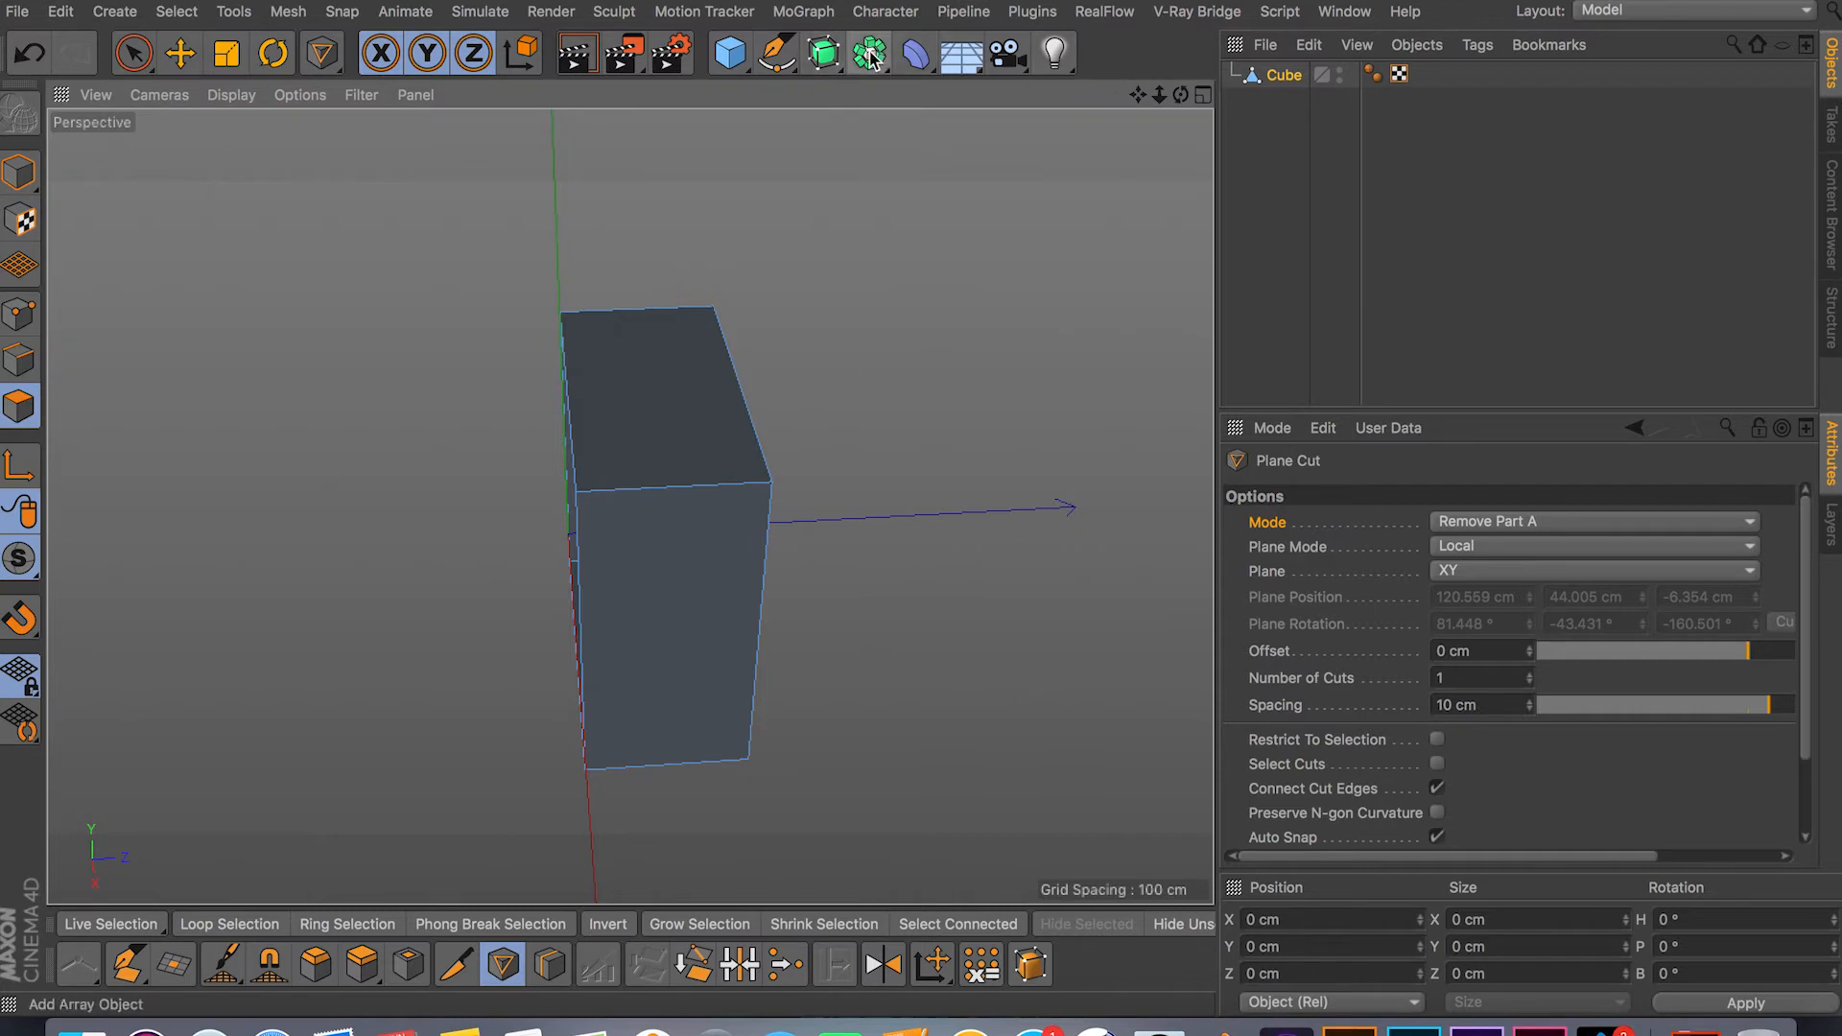
# Add a Symmetry object over the half cube with Mirror Plane set to XY
pyautogui.click(868, 53)
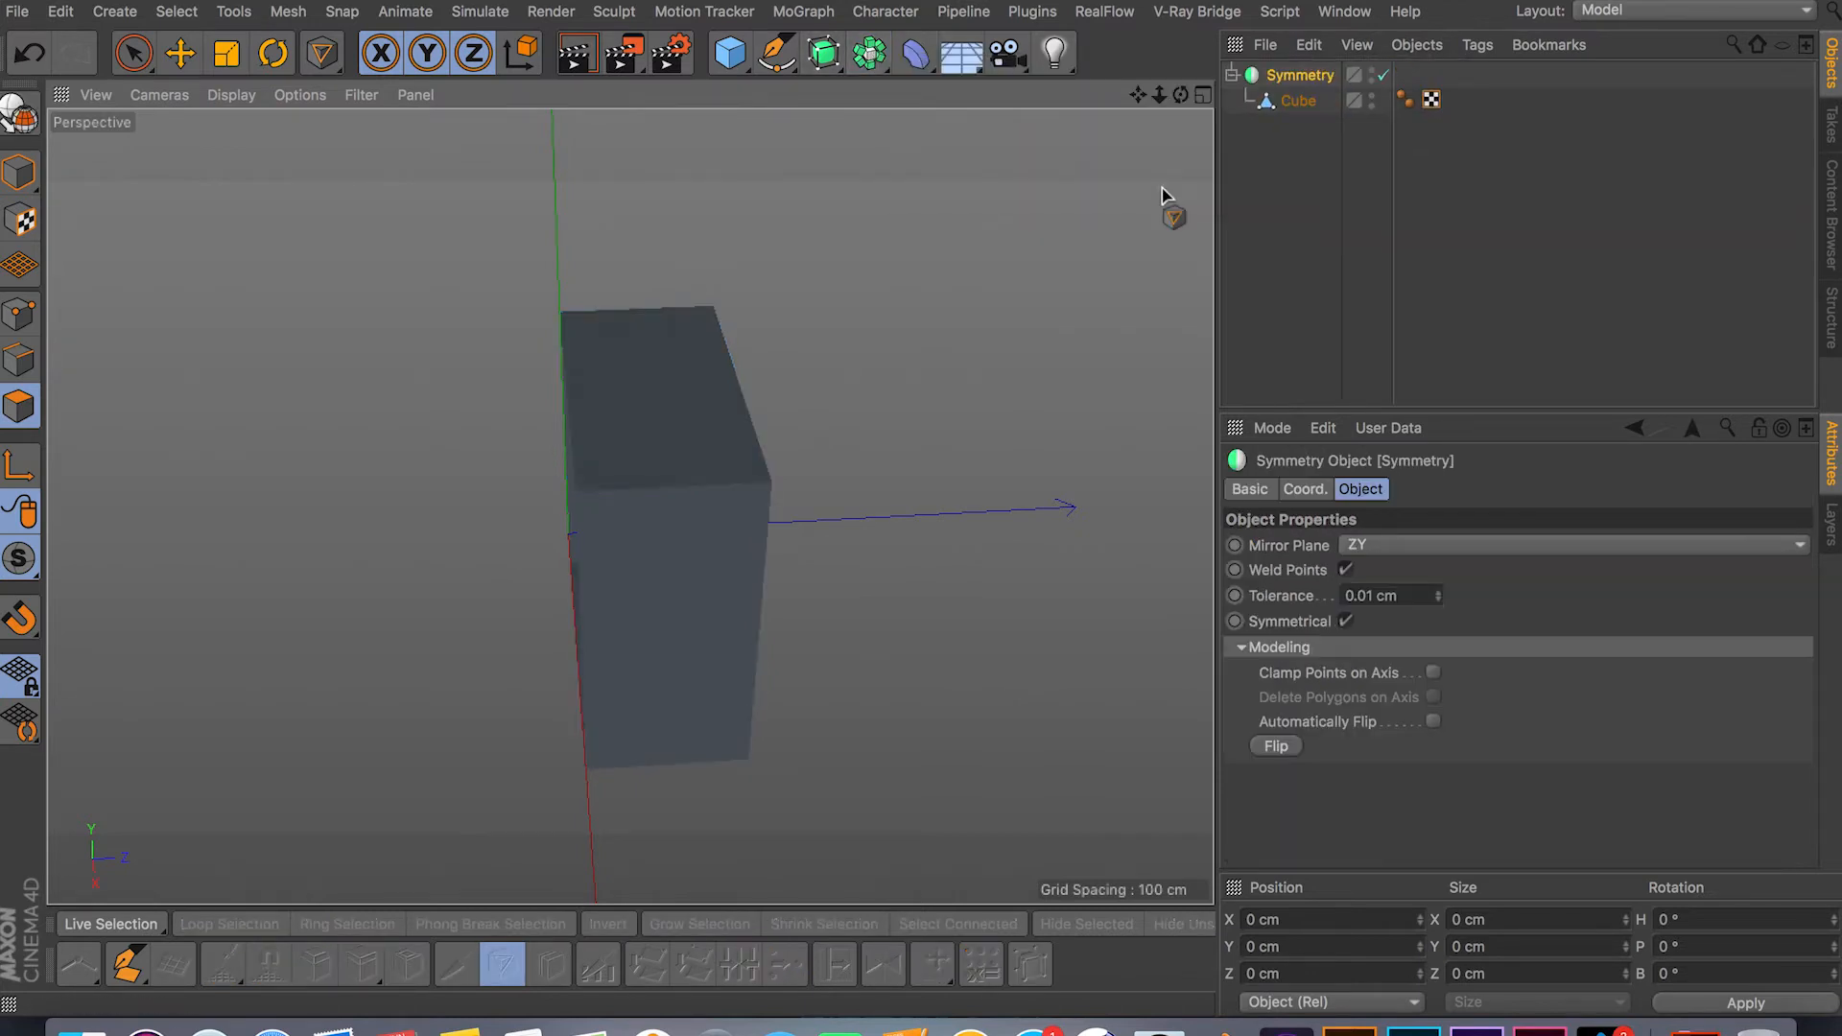
pyautogui.click(1297, 99)
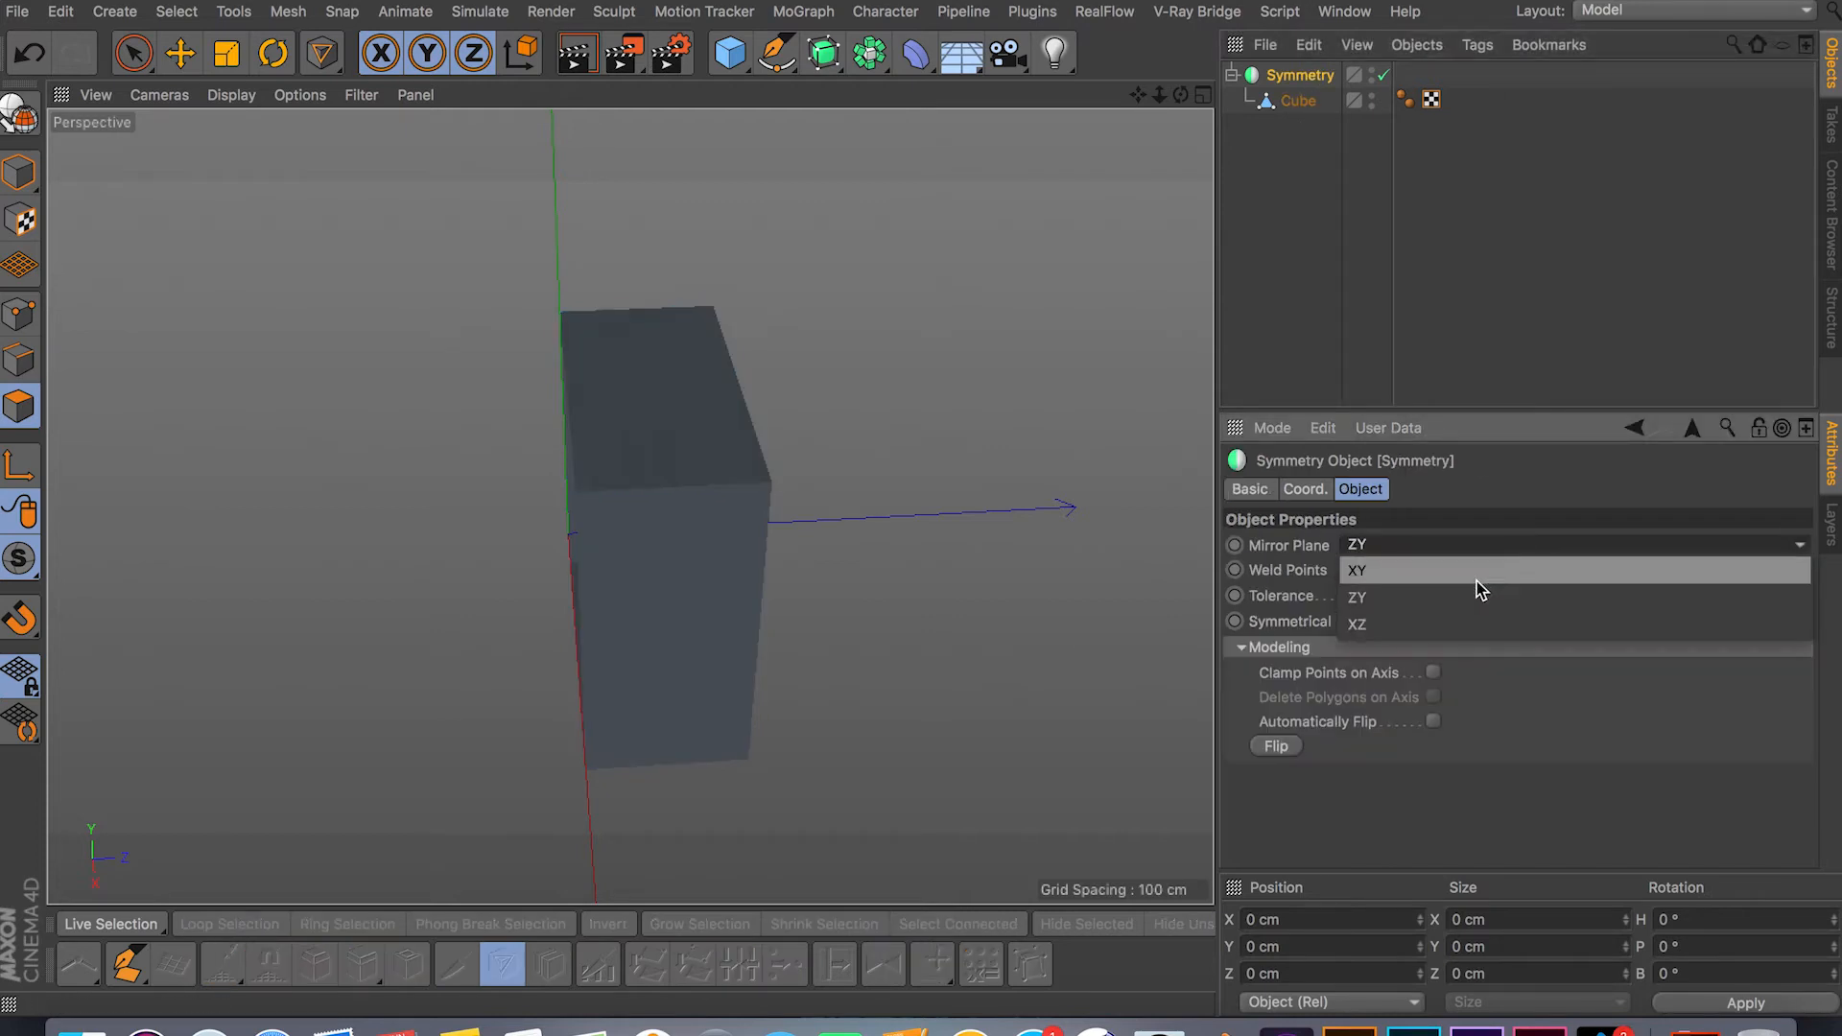
pyautogui.click(1358, 570)
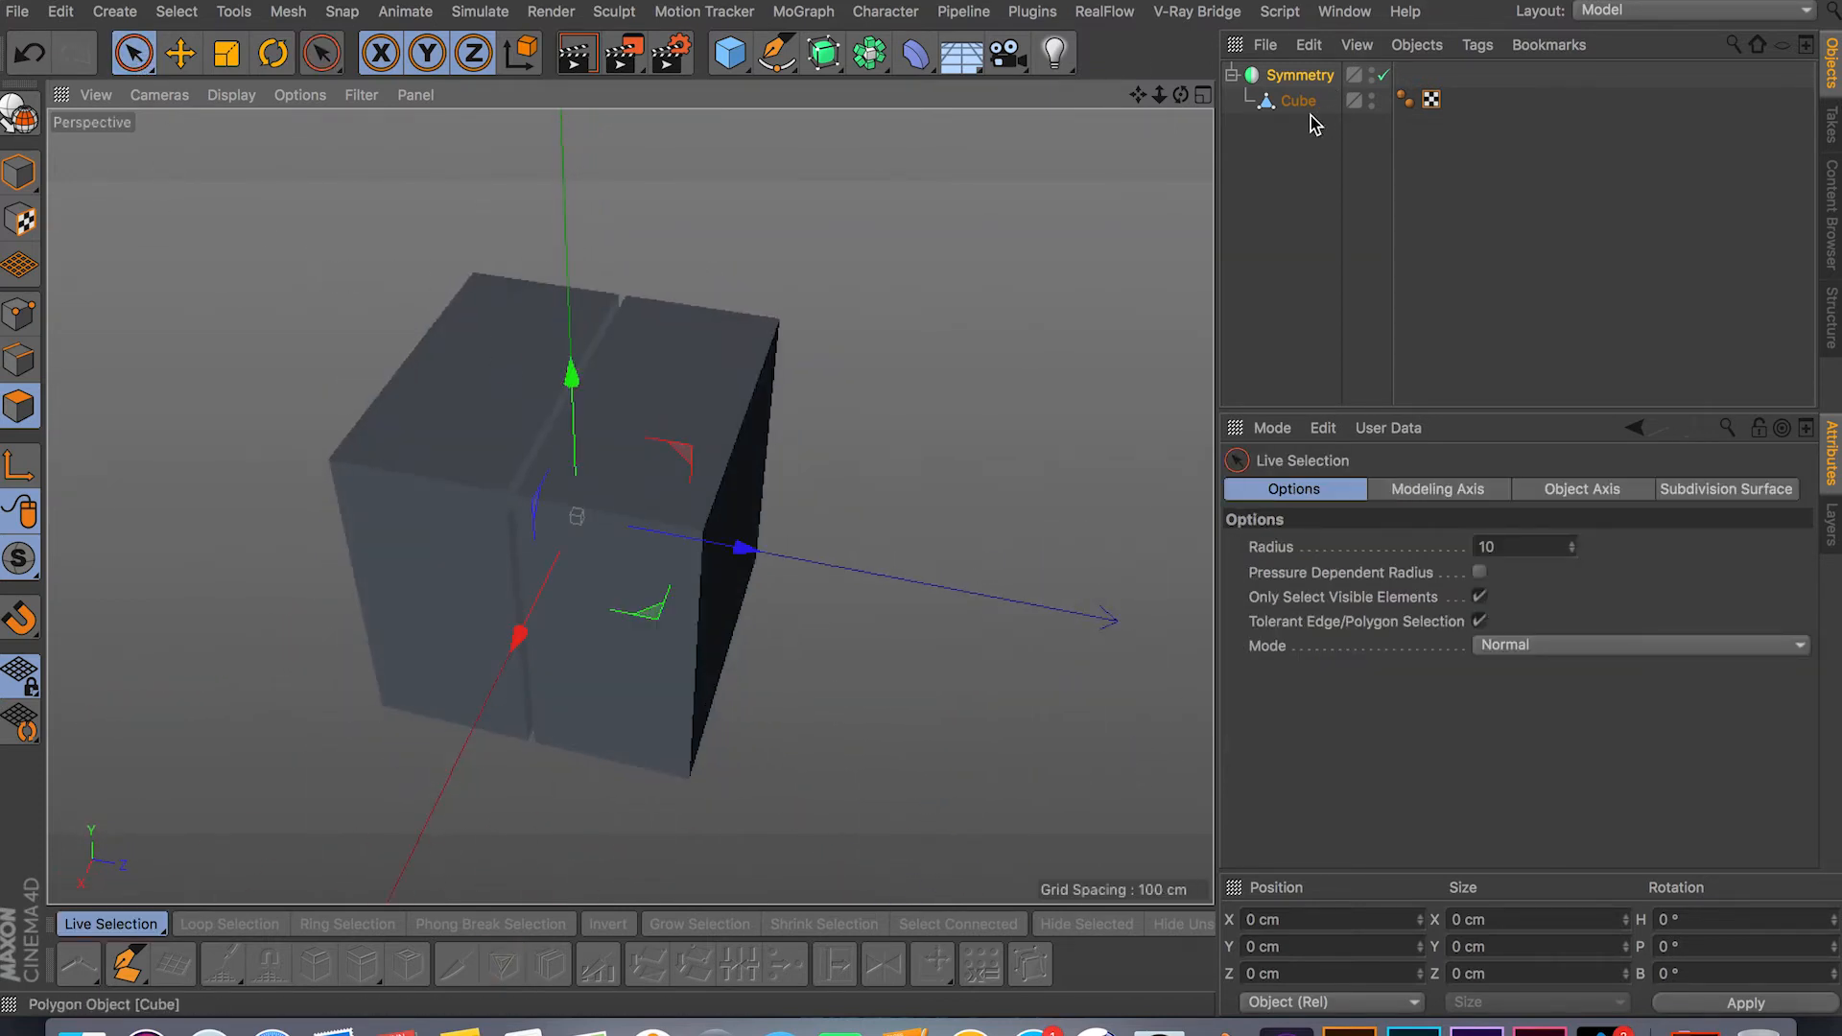
# Select the Cube under the Symmetry object and start a Plane Cut aligned to the camera
pyautogui.click(1297, 100)
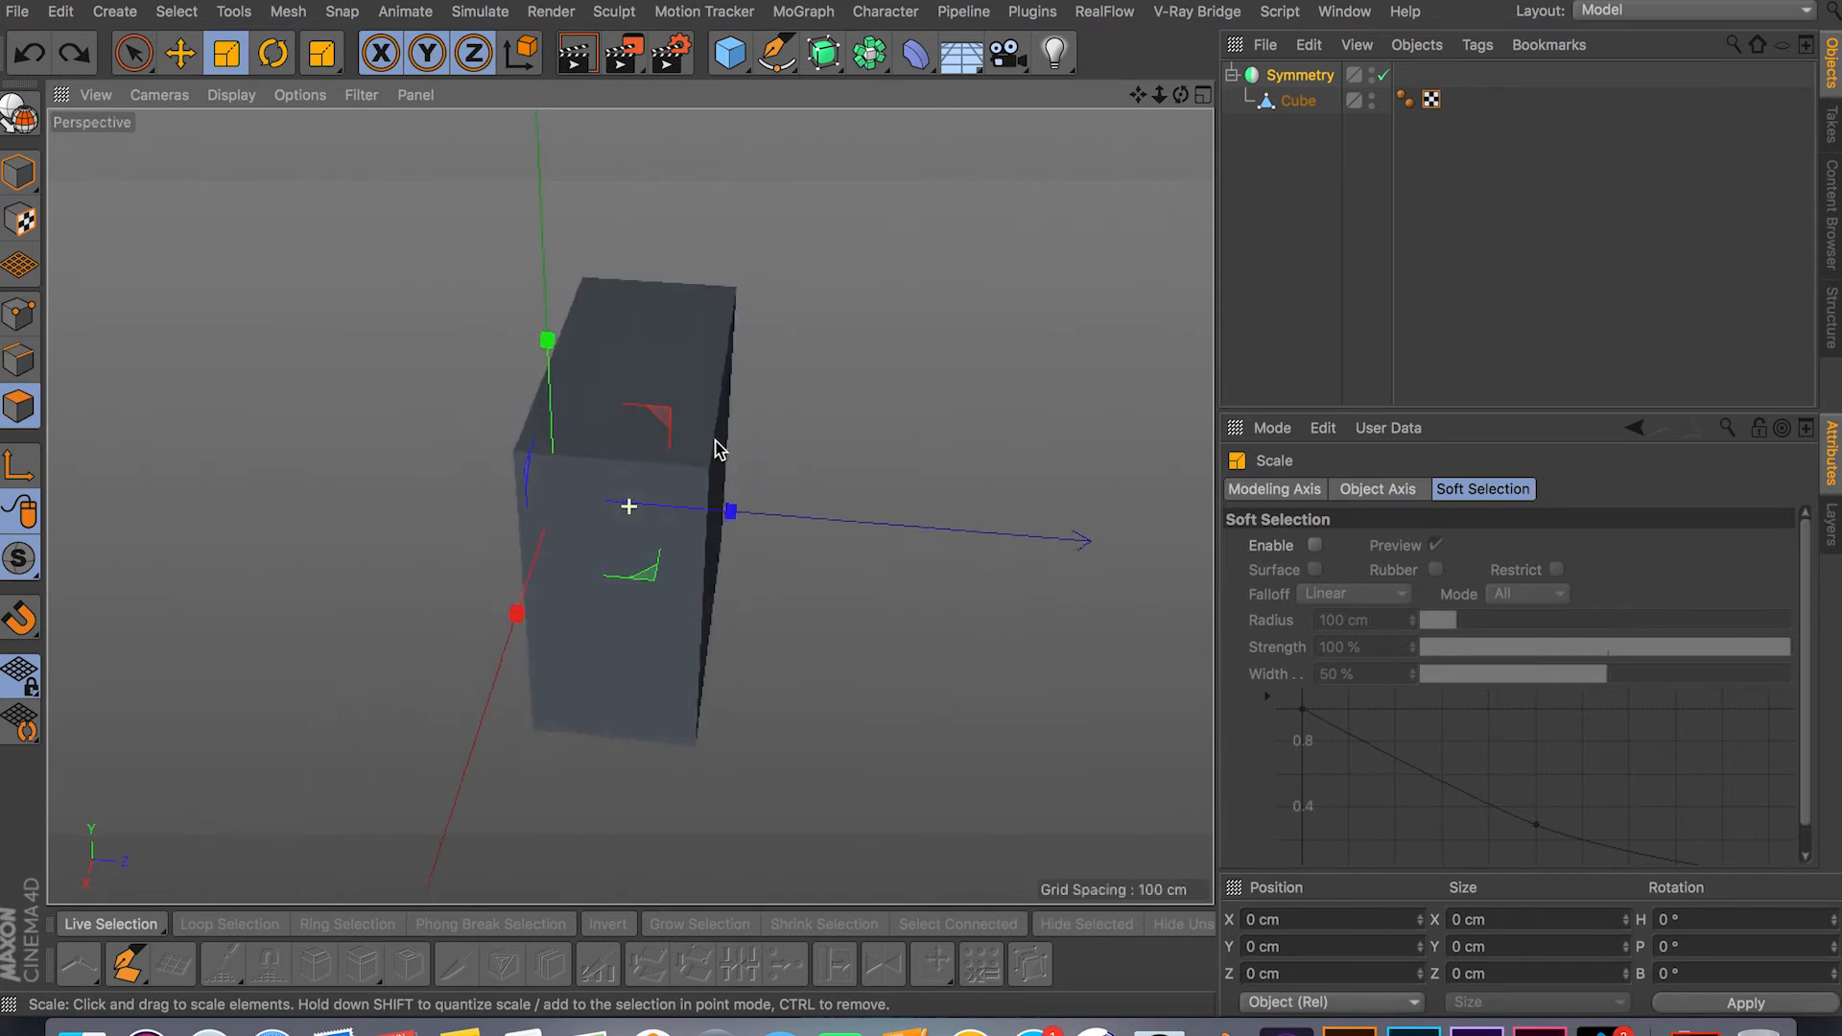
pyautogui.click(1299, 100)
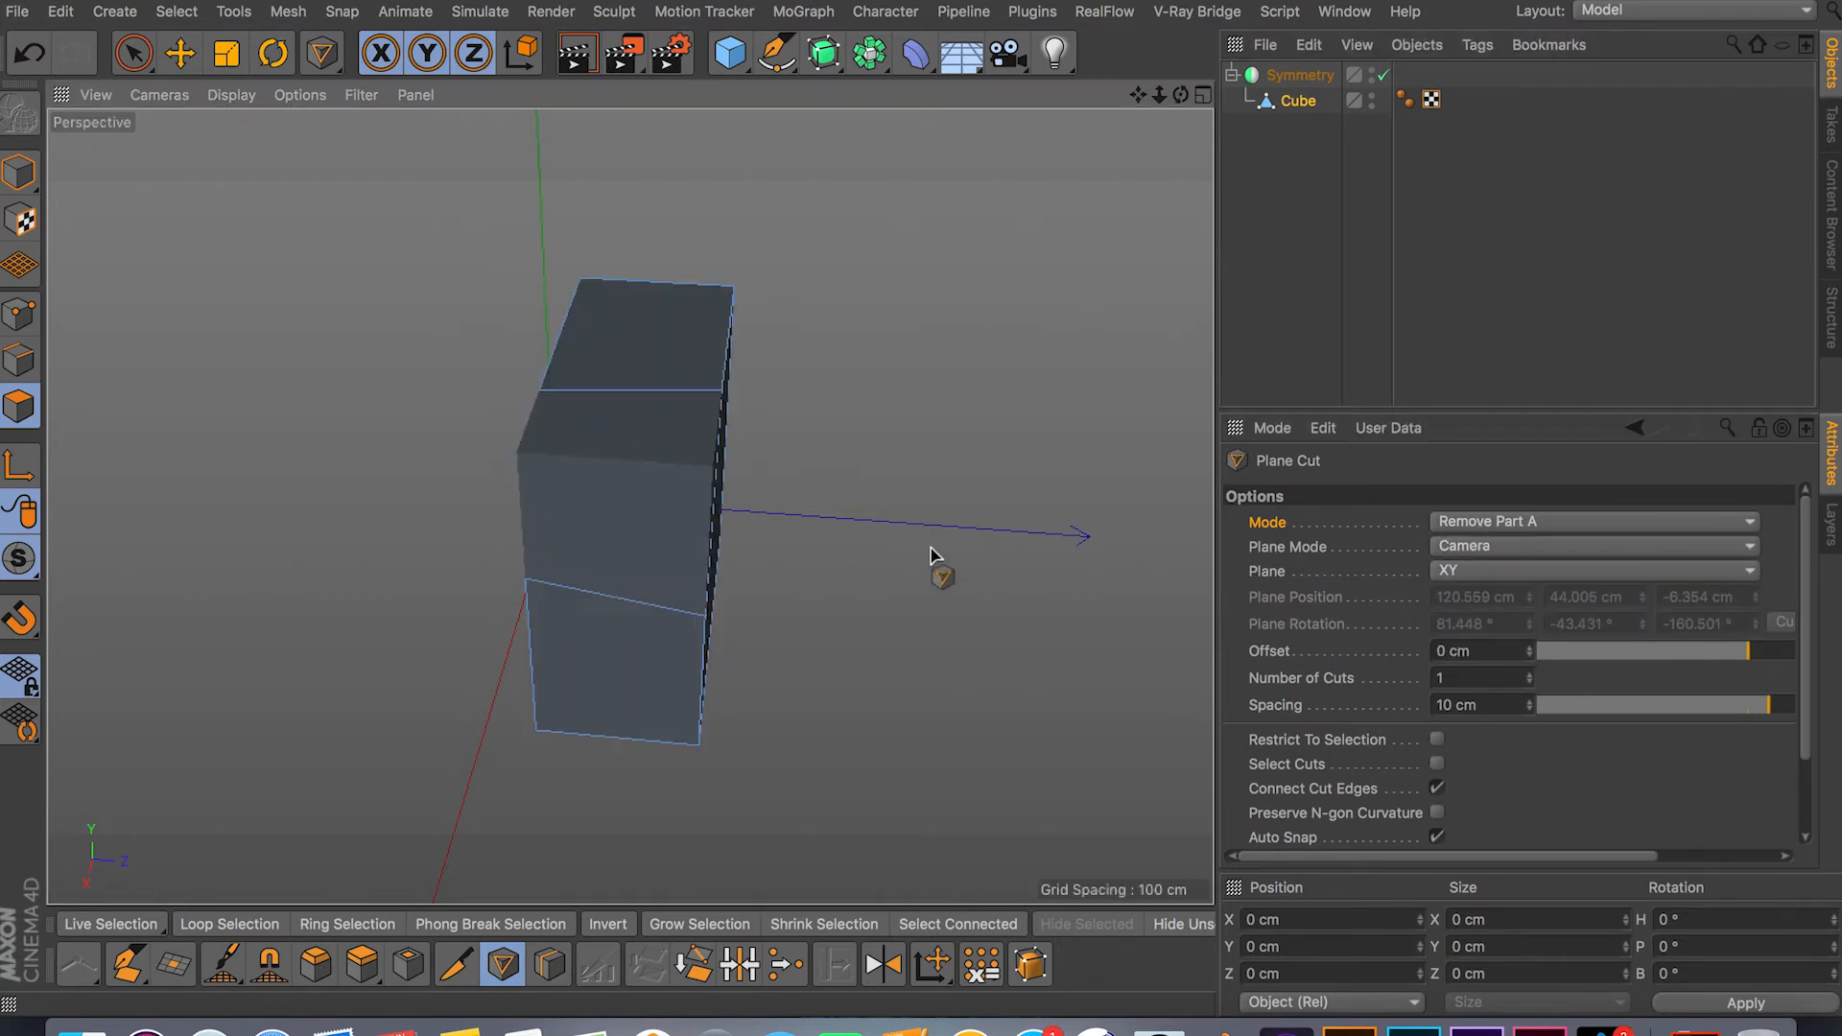
# Switch Plane Mode to Free, then back to Local on the XY plane, clearing the slanted cut
pyautogui.click(1593, 545)
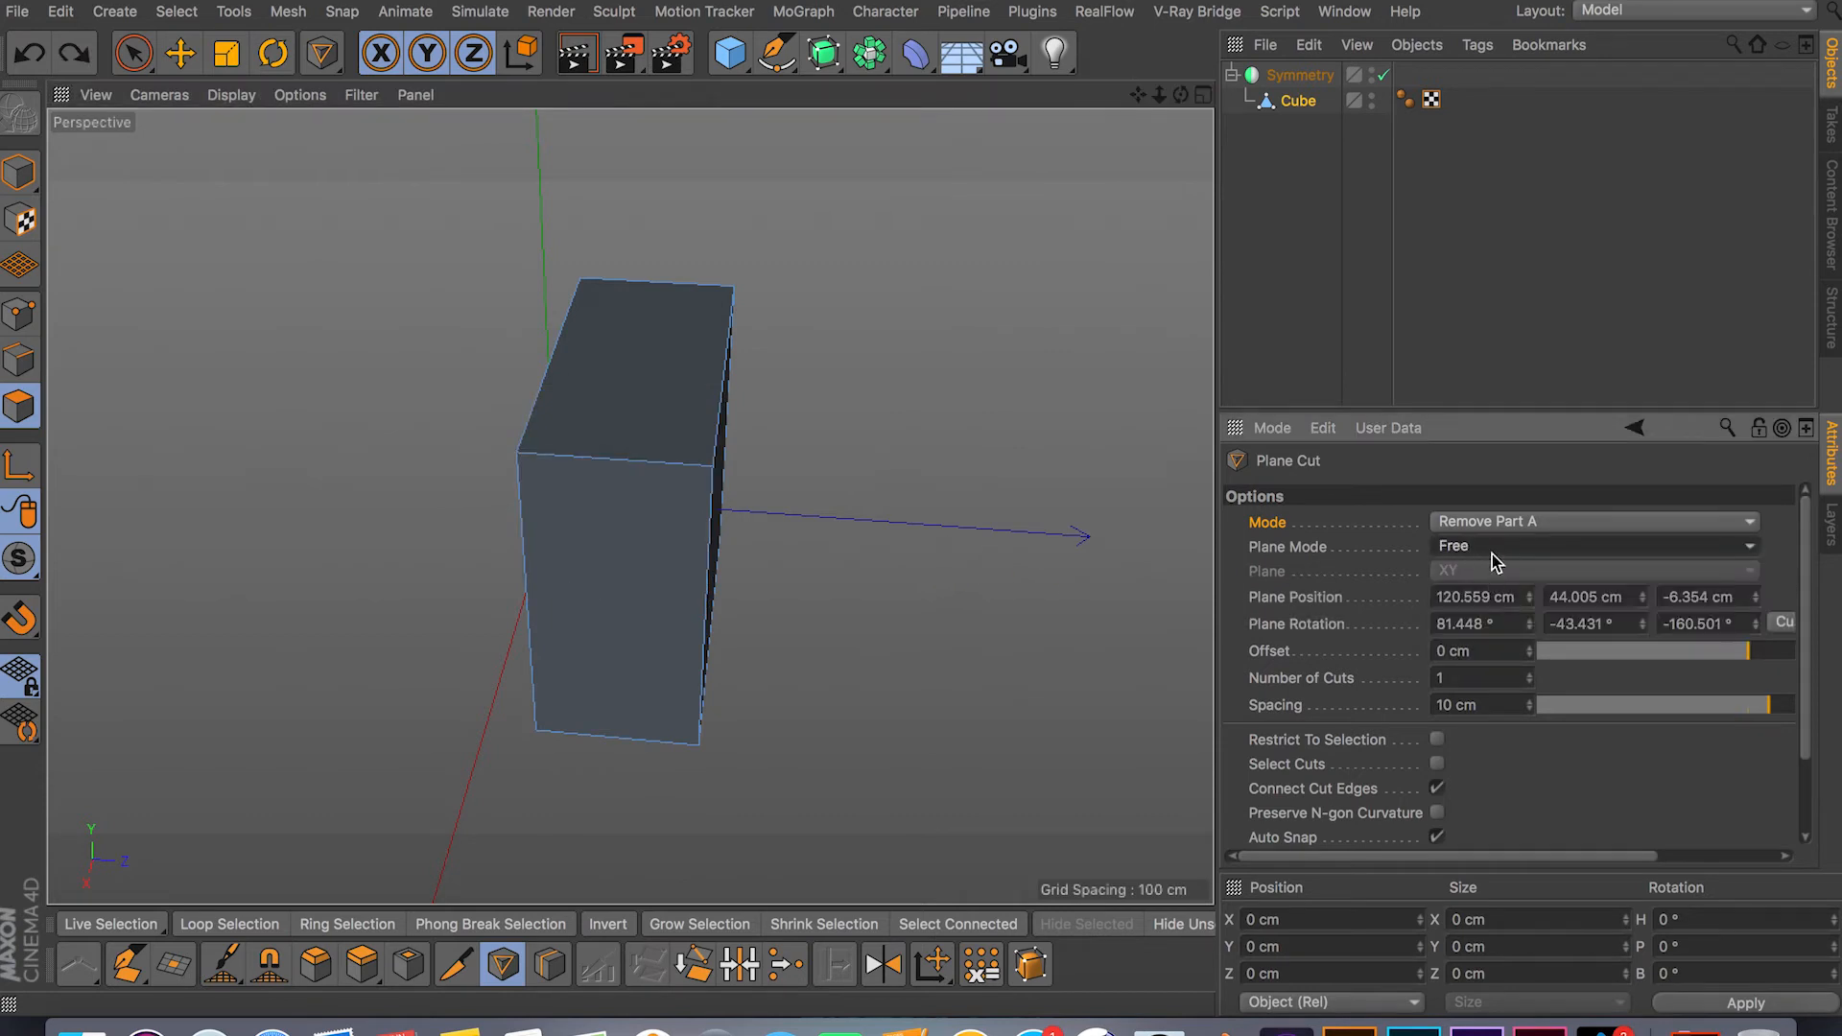
pyautogui.moveTo(1305, 668)
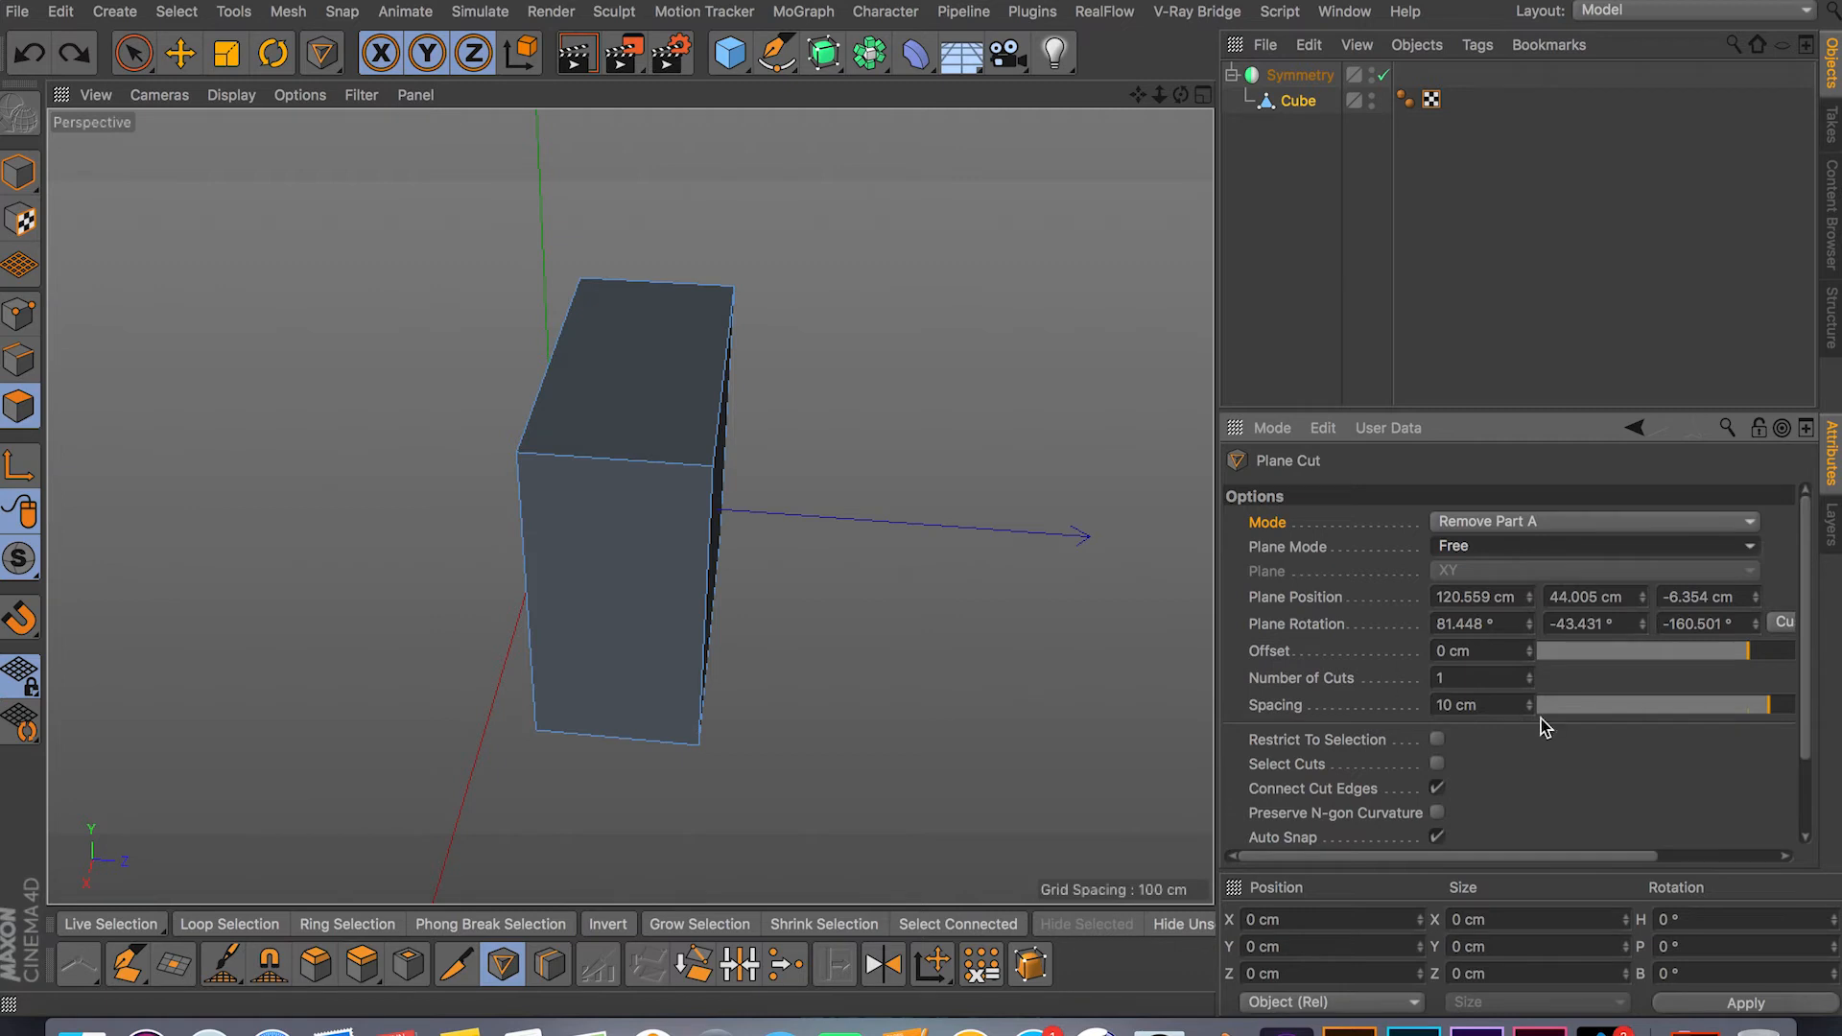
pyautogui.moveTo(1518, 545)
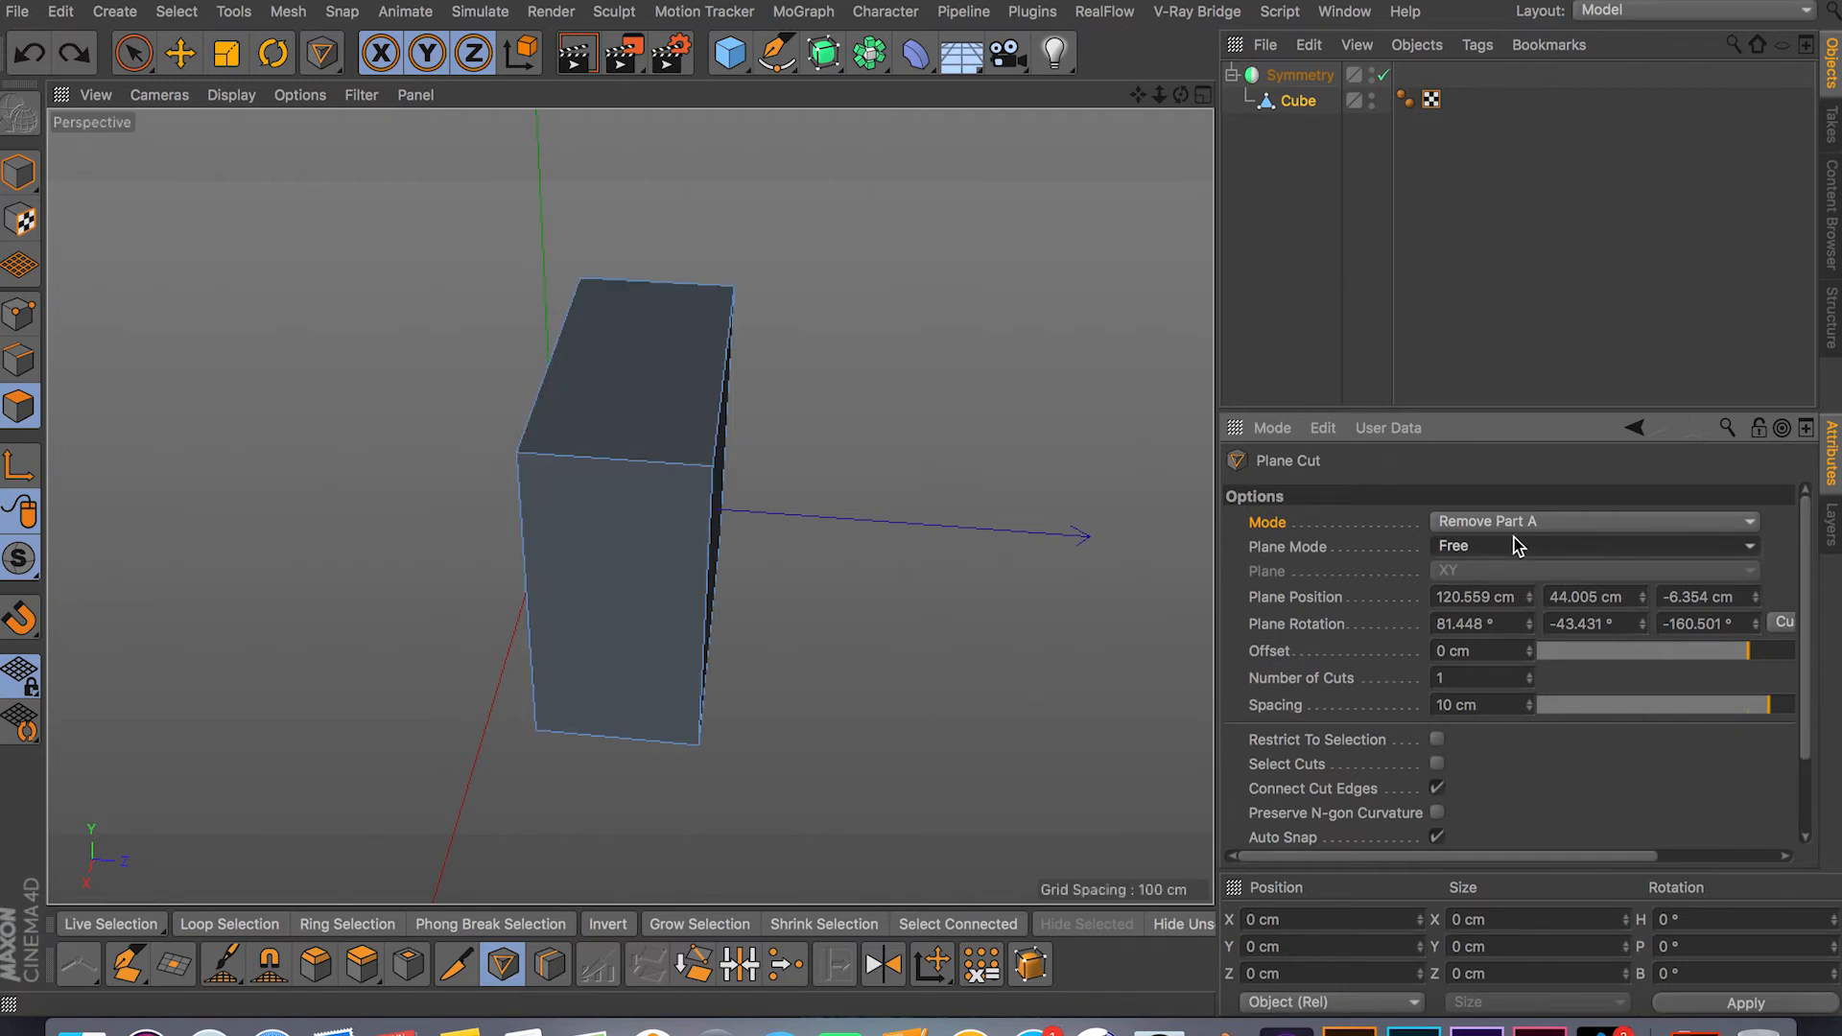
pyautogui.click(1592, 545)
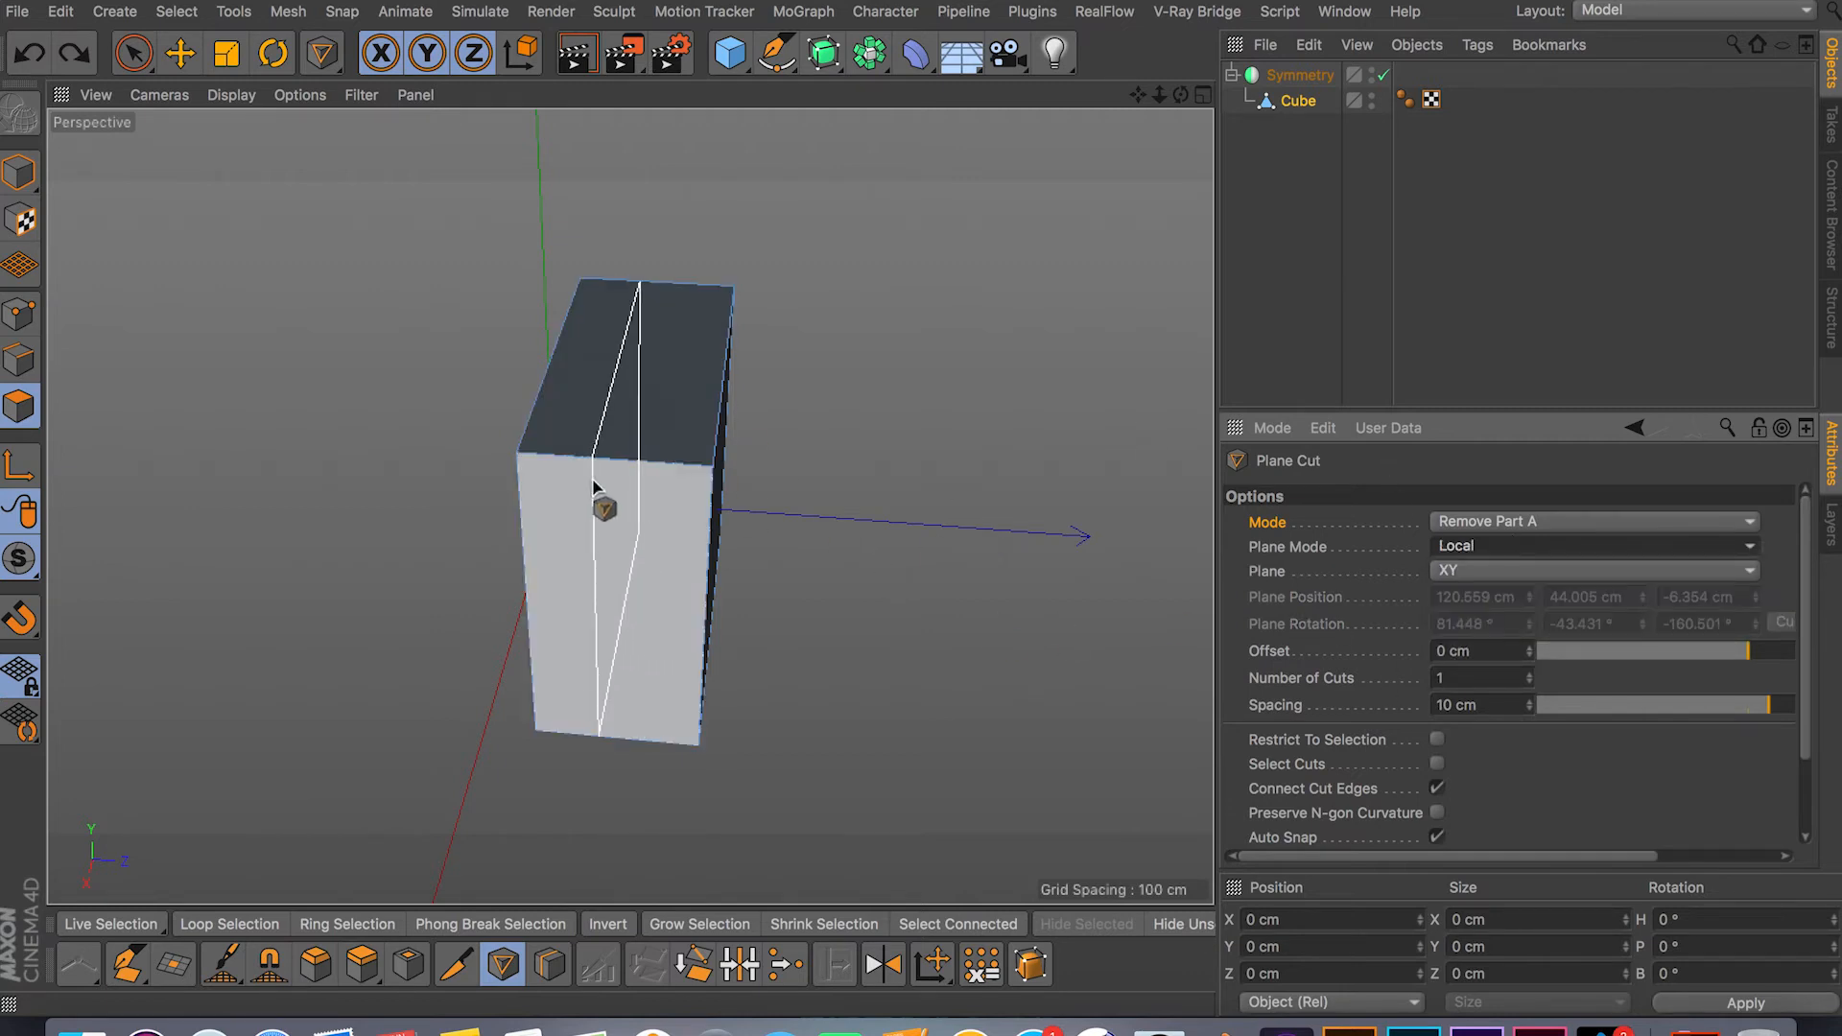
pyautogui.click(1593, 522)
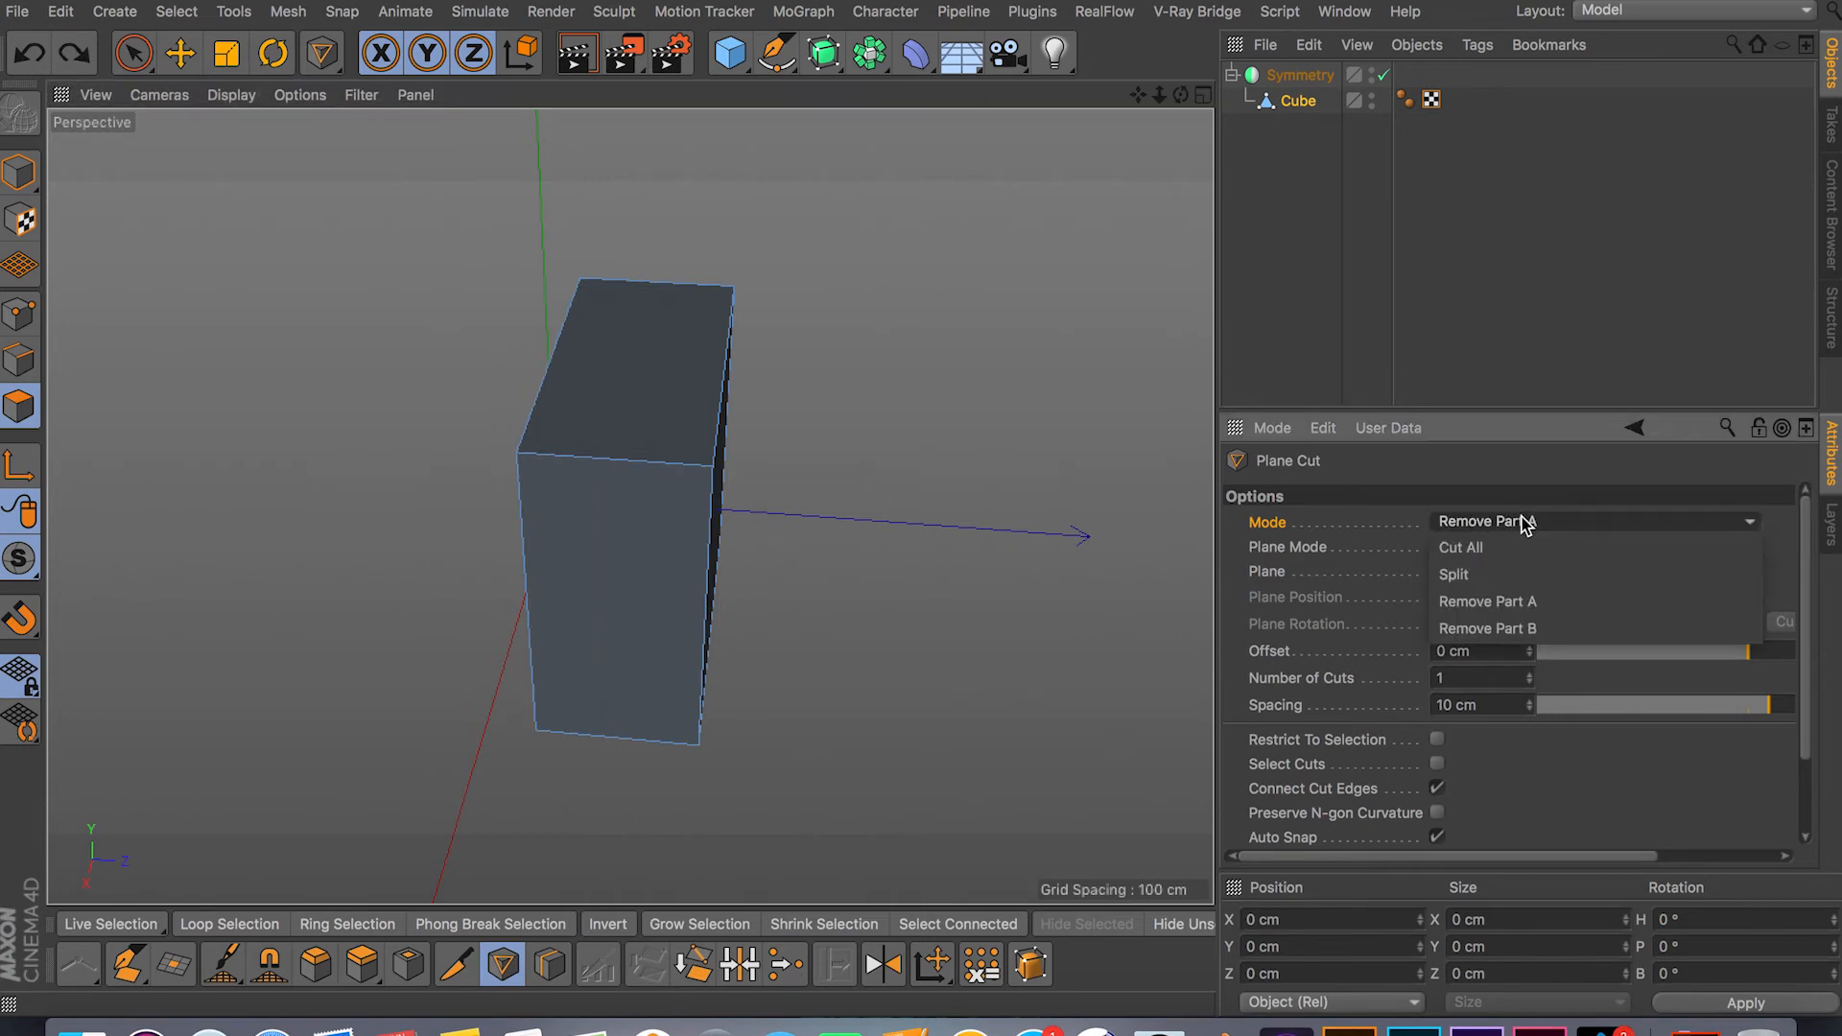
# Set Mode to Cut All and slice the block straight through with one local XY cut
pyautogui.click(1460, 547)
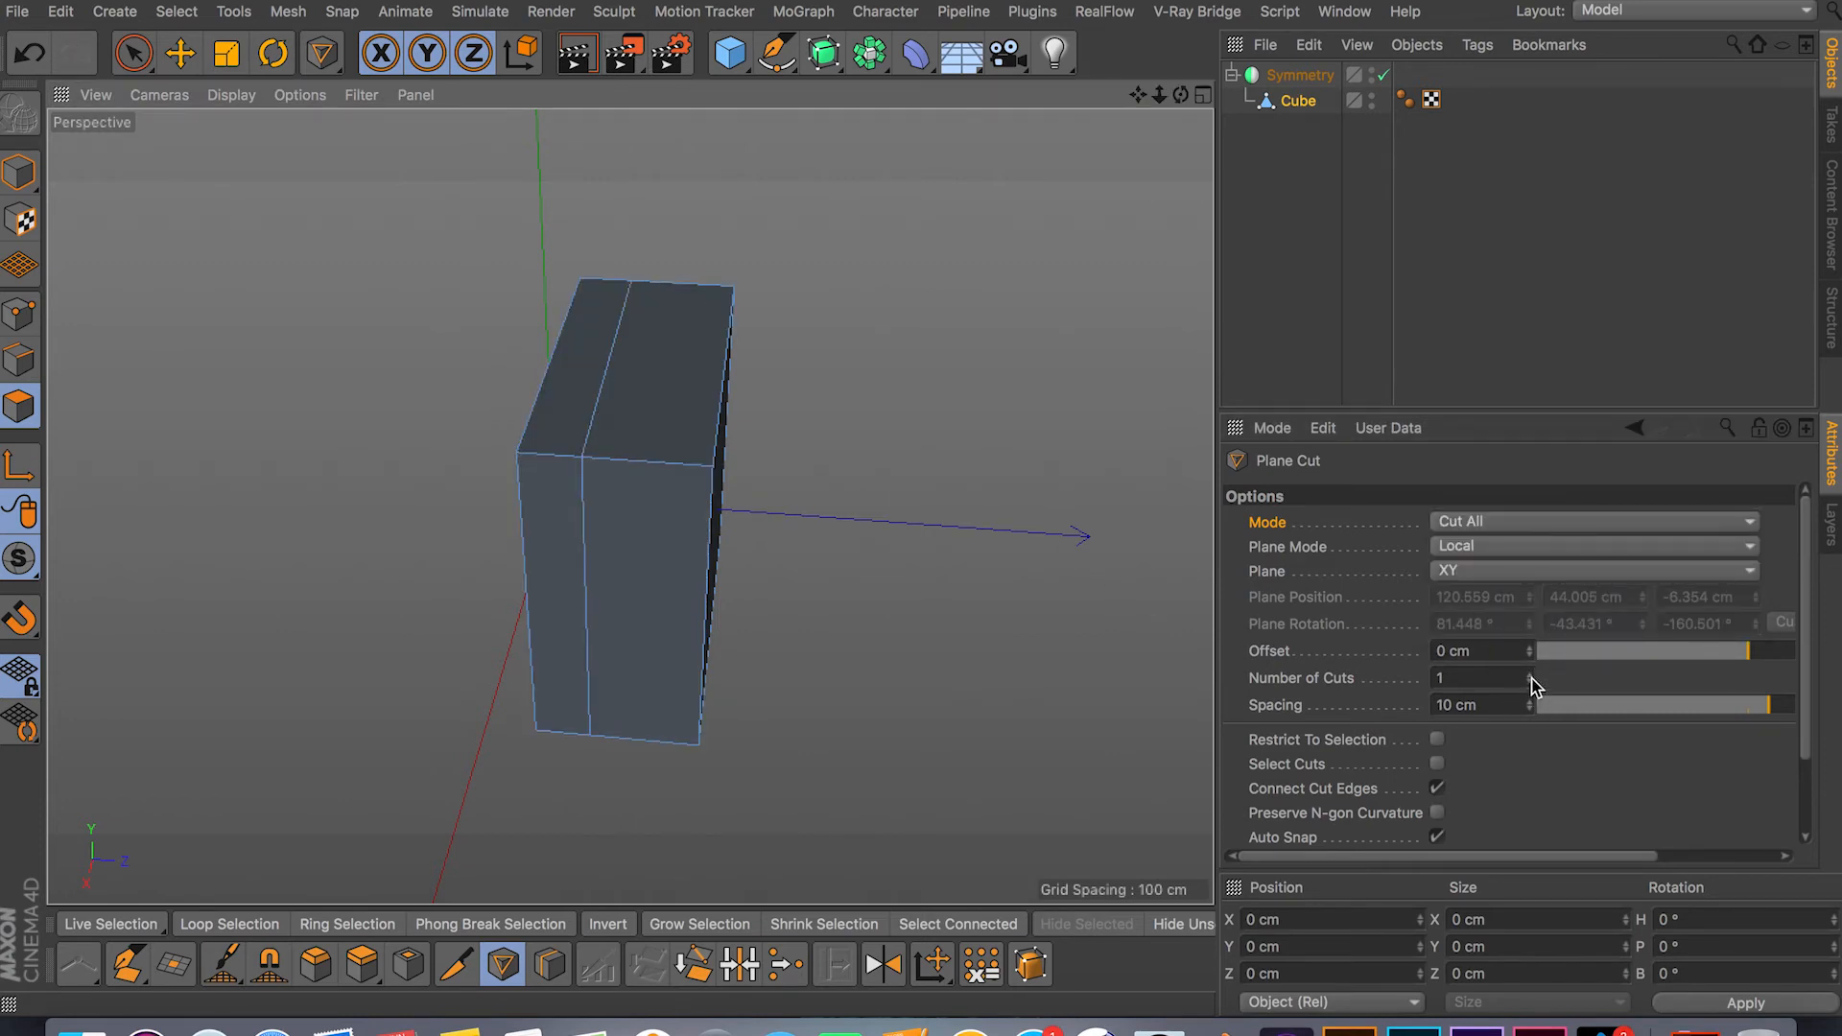
pyautogui.click(1528, 678)
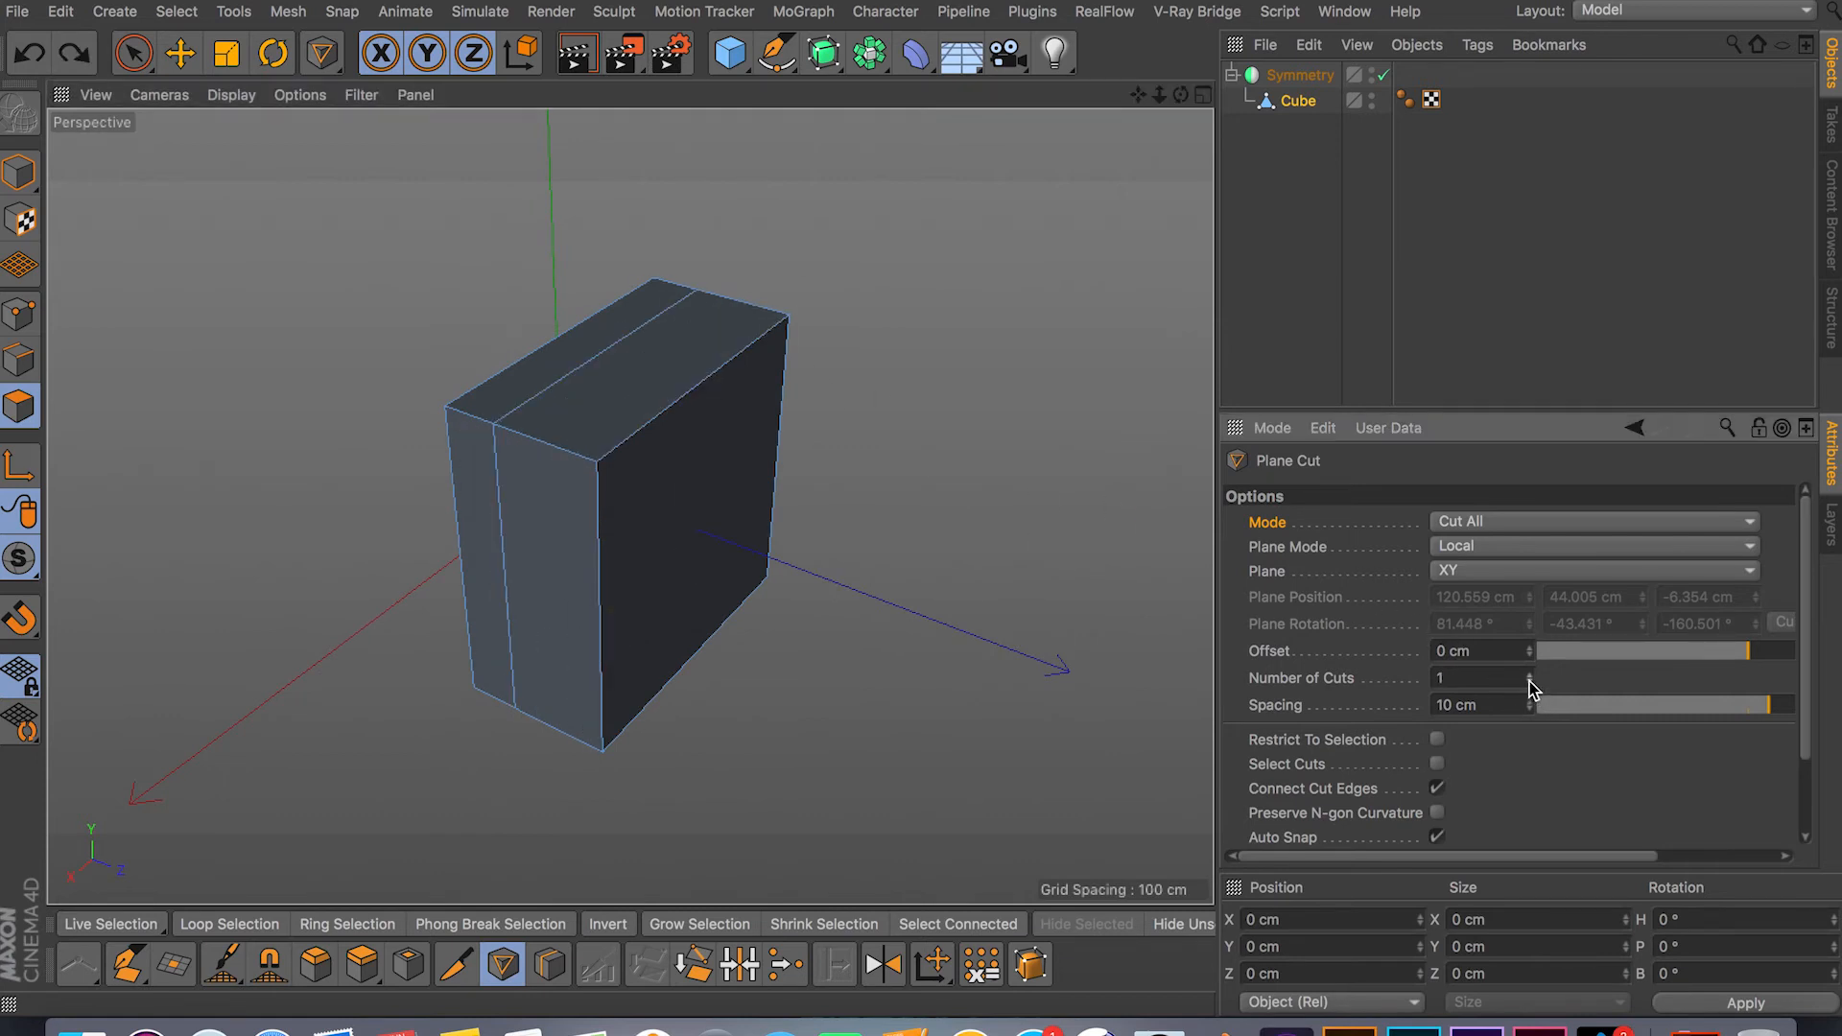
pyautogui.moveTo(591, 916)
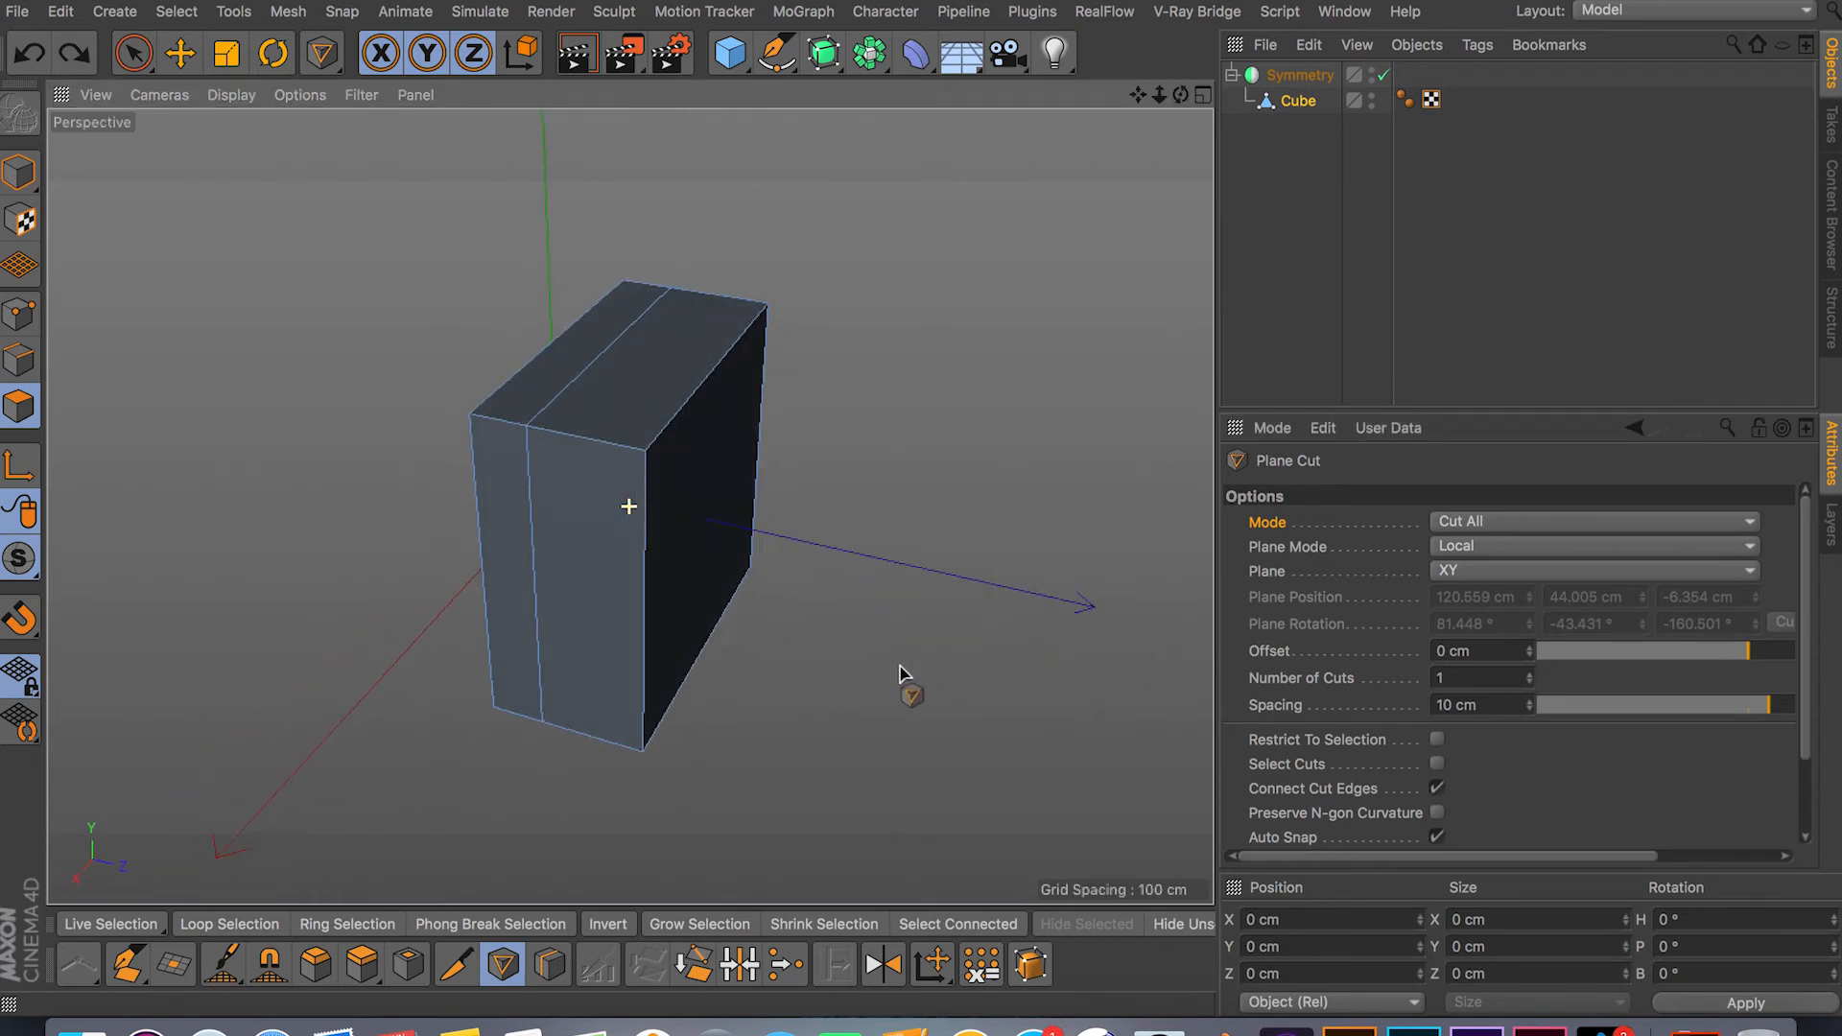
# Set the Plane Cut to 3 cuts with Spacing -8 cm
pyautogui.scroll(-3)
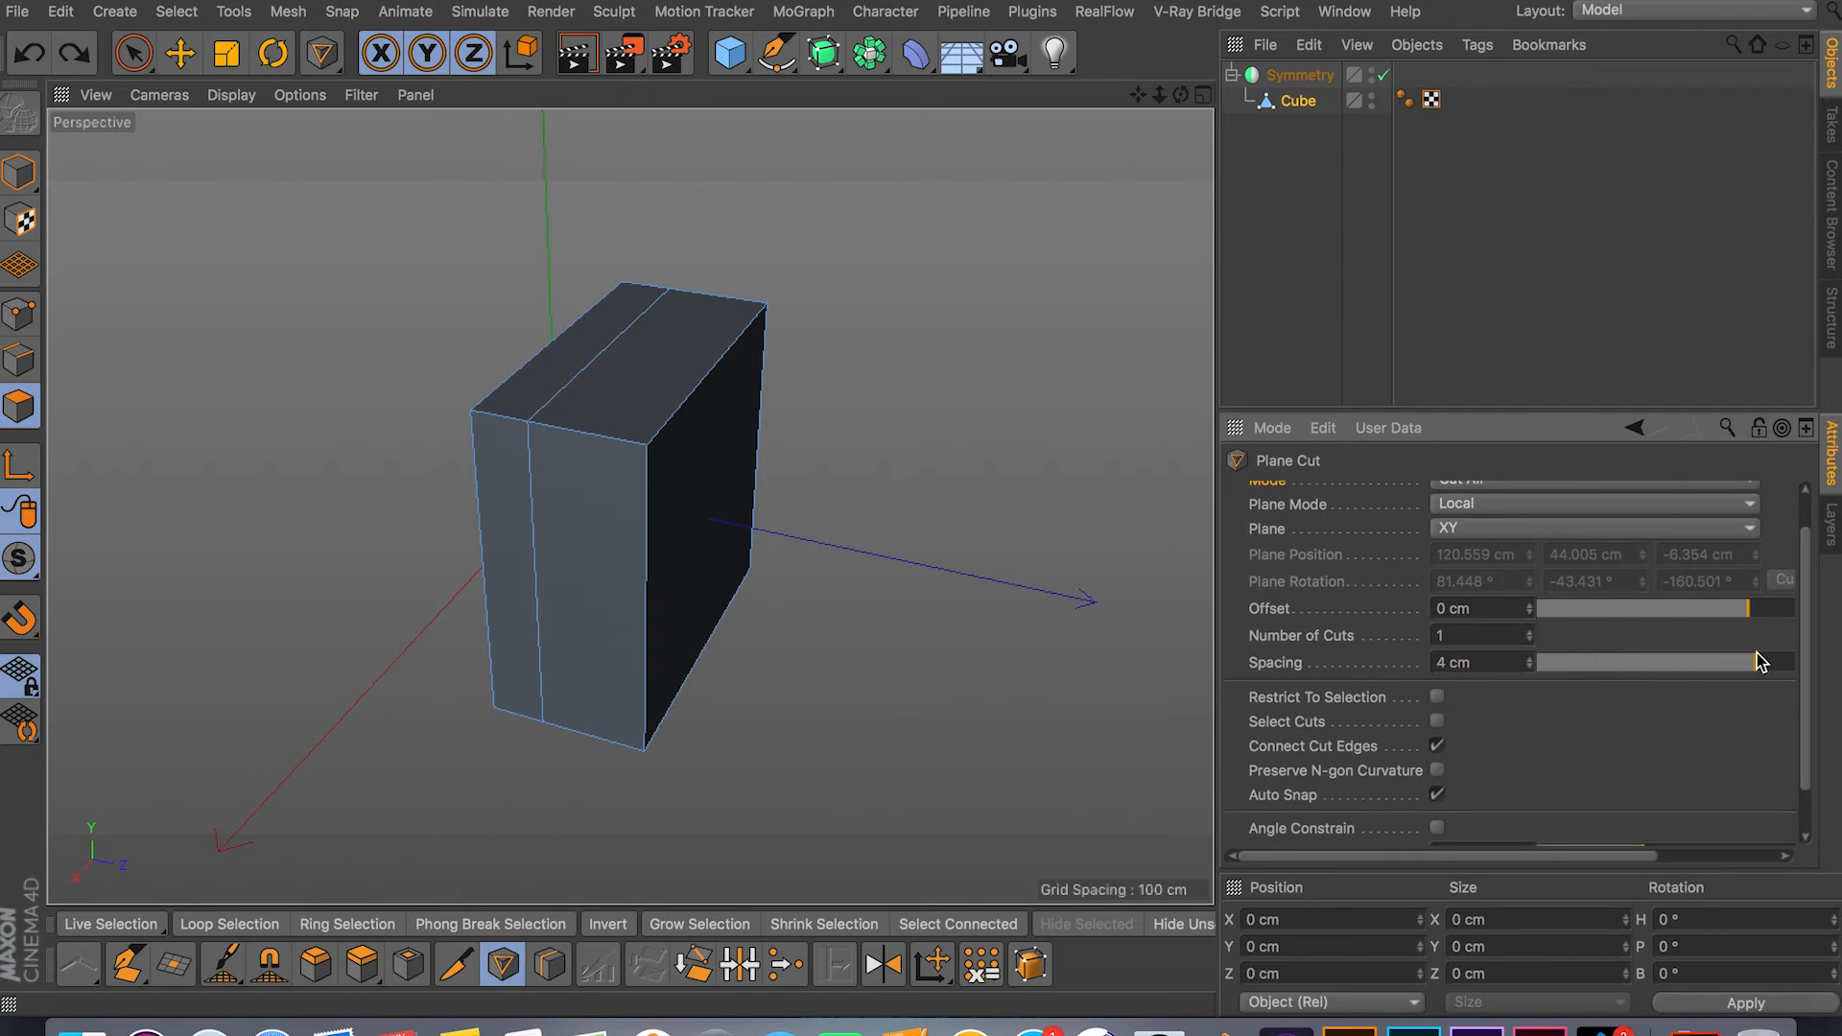
pyautogui.moveTo(1750, 662); pyautogui.dragTo(1794, 662)
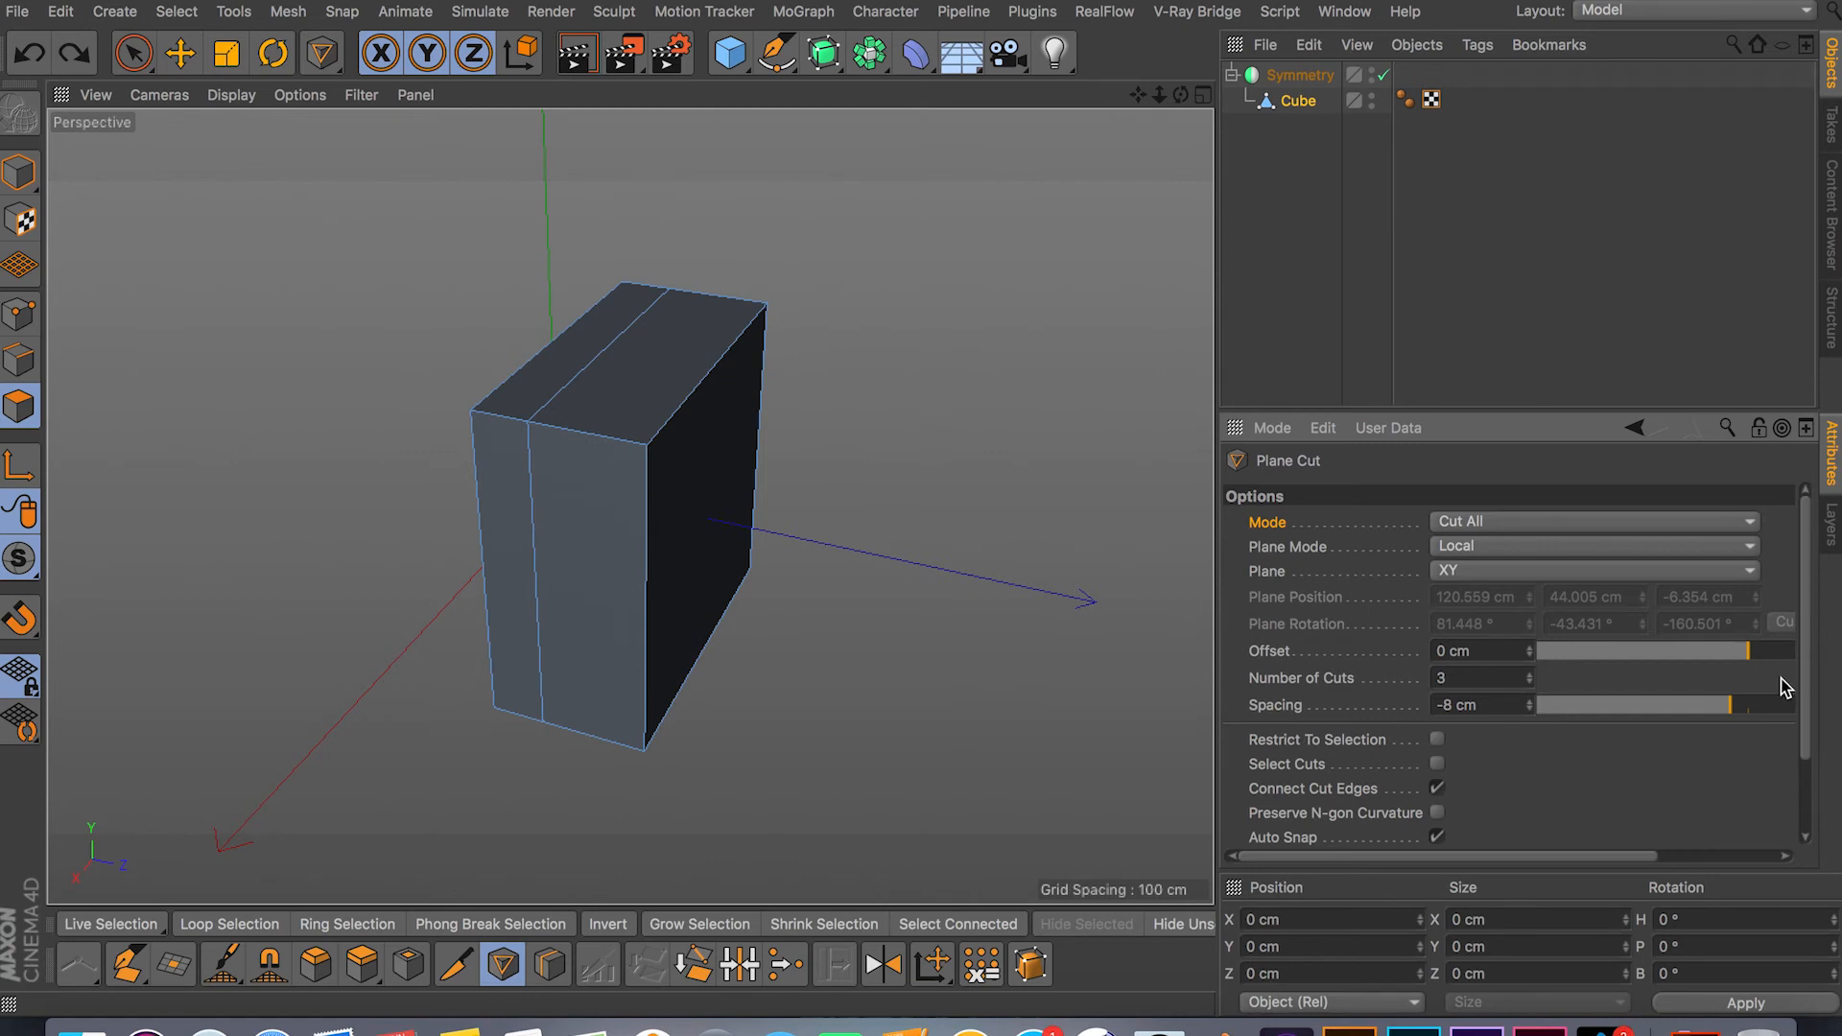
pyautogui.scroll(-3)
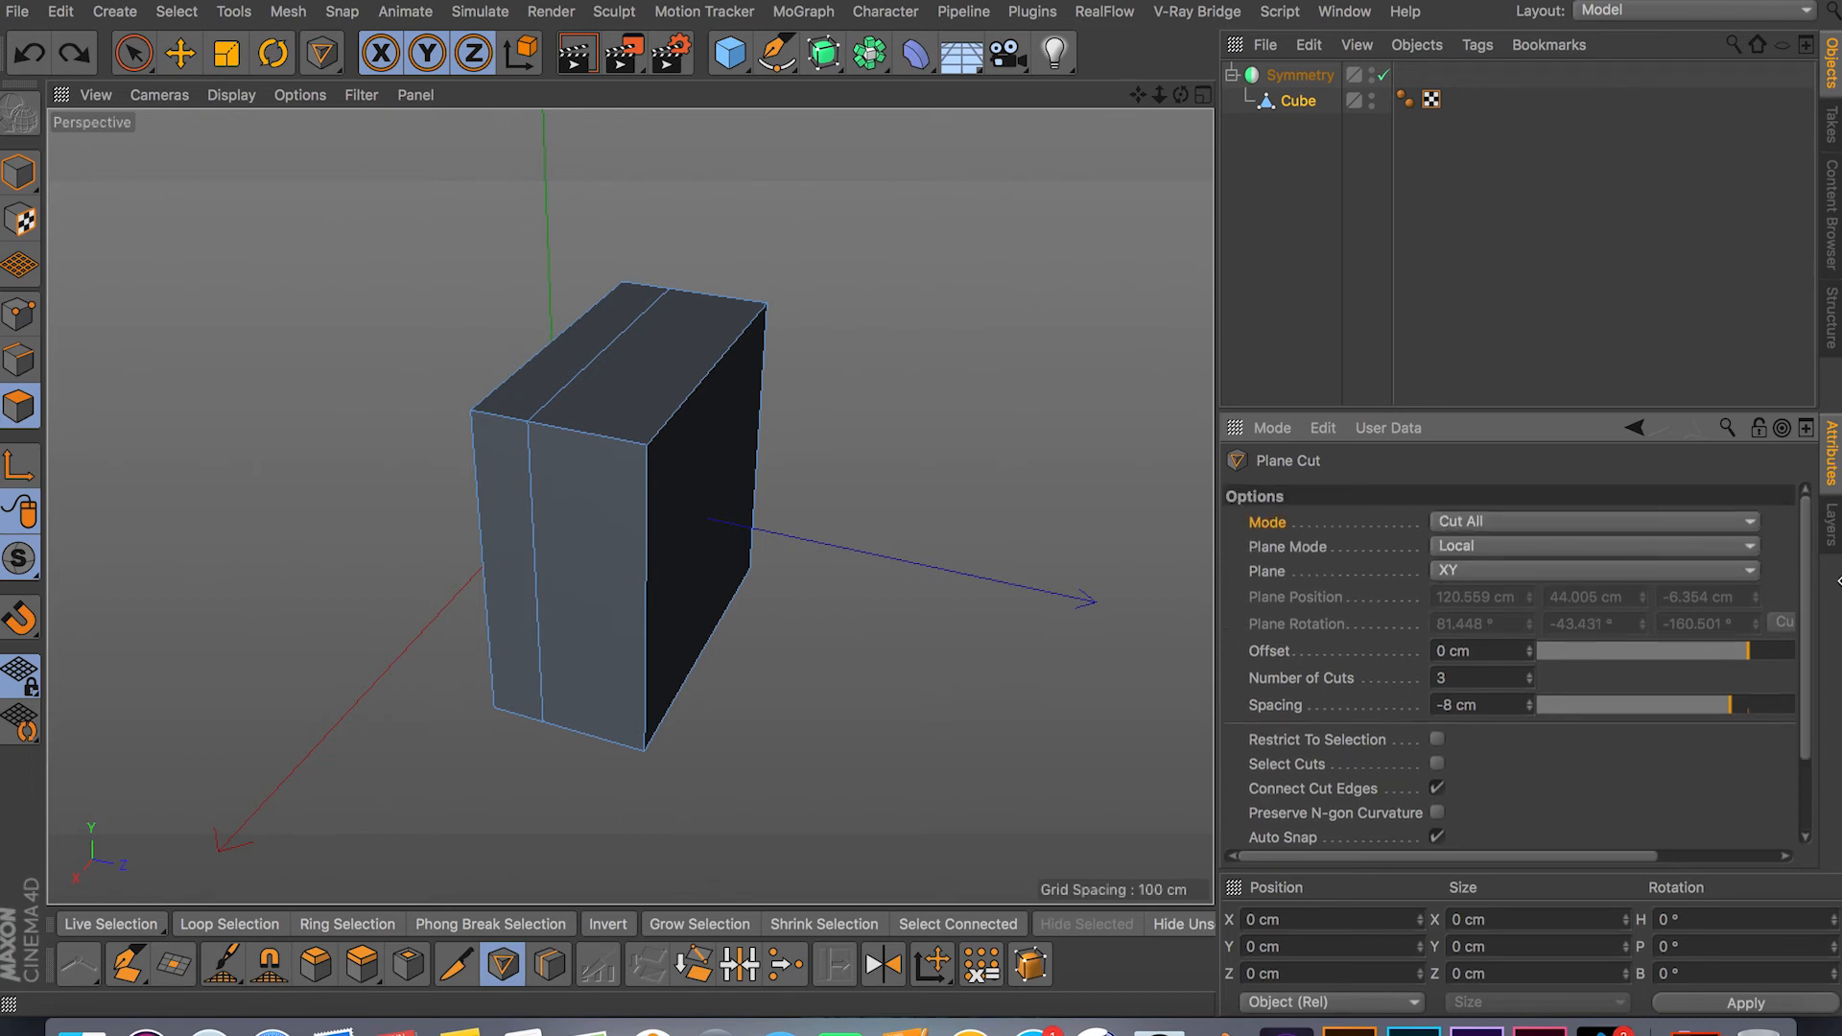
# Apply the three parallel XY cuts across the block's top and side
pyautogui.scroll(-3)
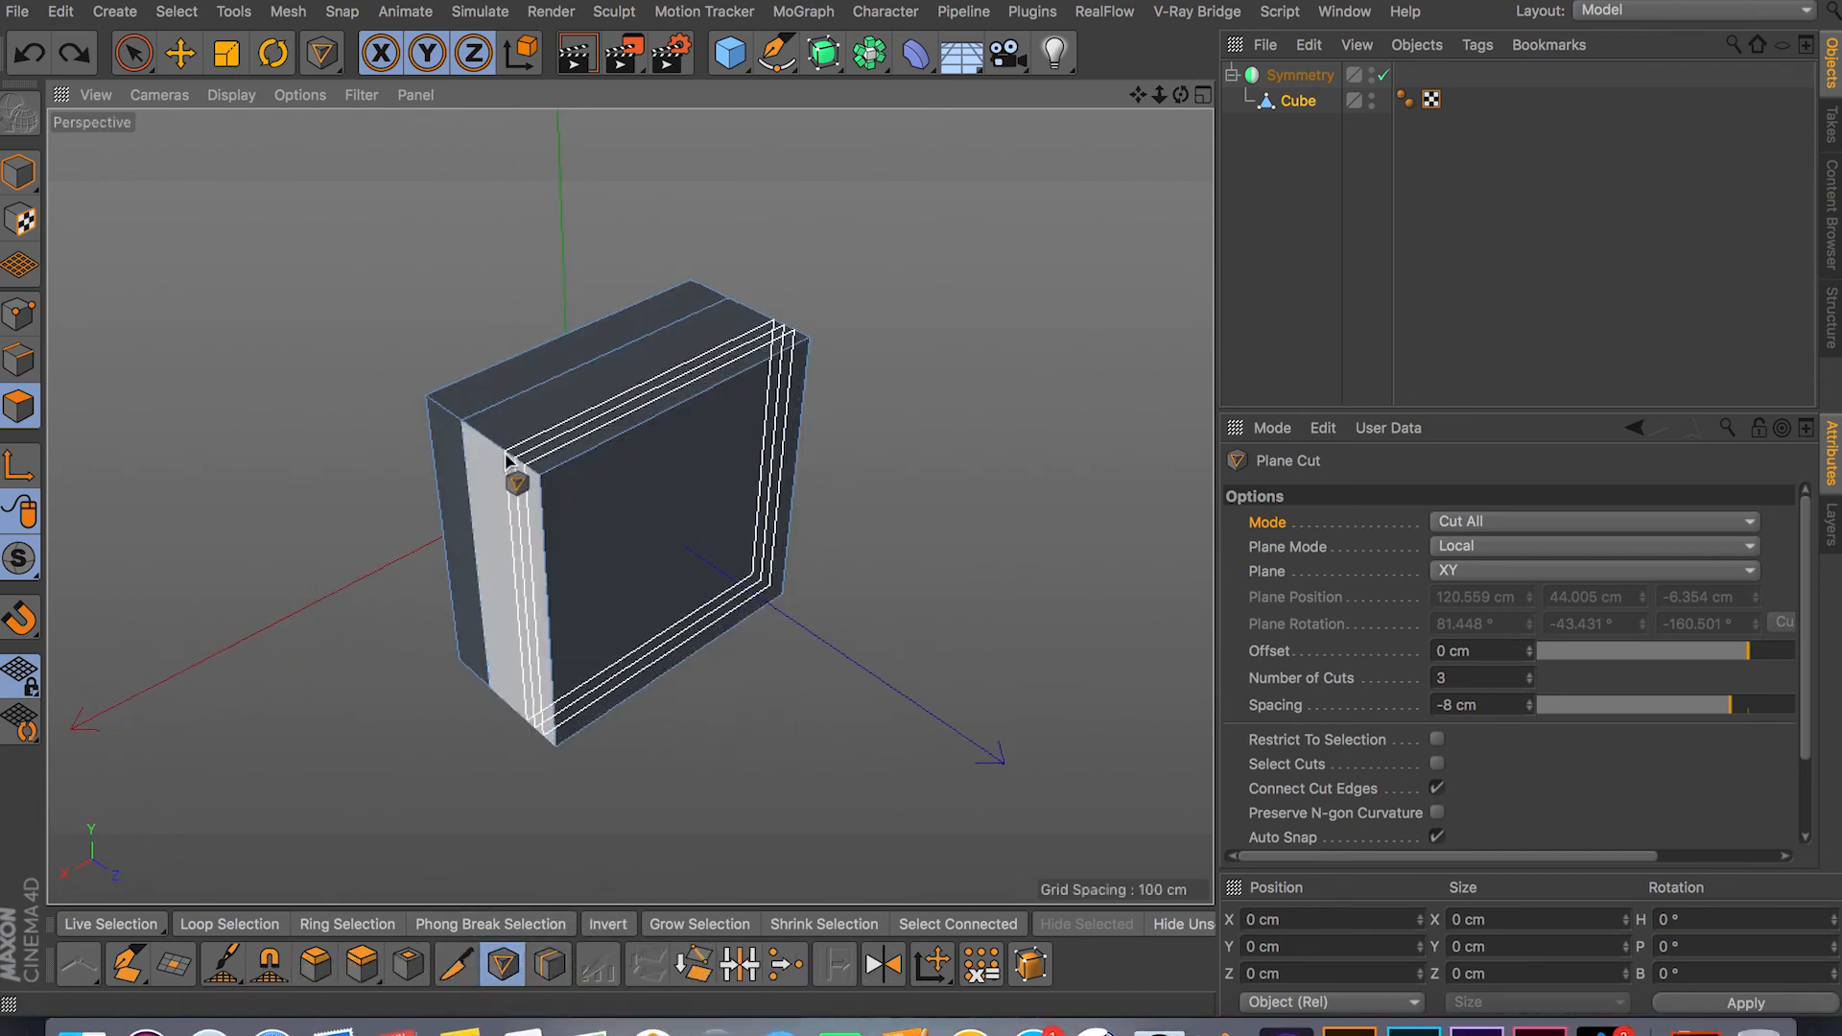
# Change Plane to YZ, apply the three crossing cuts, and finish with Live Selection
pyautogui.click(1592, 572)
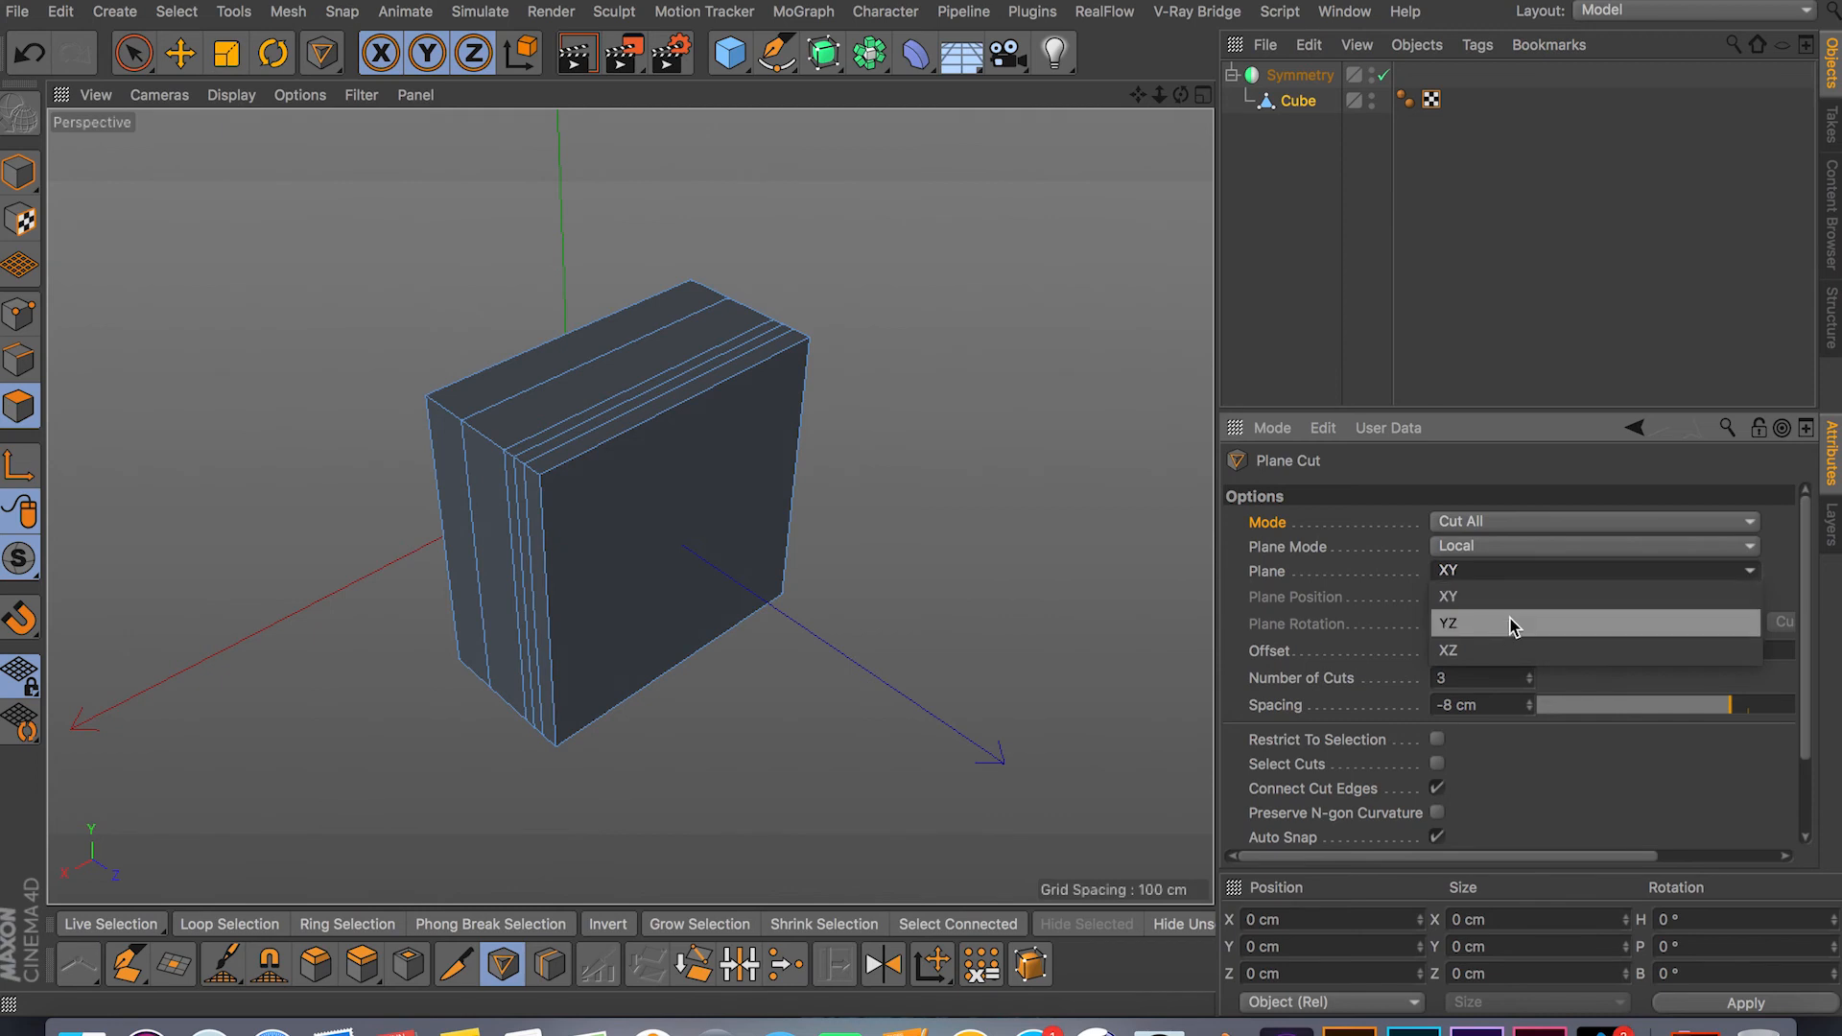
pyautogui.click(1447, 621)
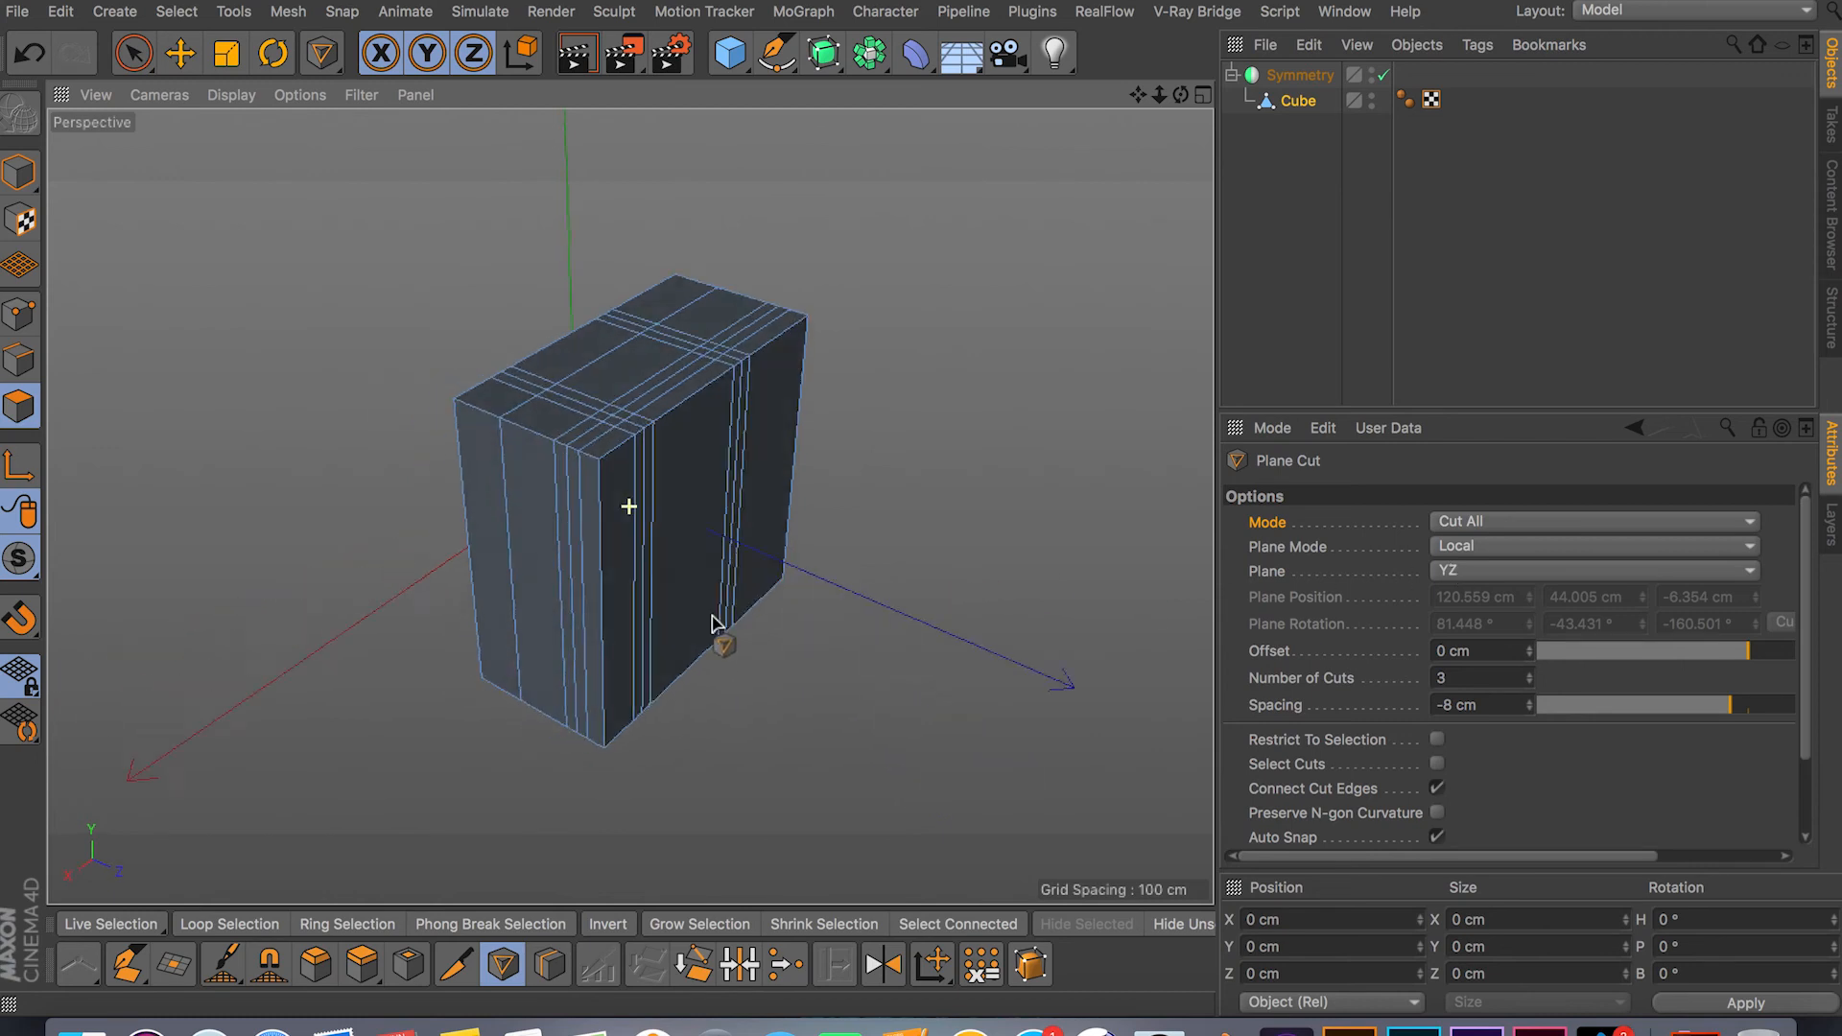
pyautogui.click(134, 50)
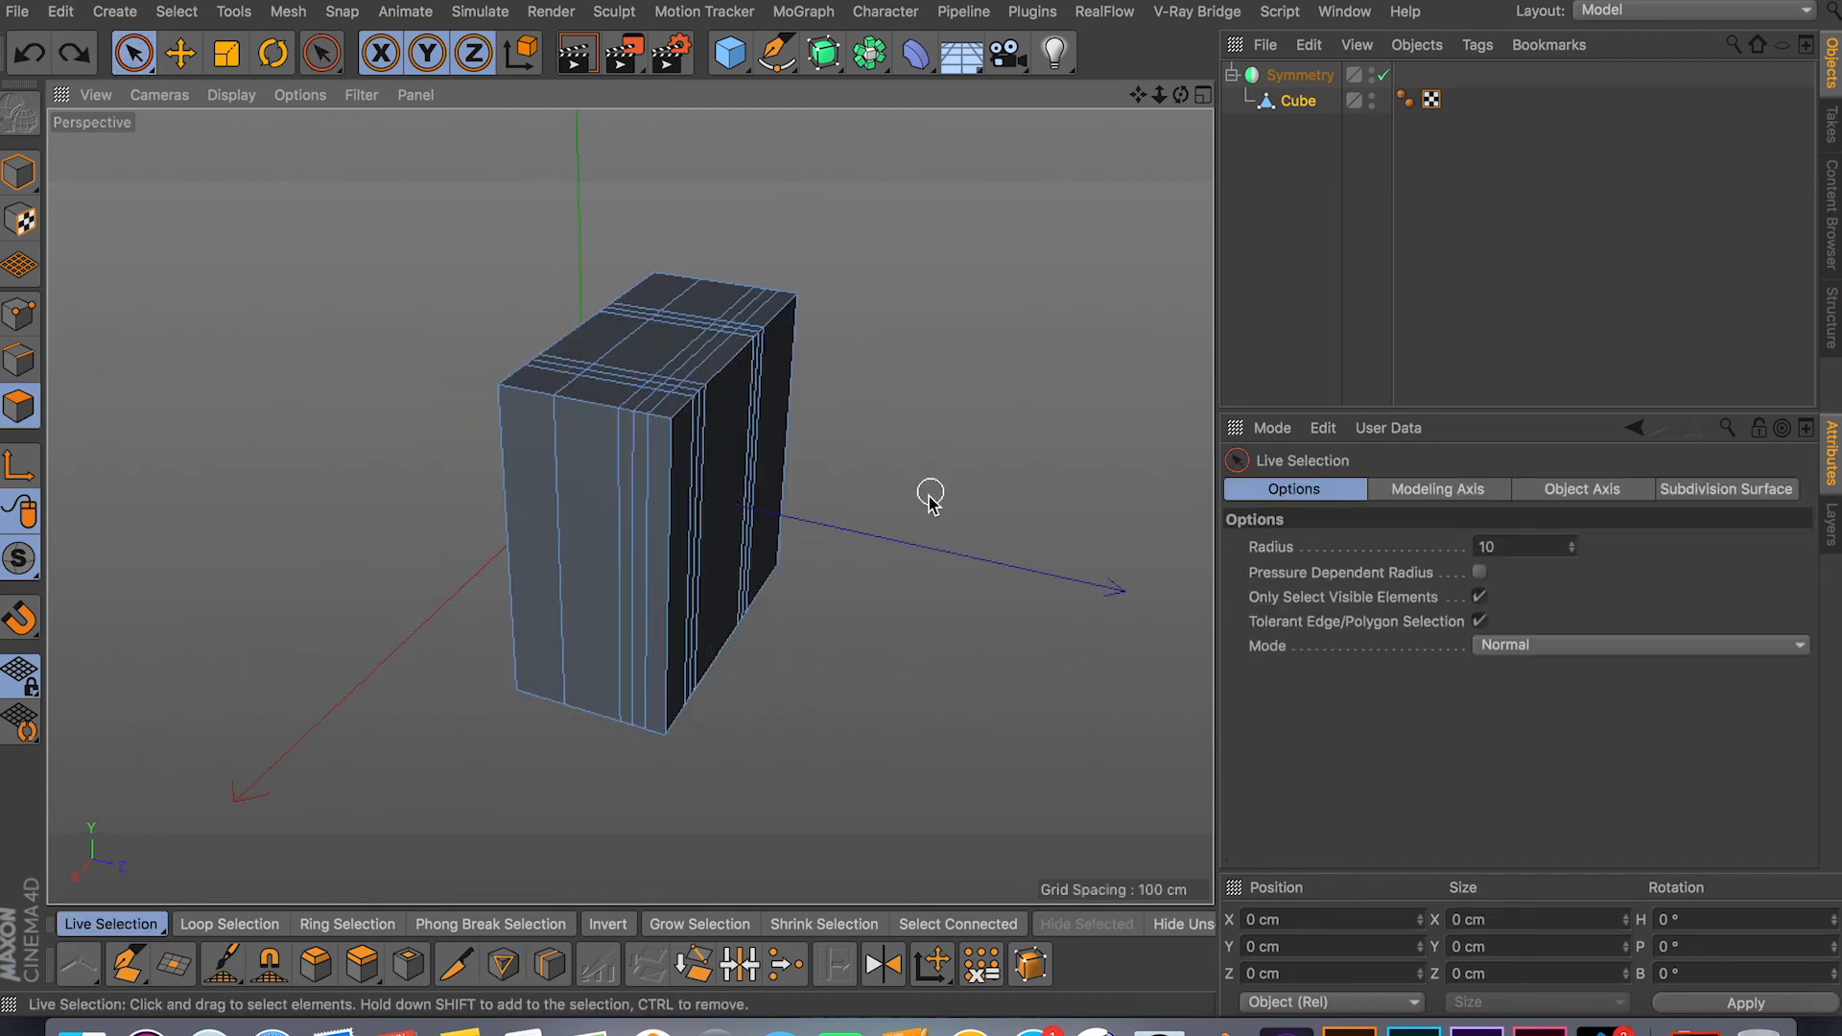
# Reactivate Plane Cut and orbit around the block to inspect the crossing cut grid
pyautogui.click(502, 963)
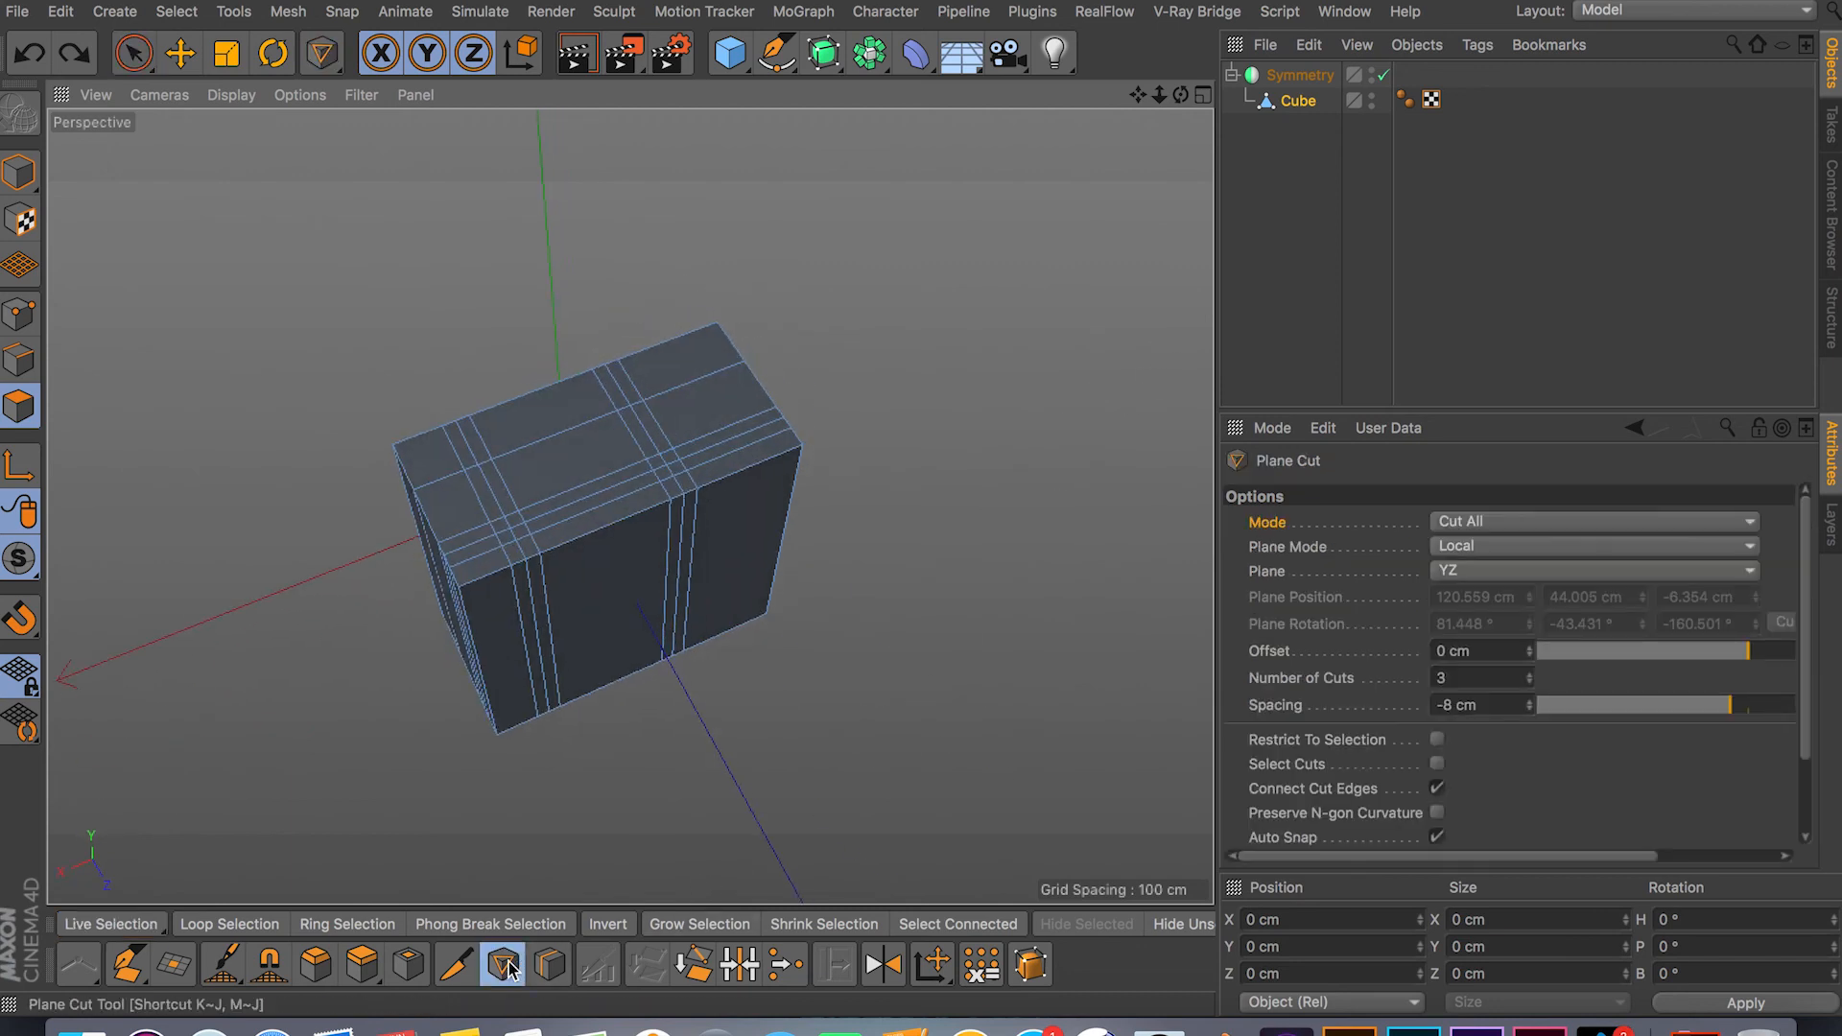
pyautogui.moveTo(503, 965)
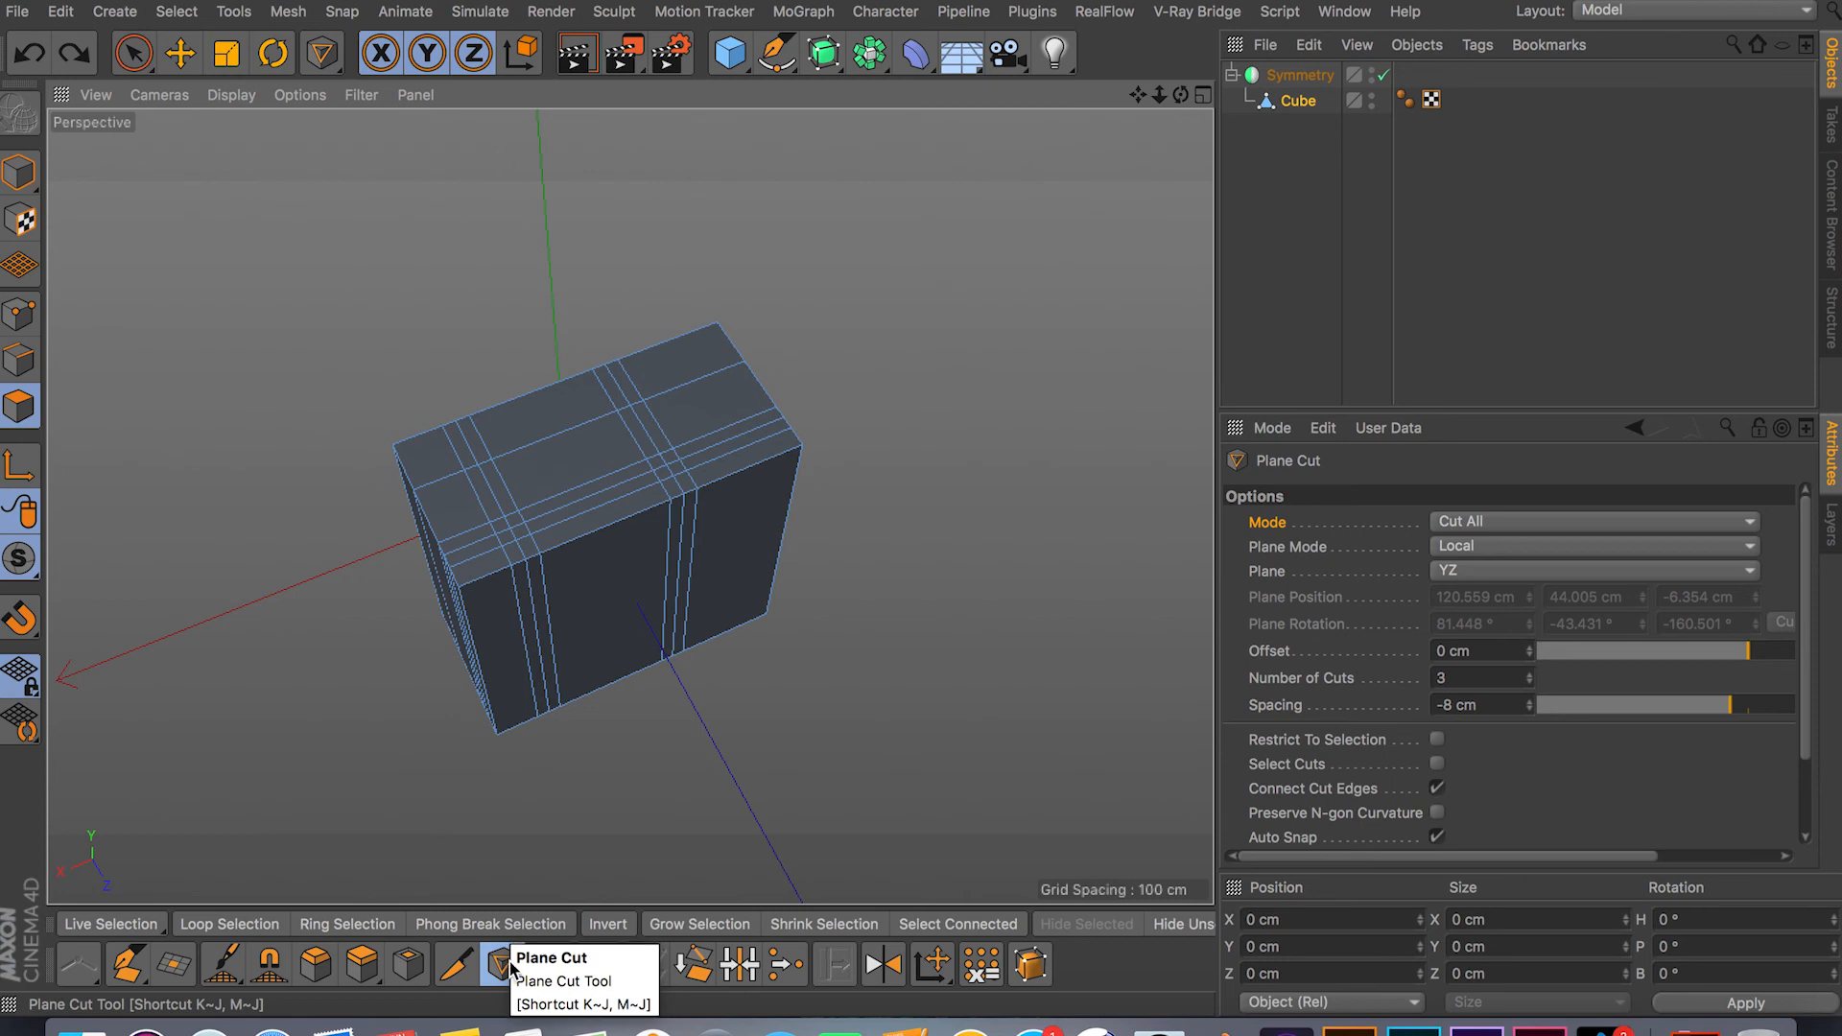
pyautogui.moveTo(446, 971)
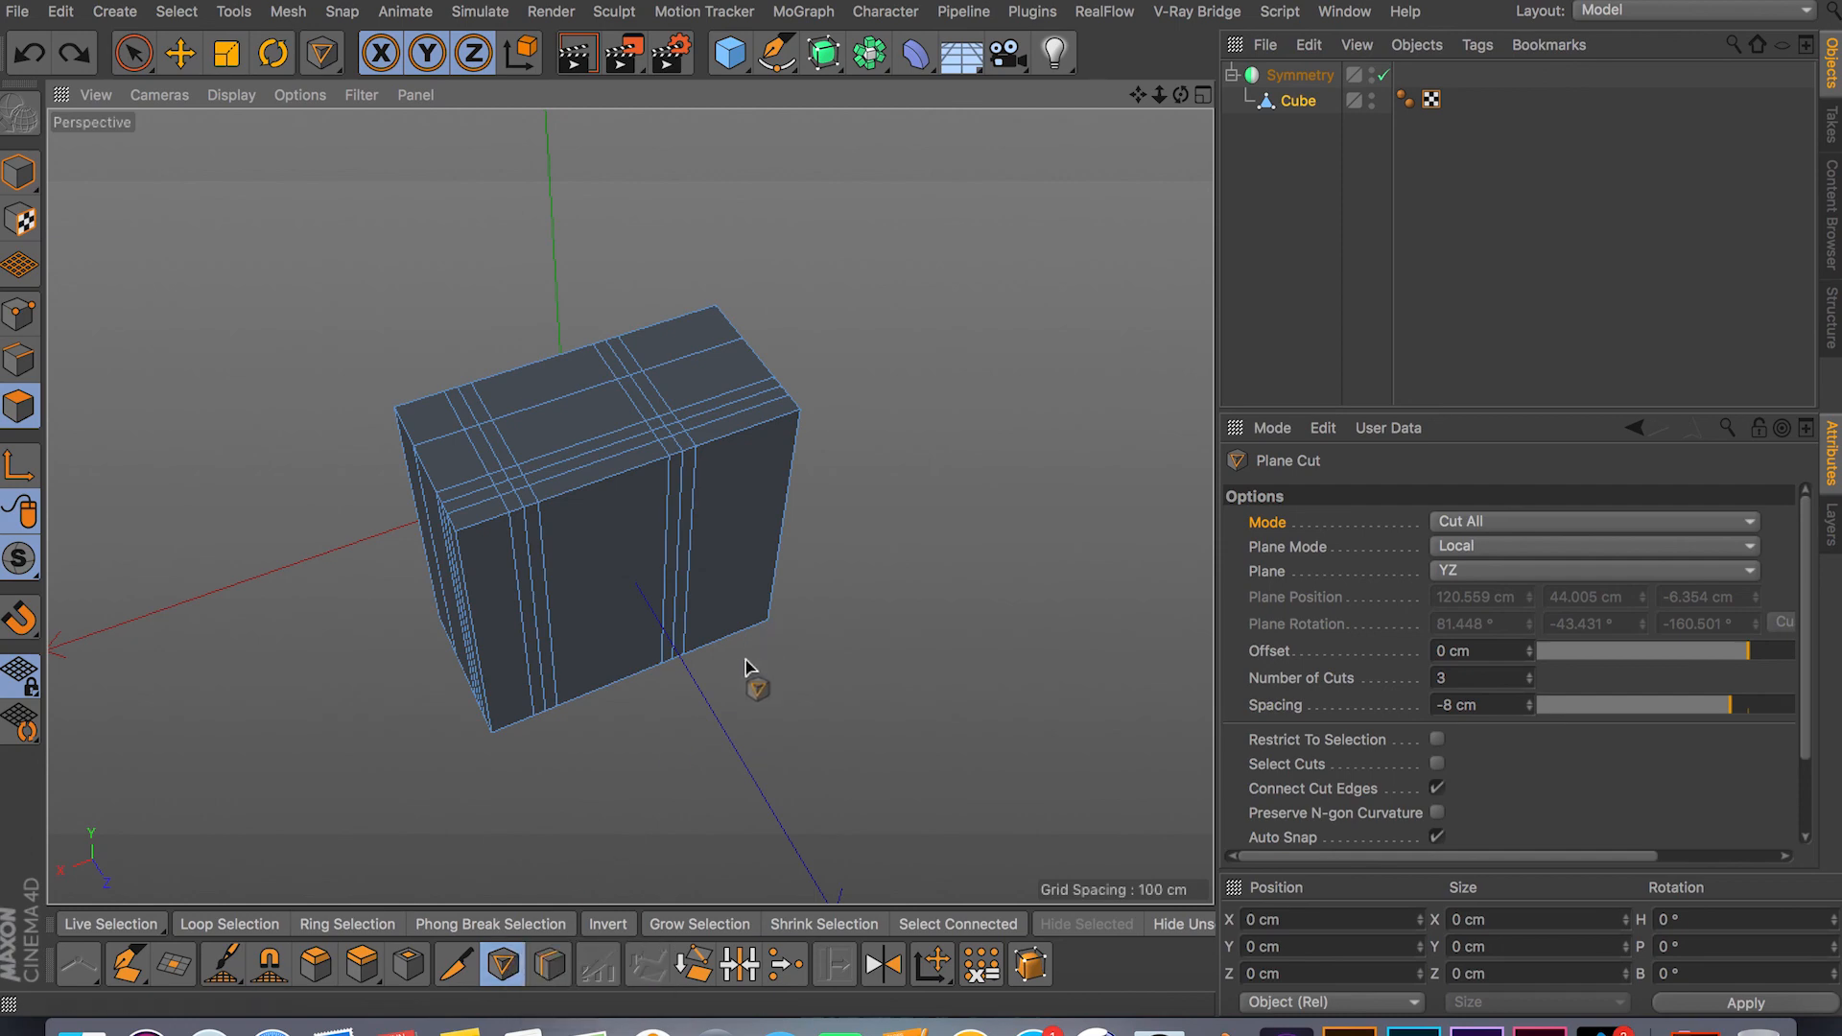
pyautogui.moveTo(753, 669); pyautogui.dragTo(1151, 641)
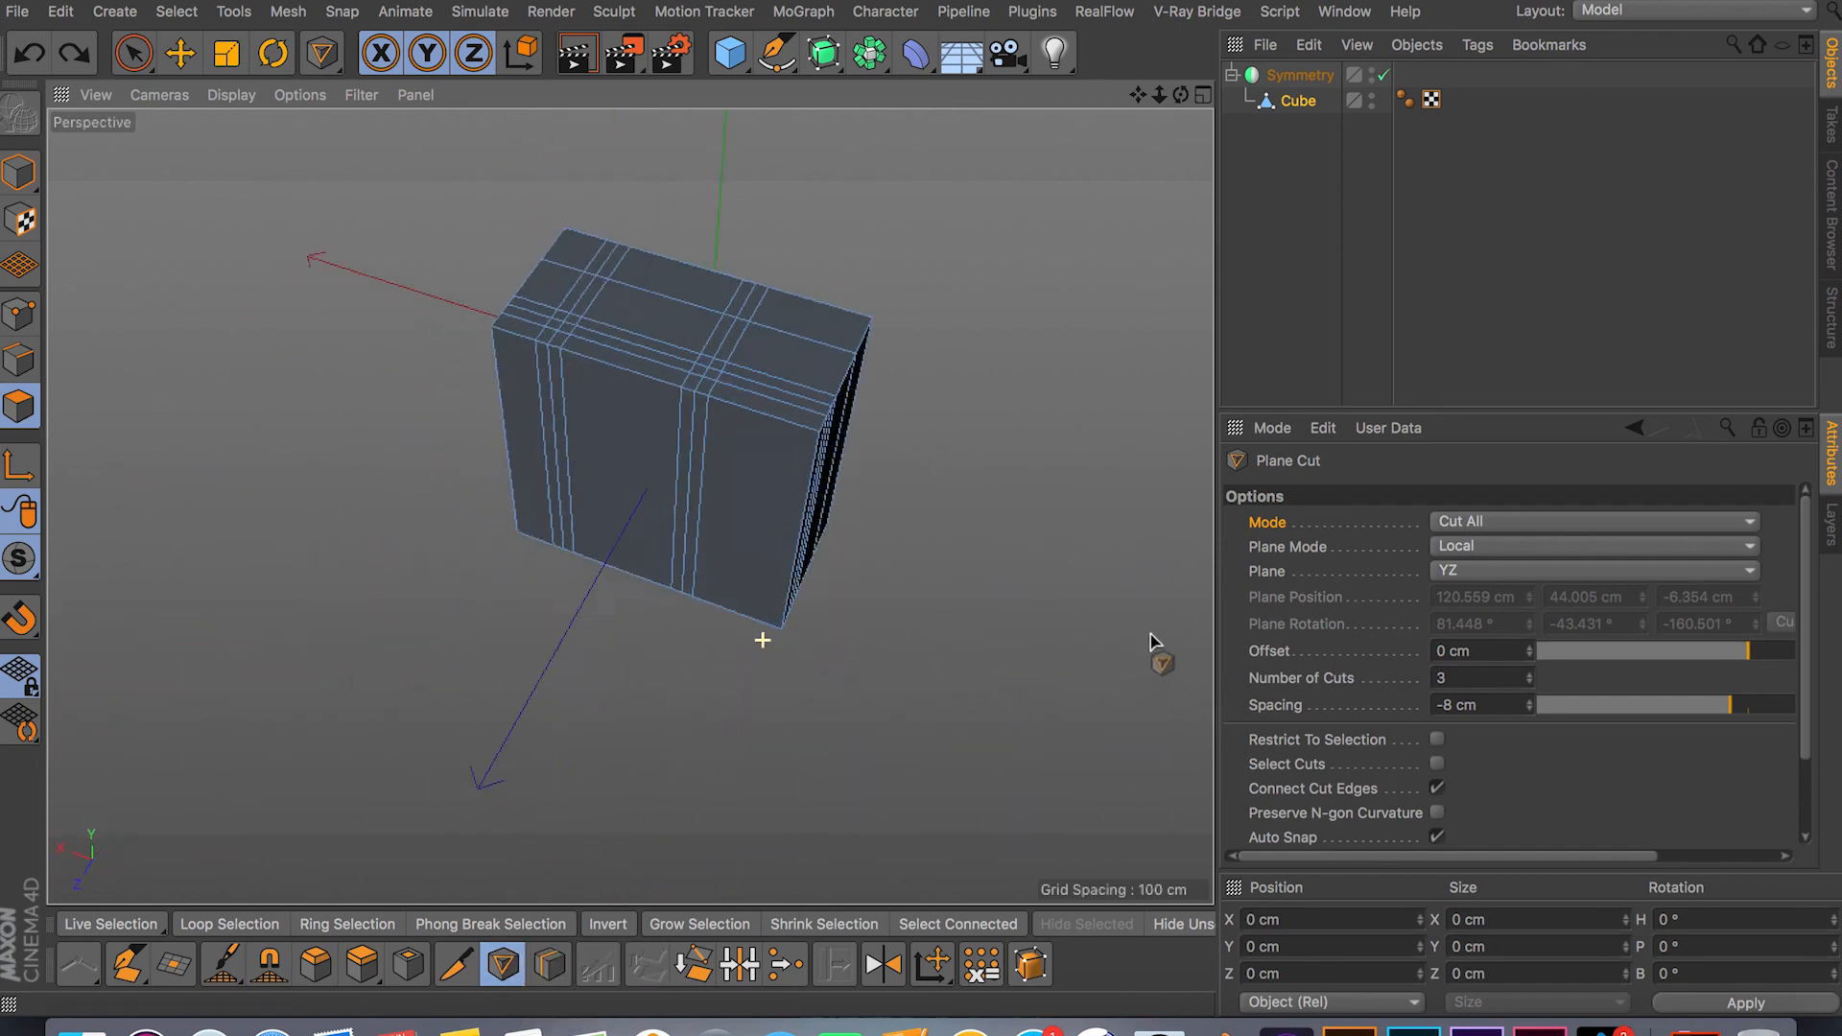